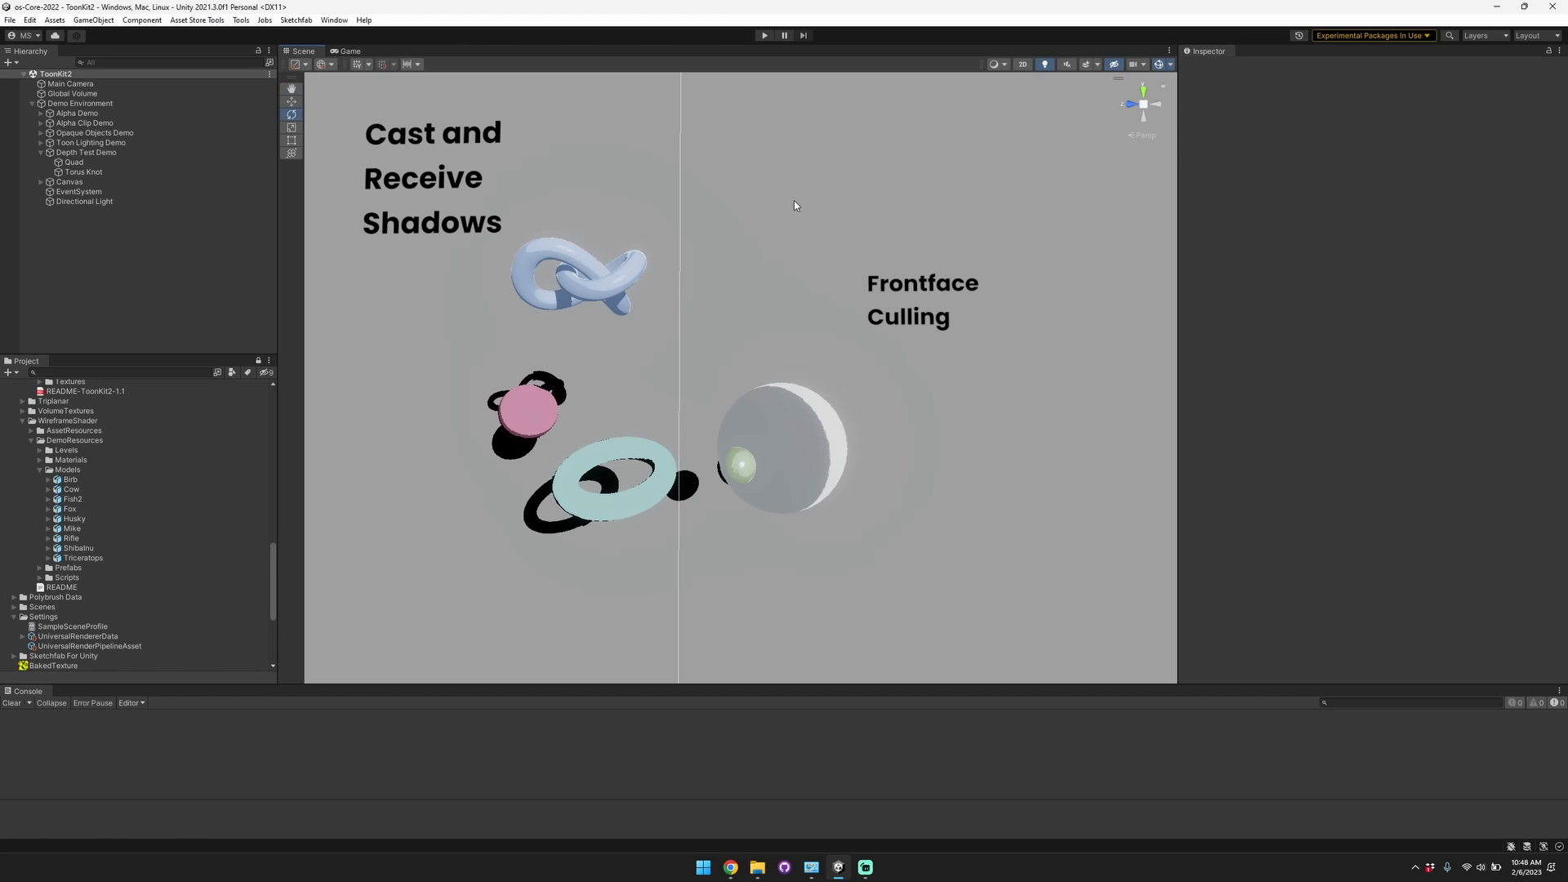
pyautogui.moveTo(806, 218)
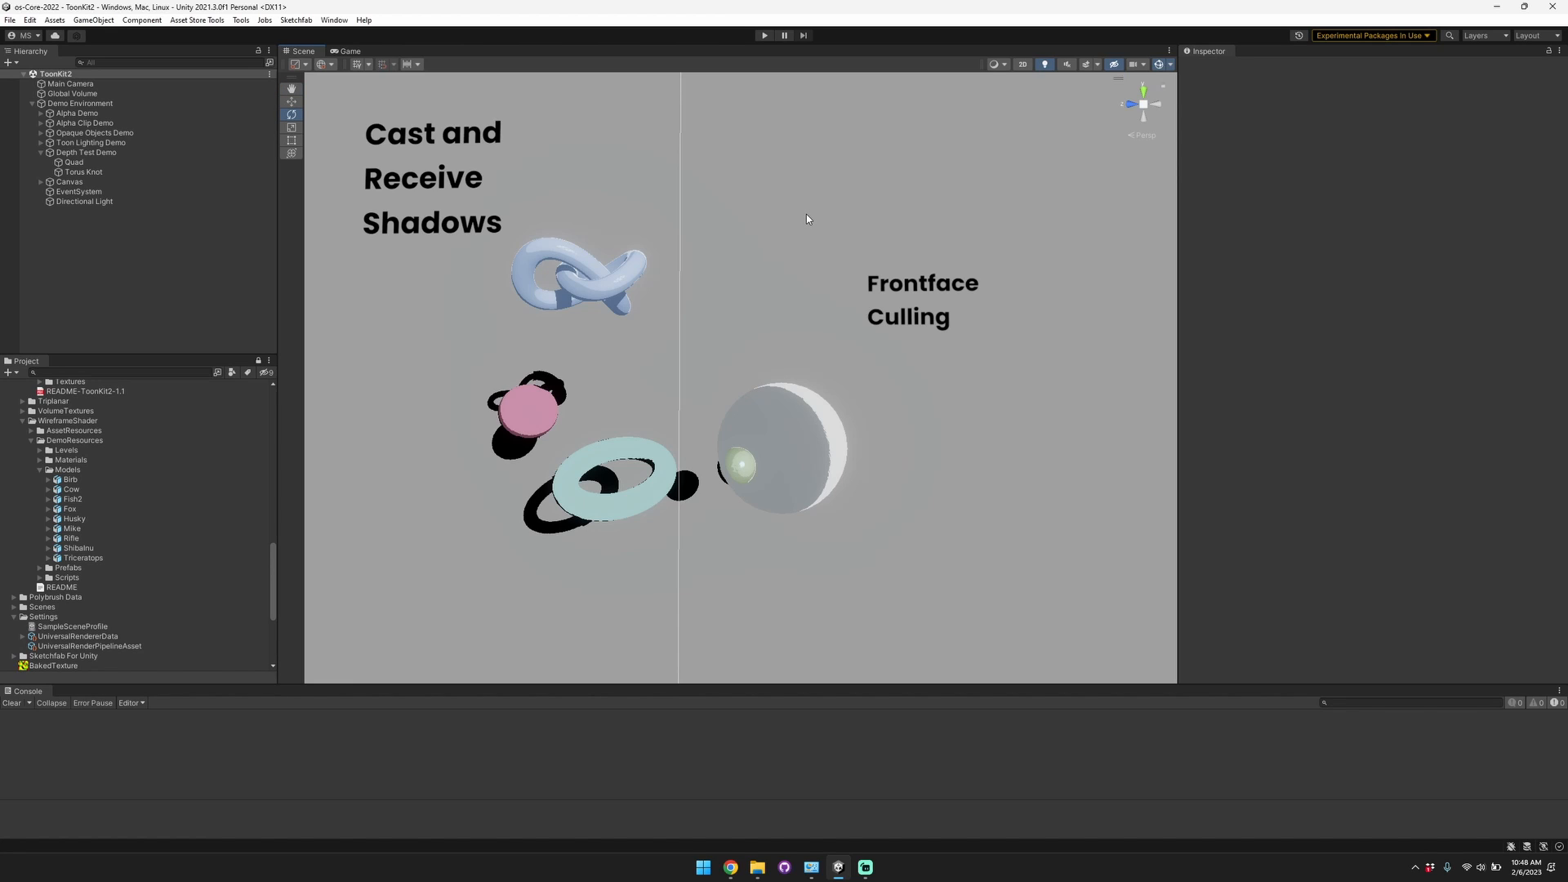
pyautogui.moveTo(736, 264)
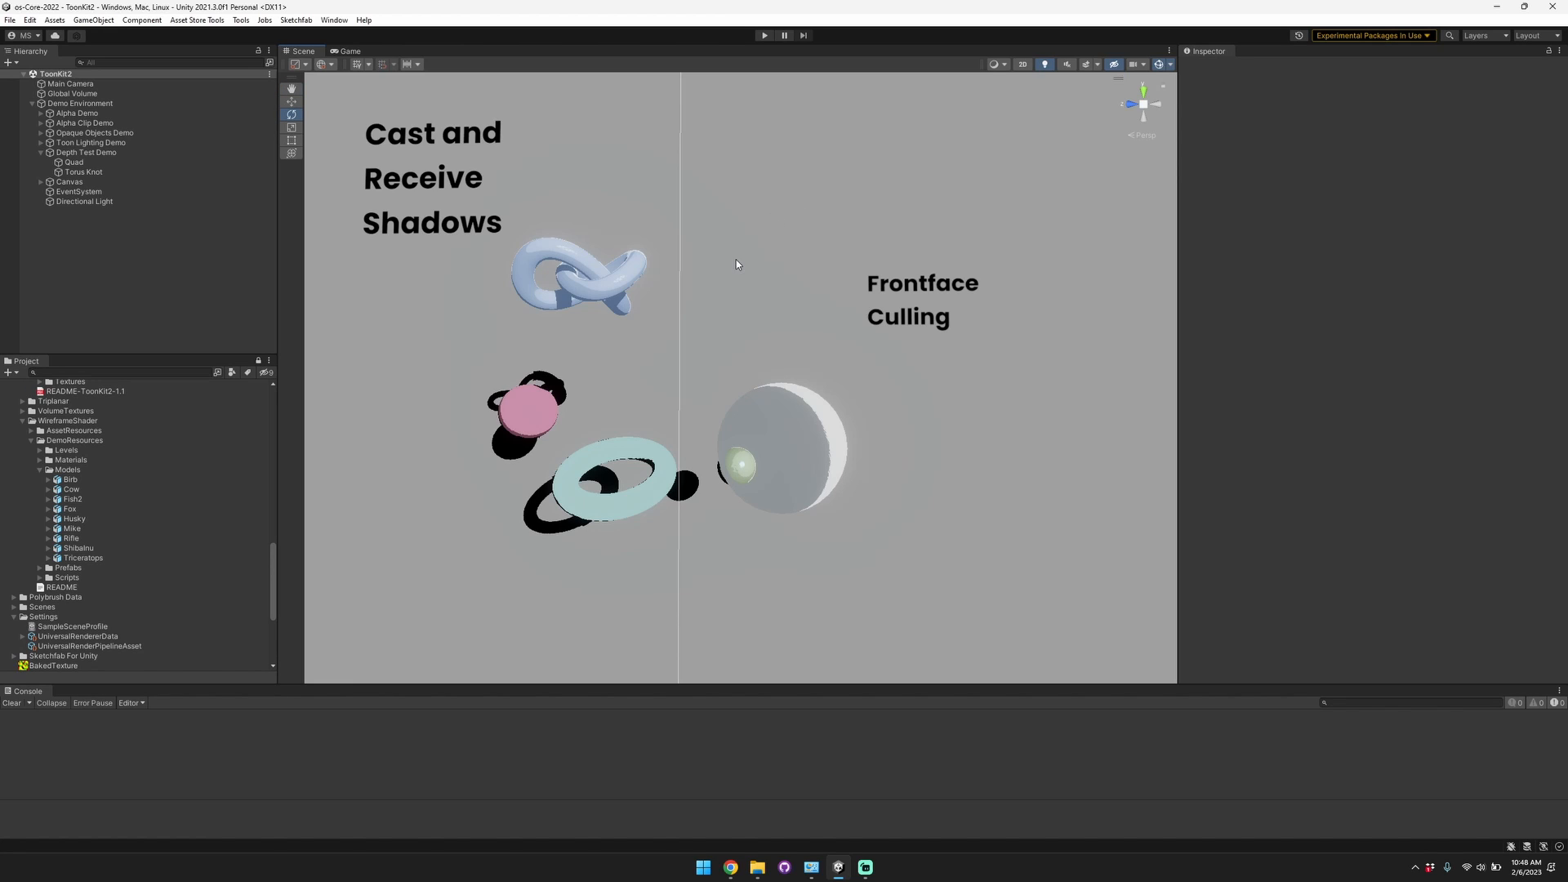
pyautogui.moveTo(550, 327)
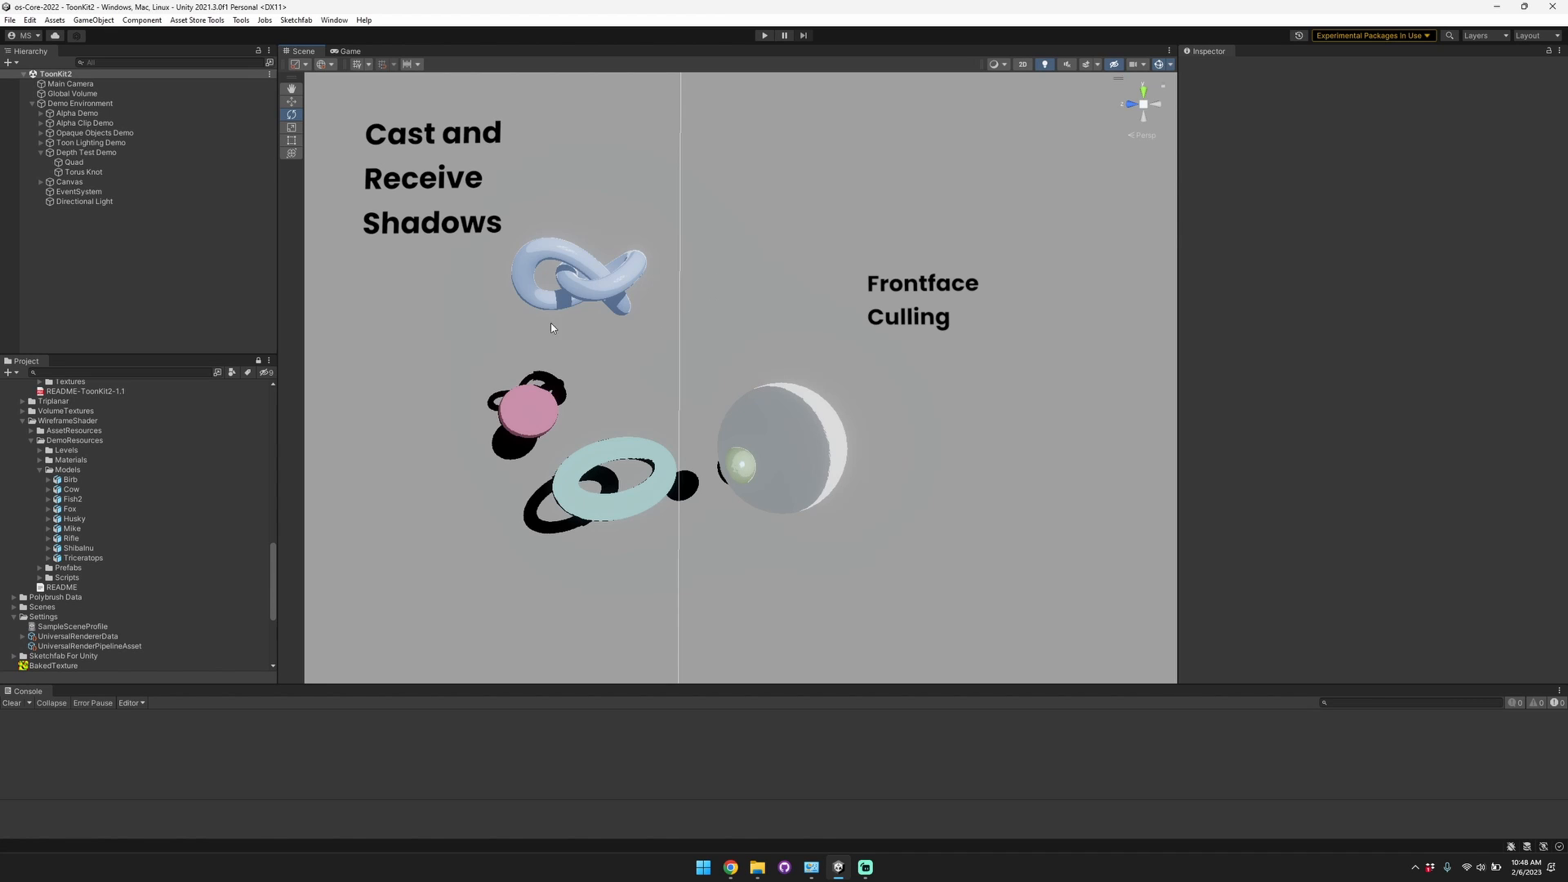
# Select Torus Knot under Opaque Objects Demo to show its ToonKit2 material settings.
pyautogui.click(575, 280)
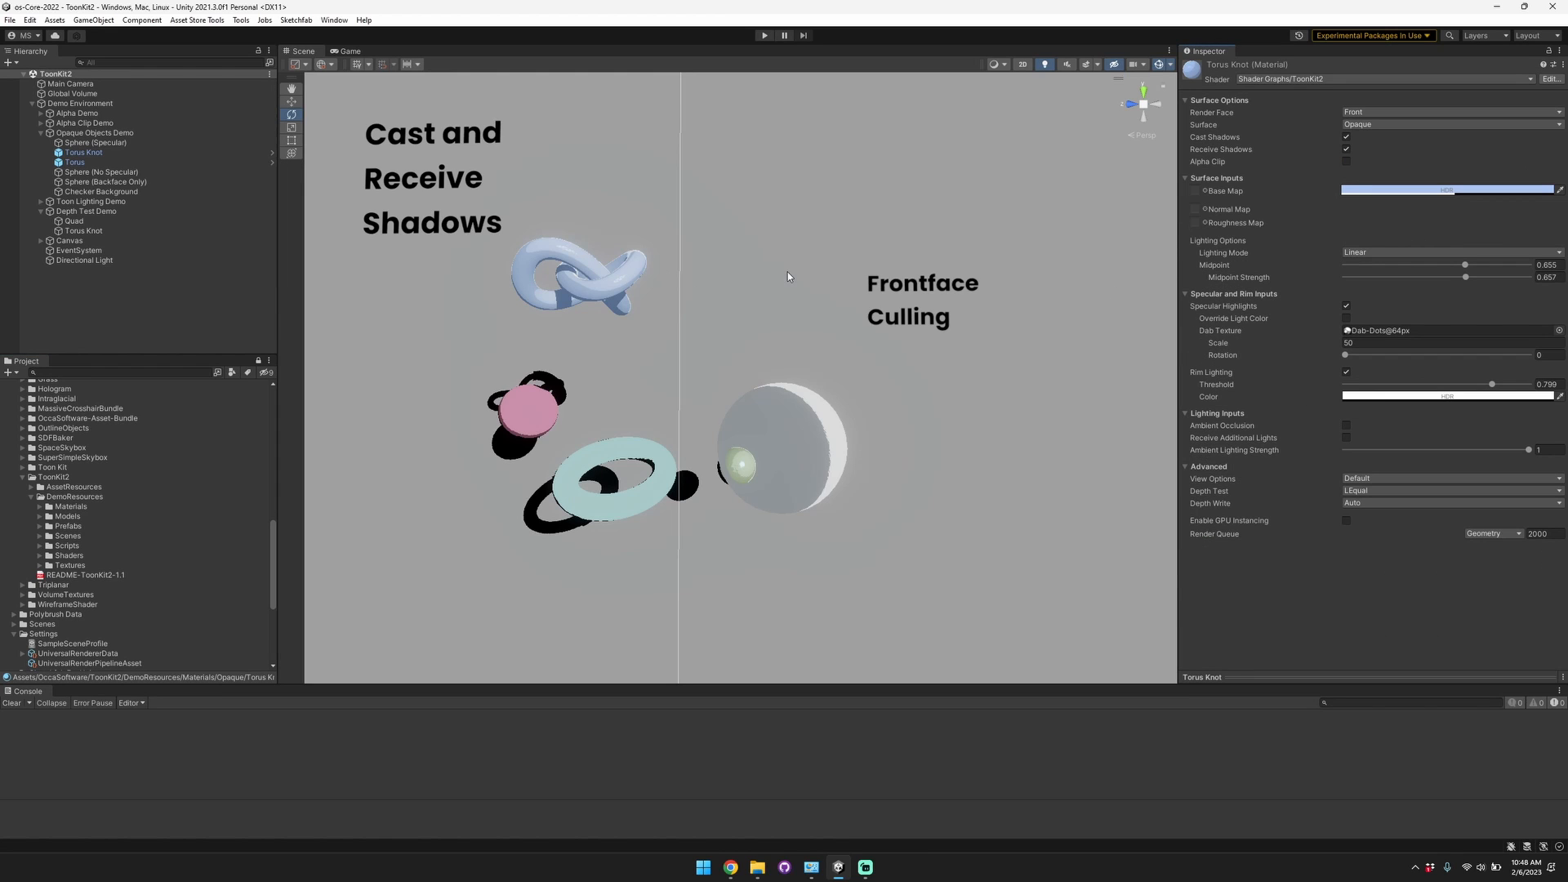
pyautogui.moveTo(1171, 210)
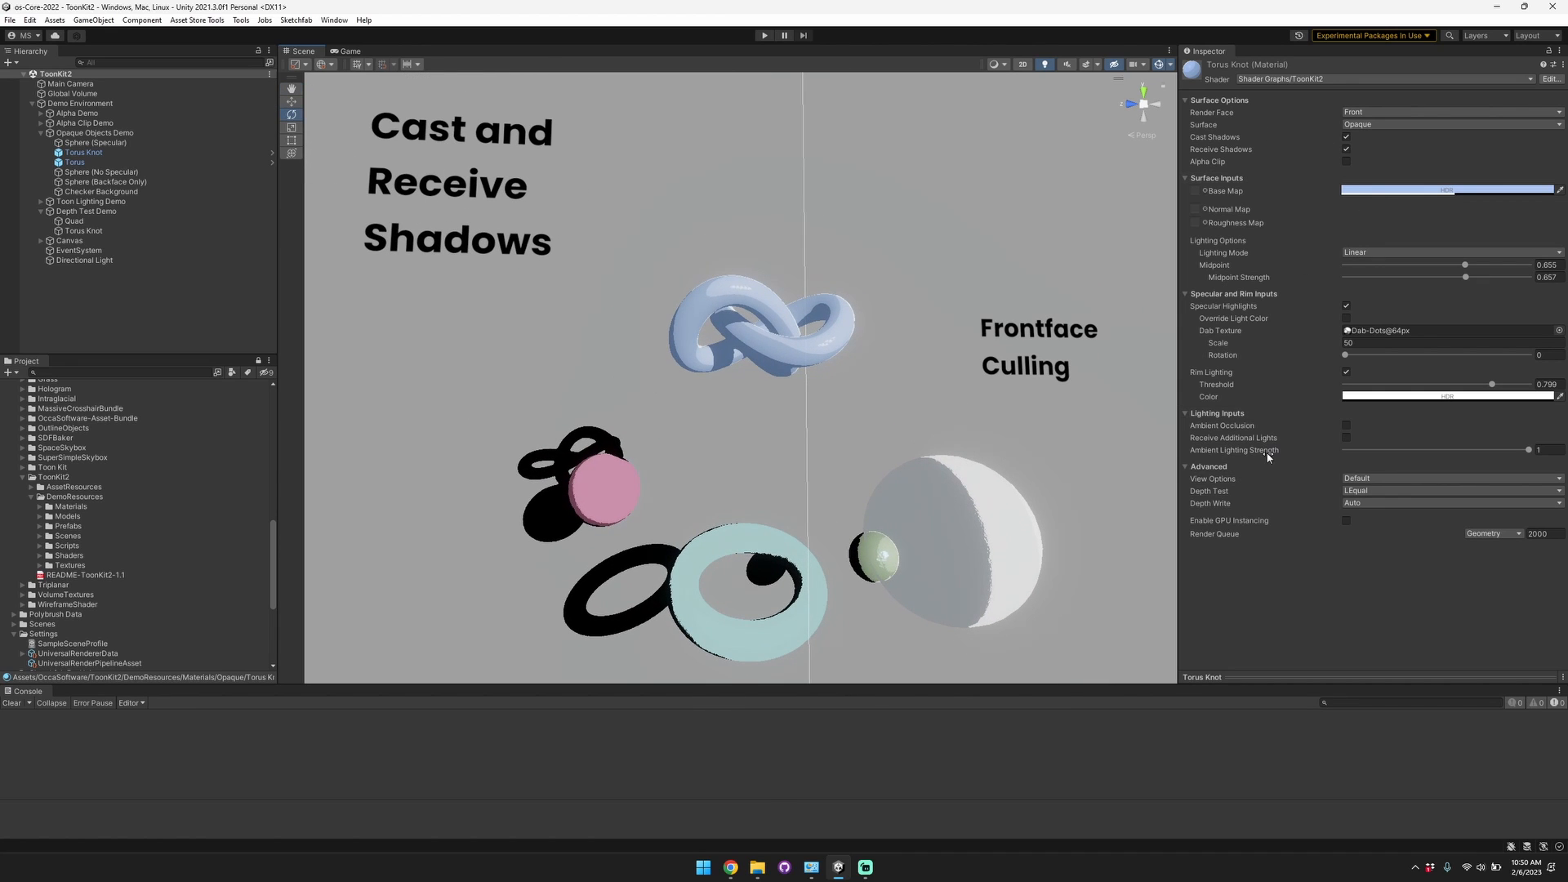
pyautogui.moveTo(1269, 271)
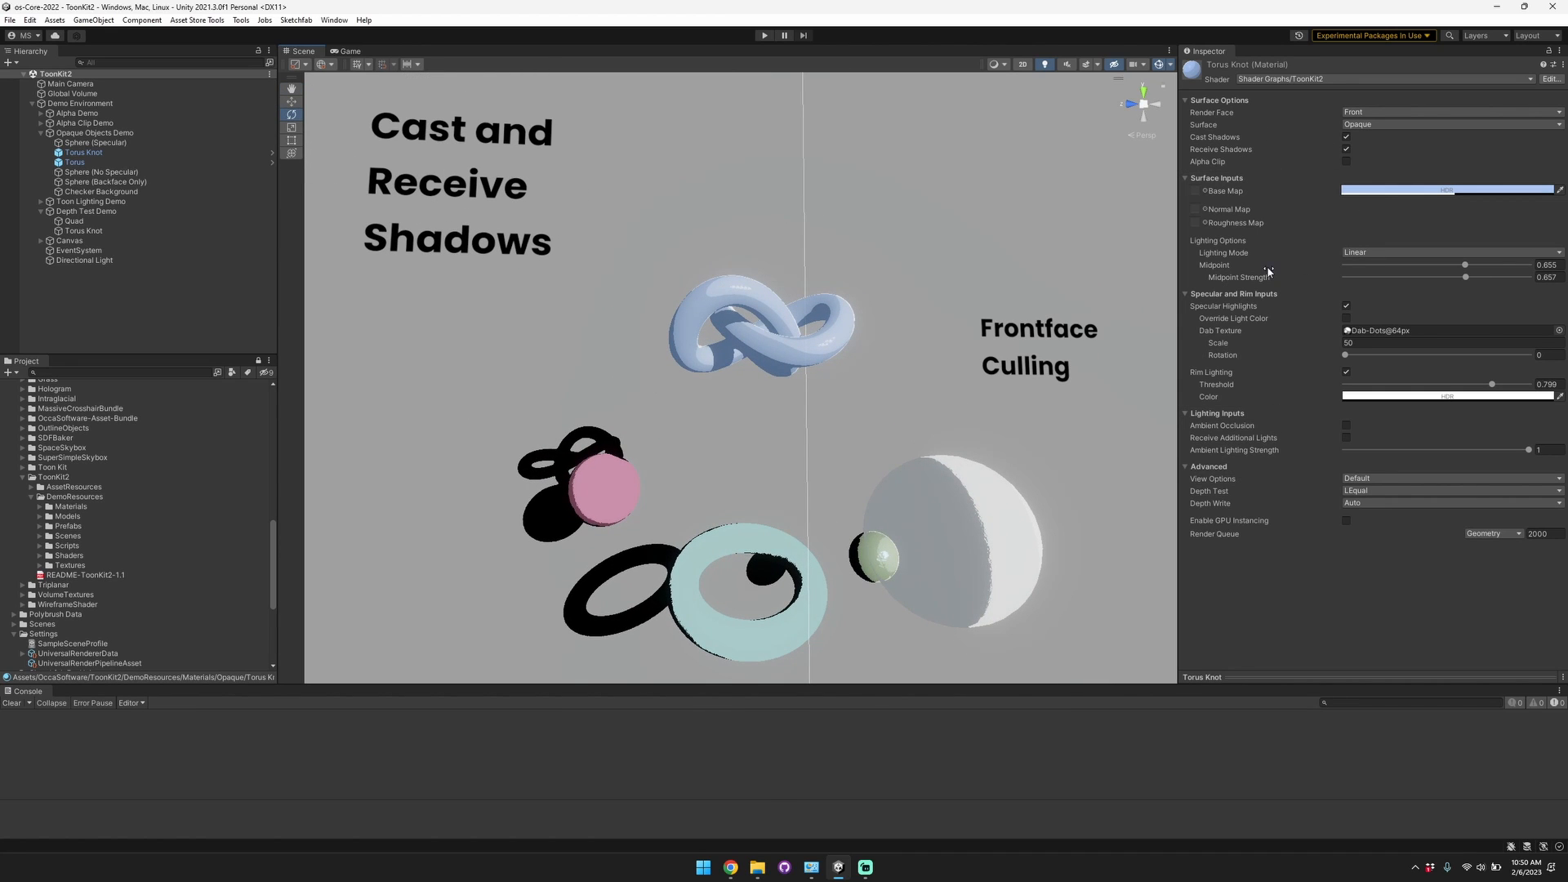
pyautogui.moveTo(1035, 287)
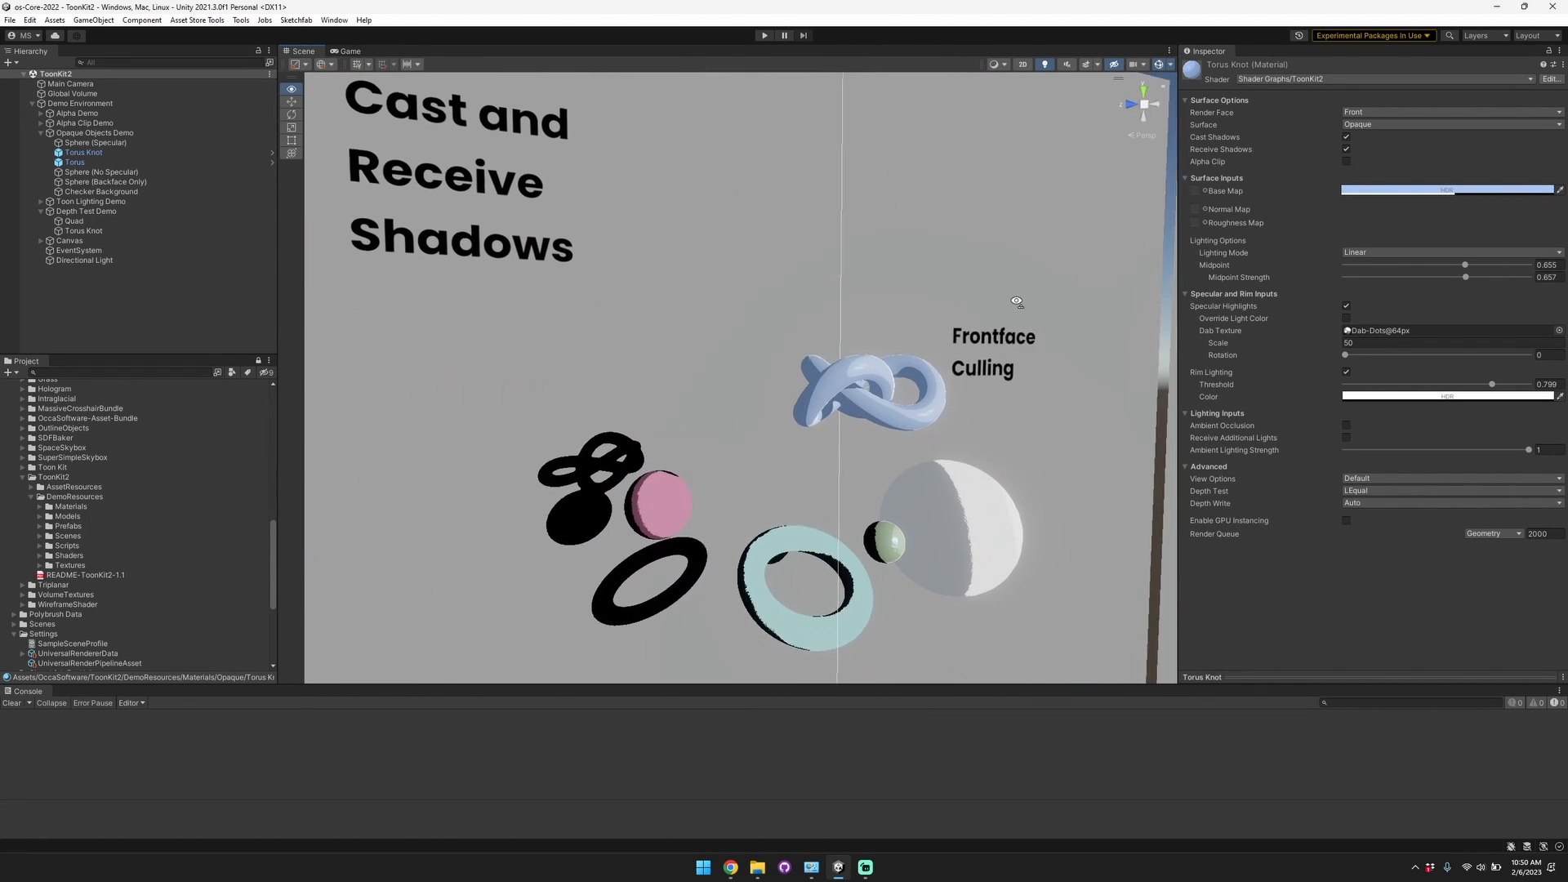
# Widen the Inspector panel by dragging its left edge outward.
pyautogui.click(84, 152)
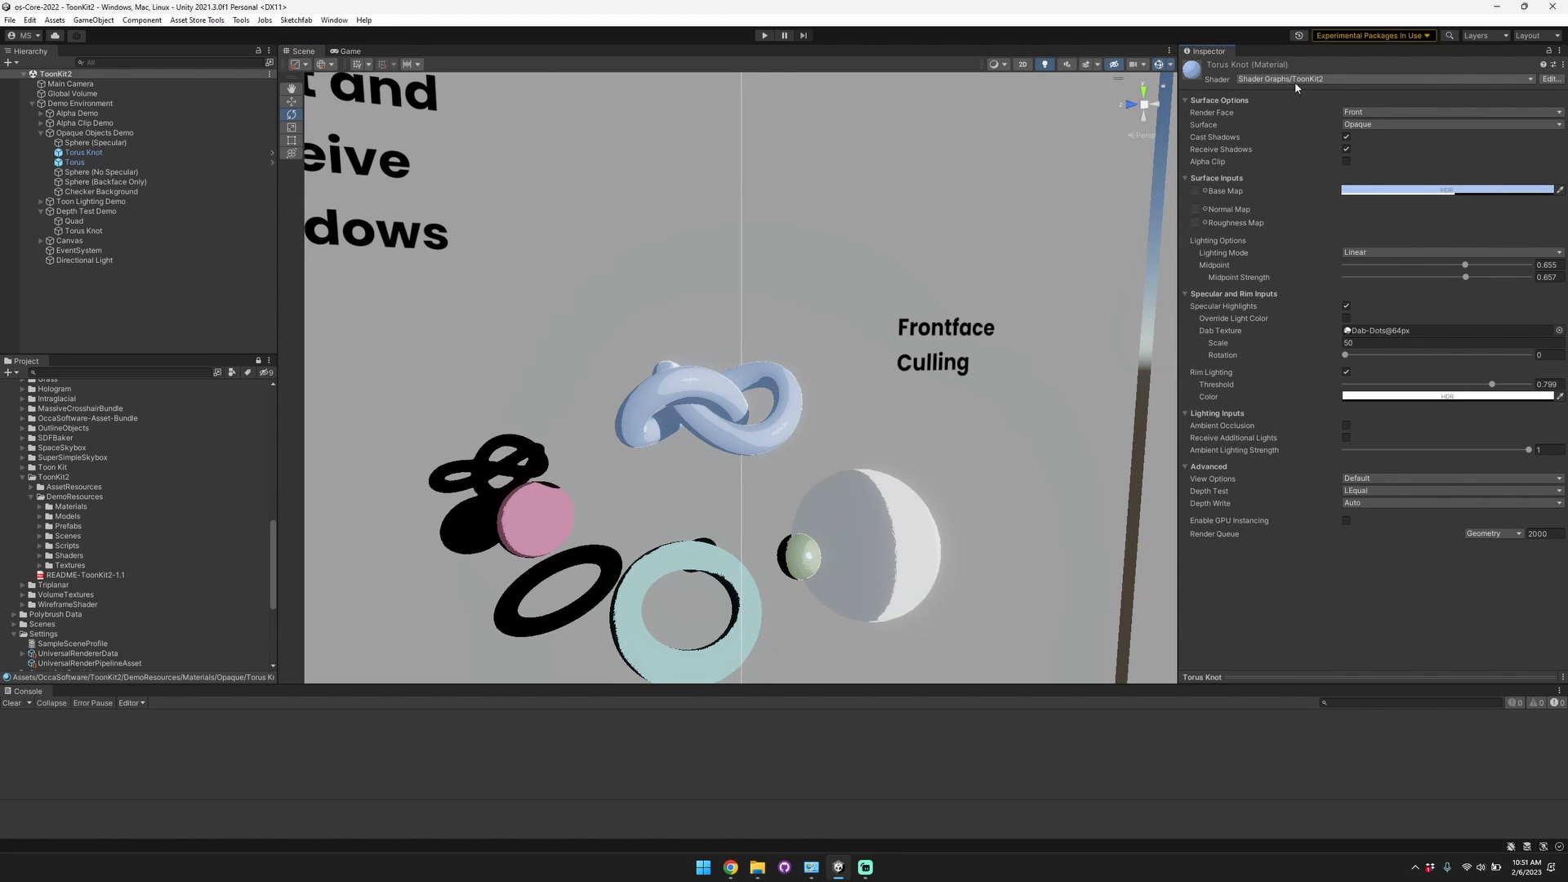
pyautogui.moveTo(1343, 83)
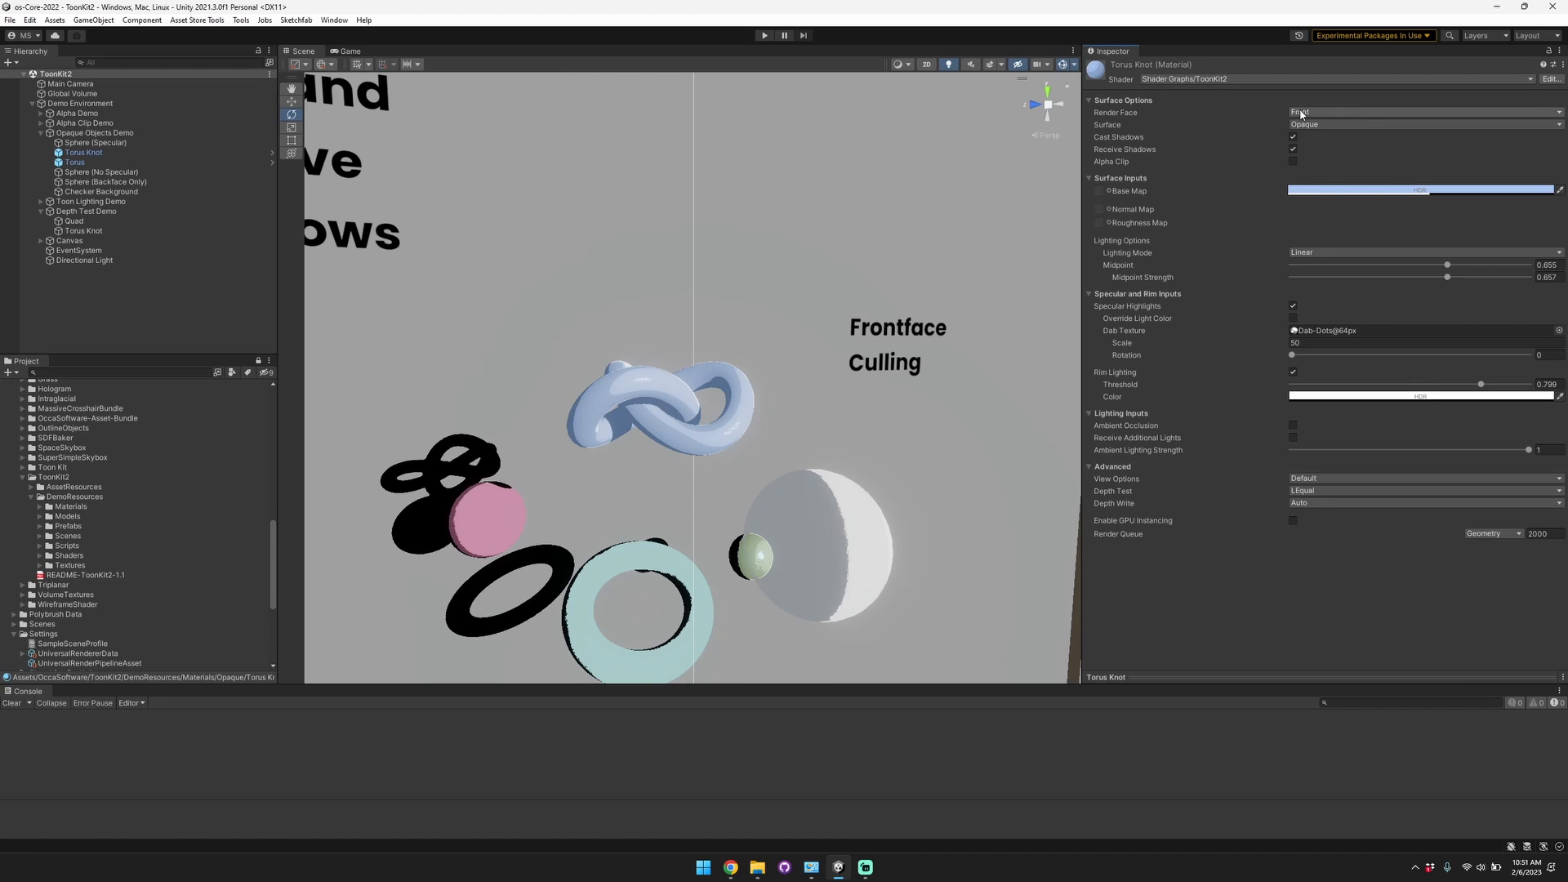
# Collapse and reopen the material sections, trying Back then Front render face.
pyautogui.click(1088, 100)
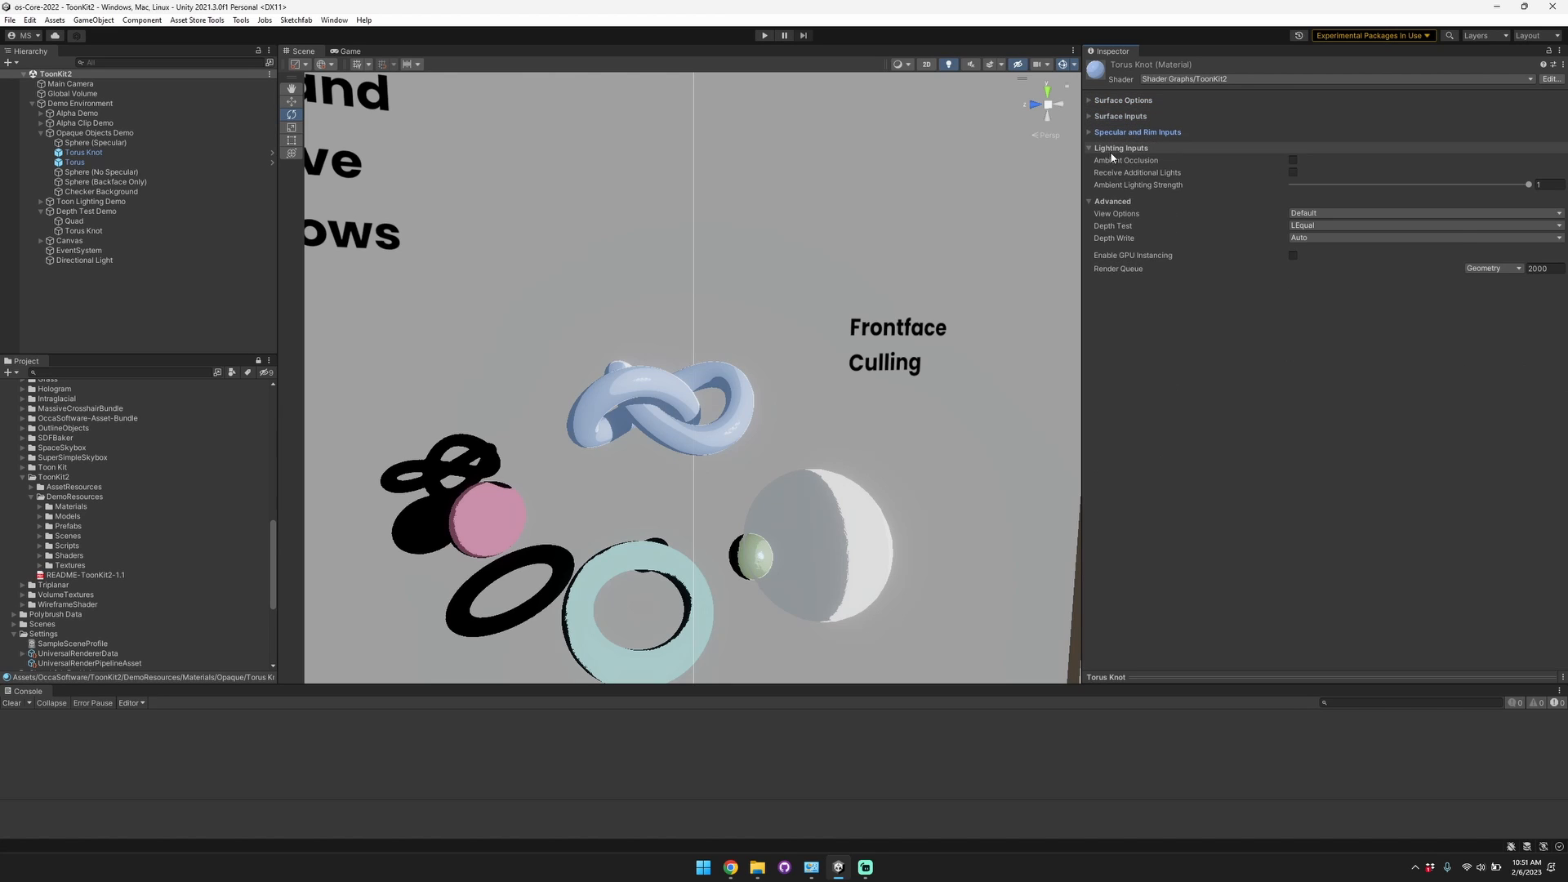
pyautogui.click(1122, 100)
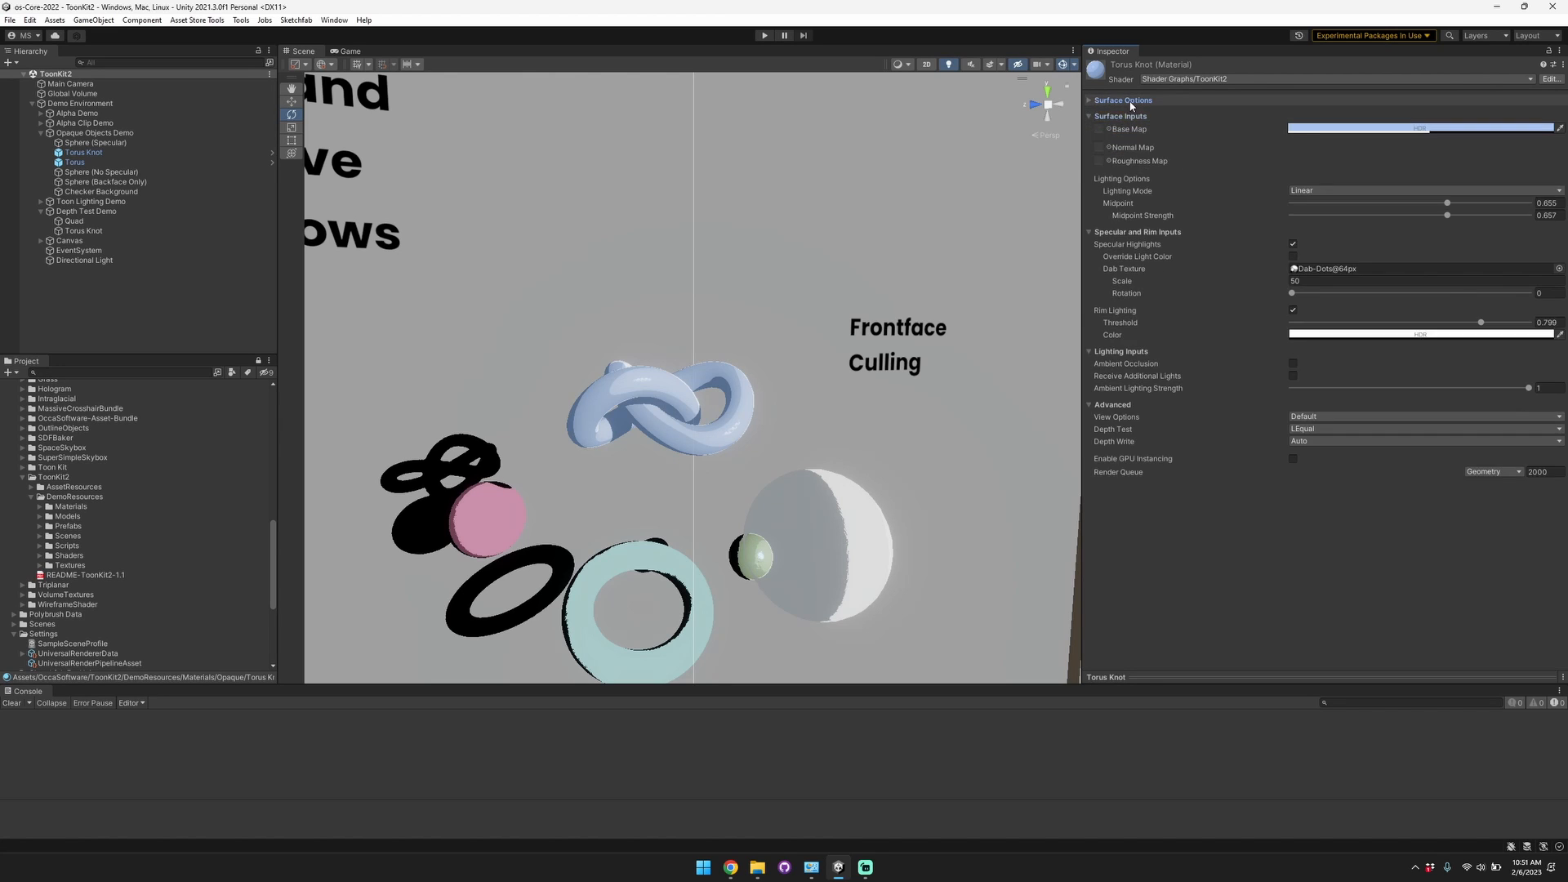
pyautogui.click(1122, 100)
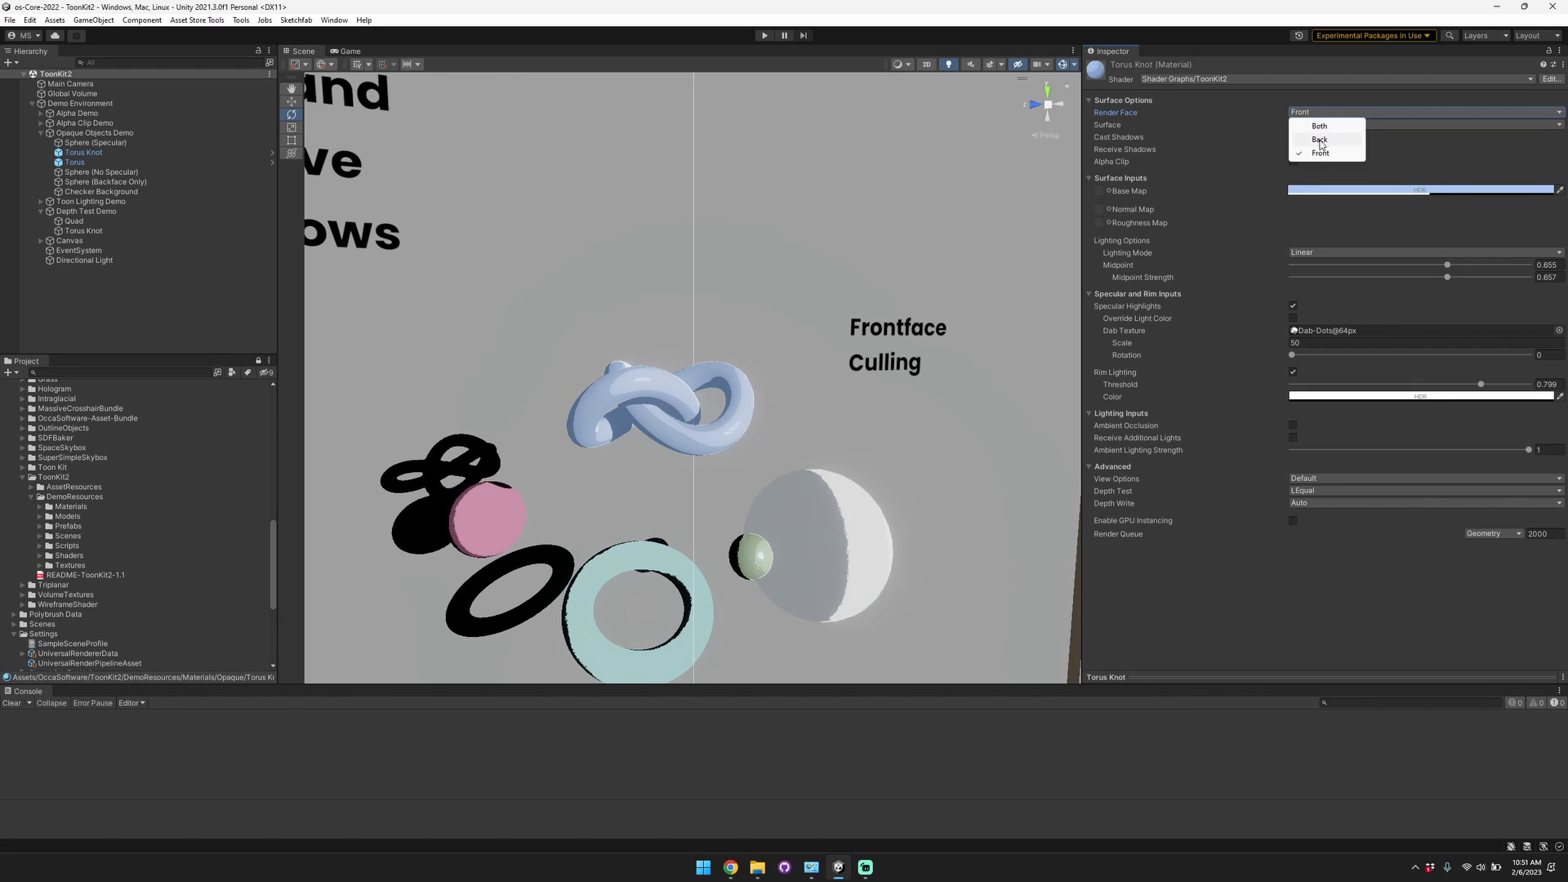
pyautogui.click(1320, 139)
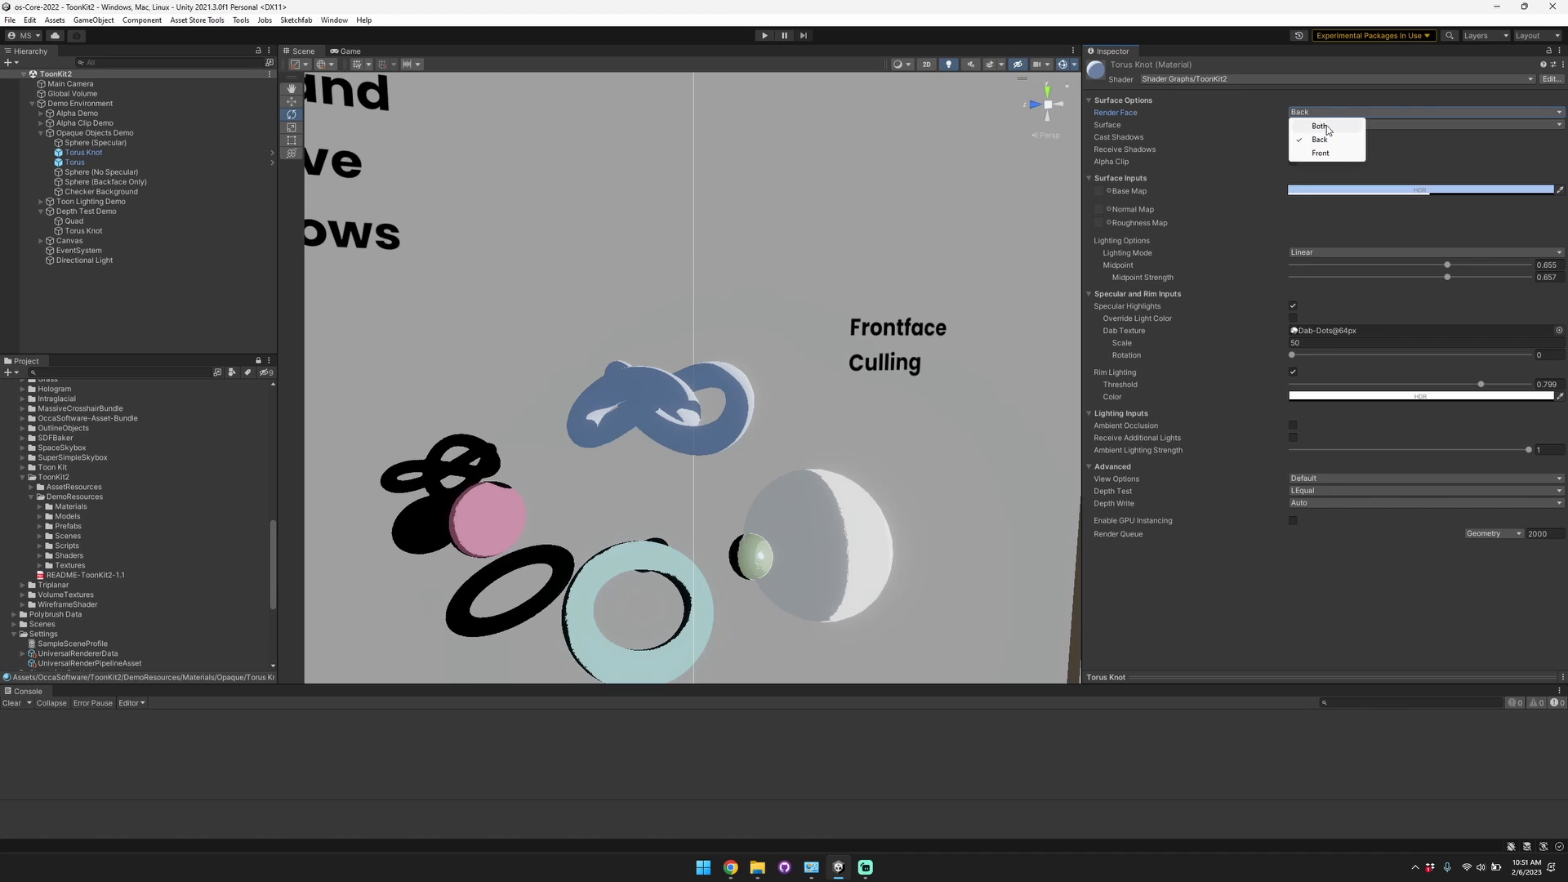
pyautogui.click(1320, 153)
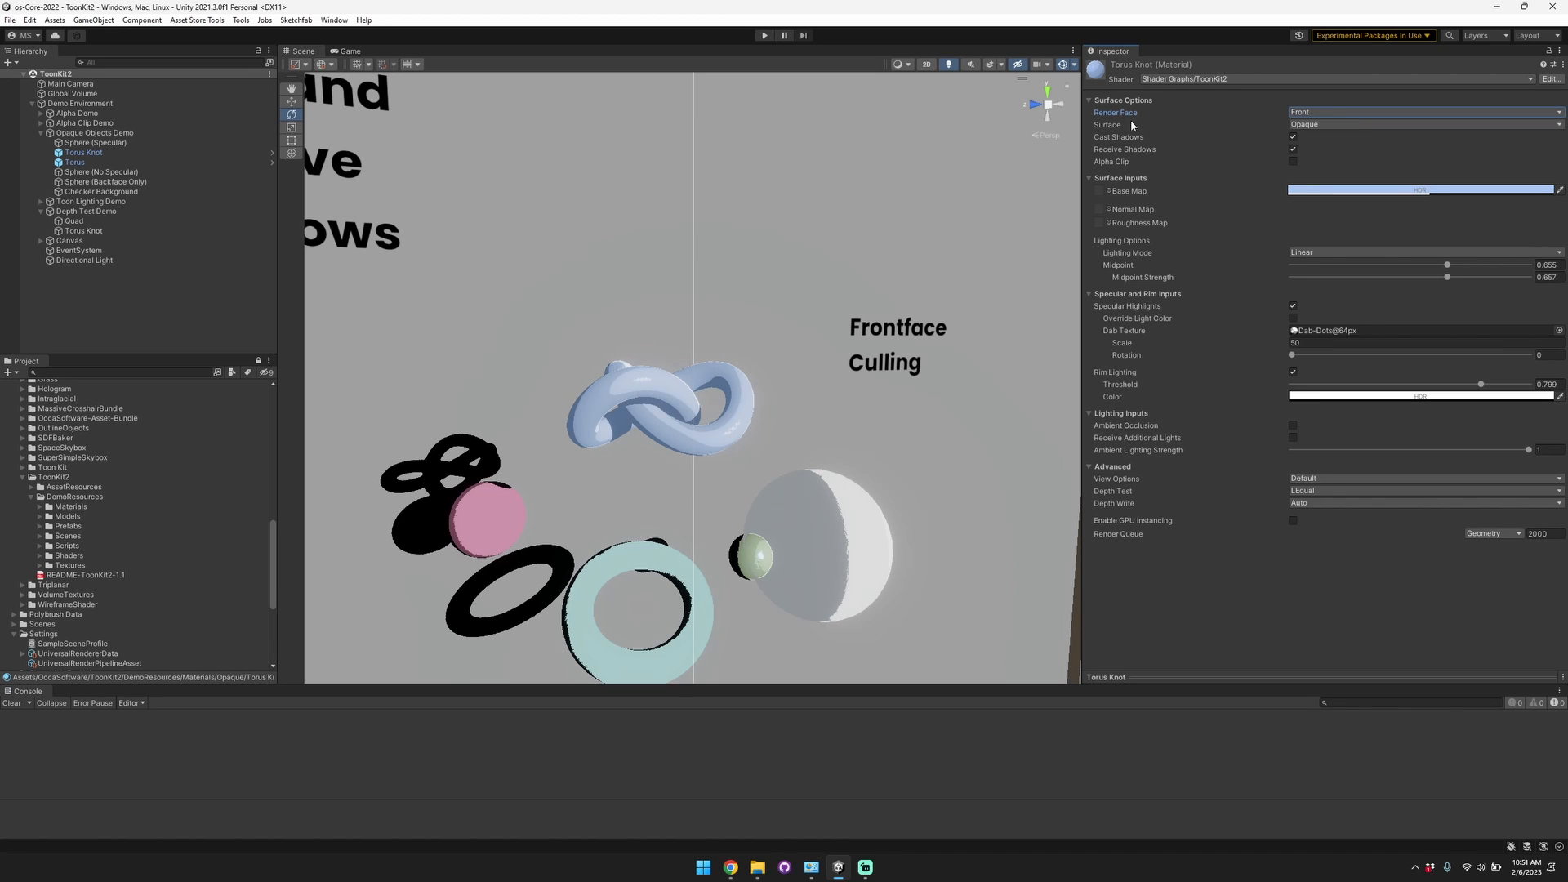
# Try a Transparent surface, return to Opaque, and toggle cast and receive shadows.
pyautogui.click(1420, 124)
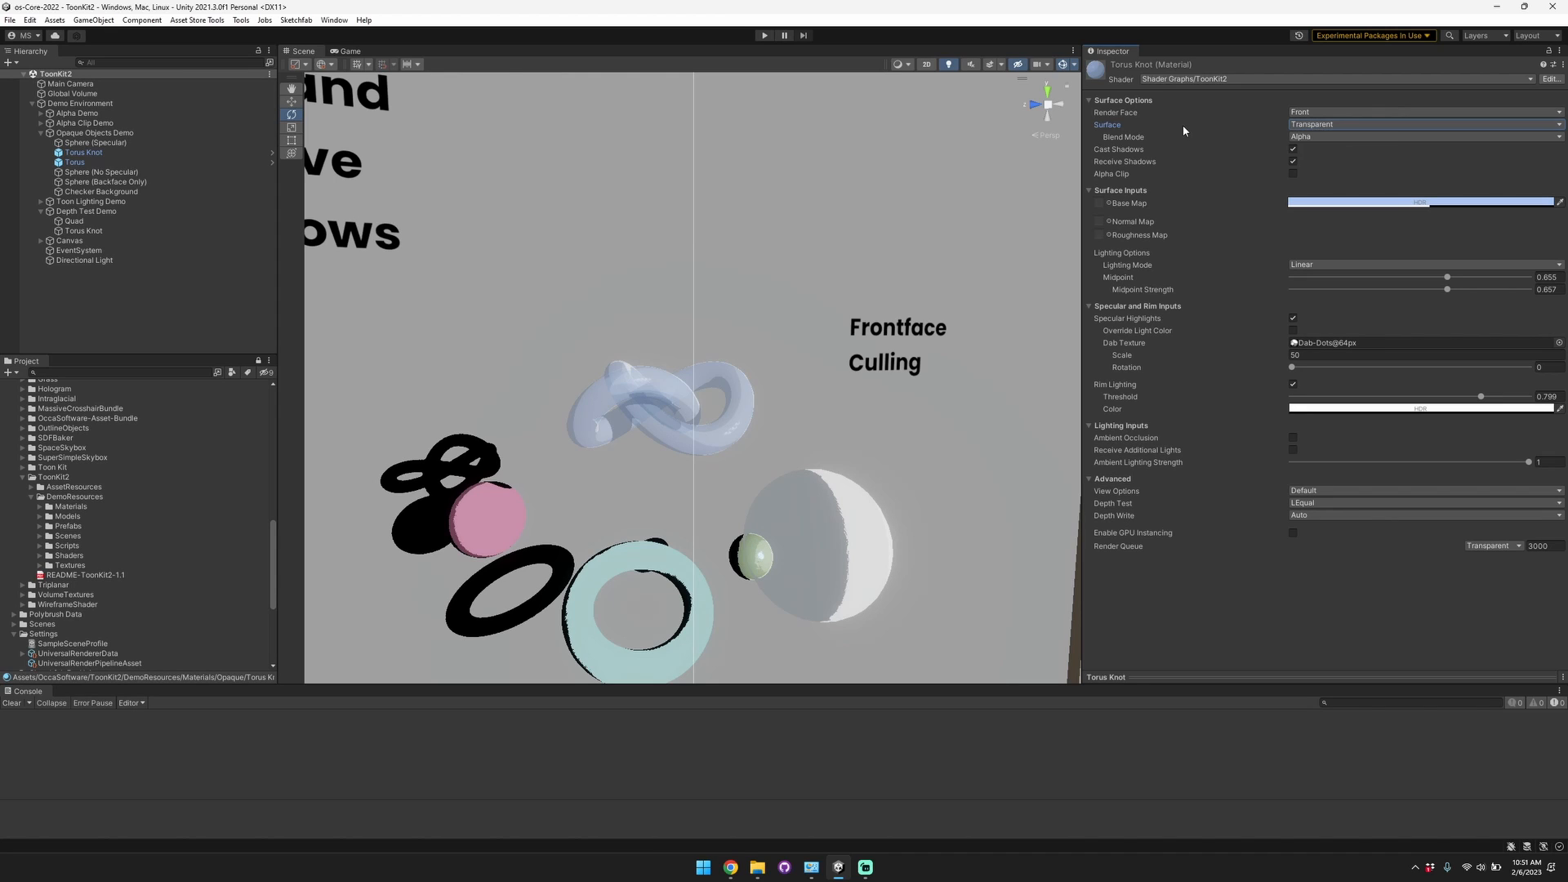
pyautogui.click(1421, 123)
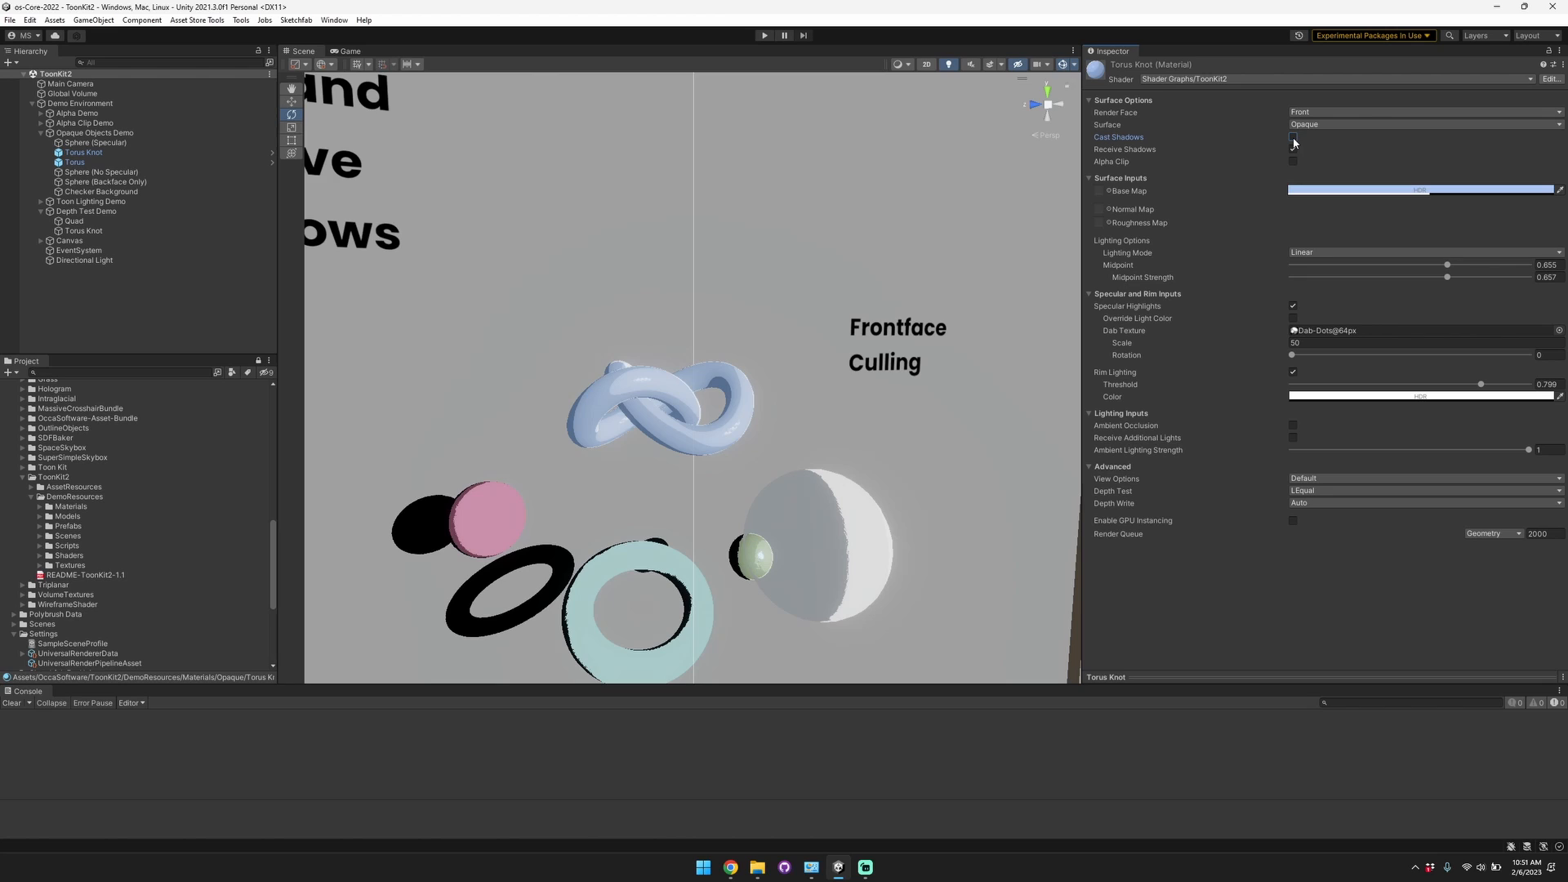
pyautogui.click(1292, 137)
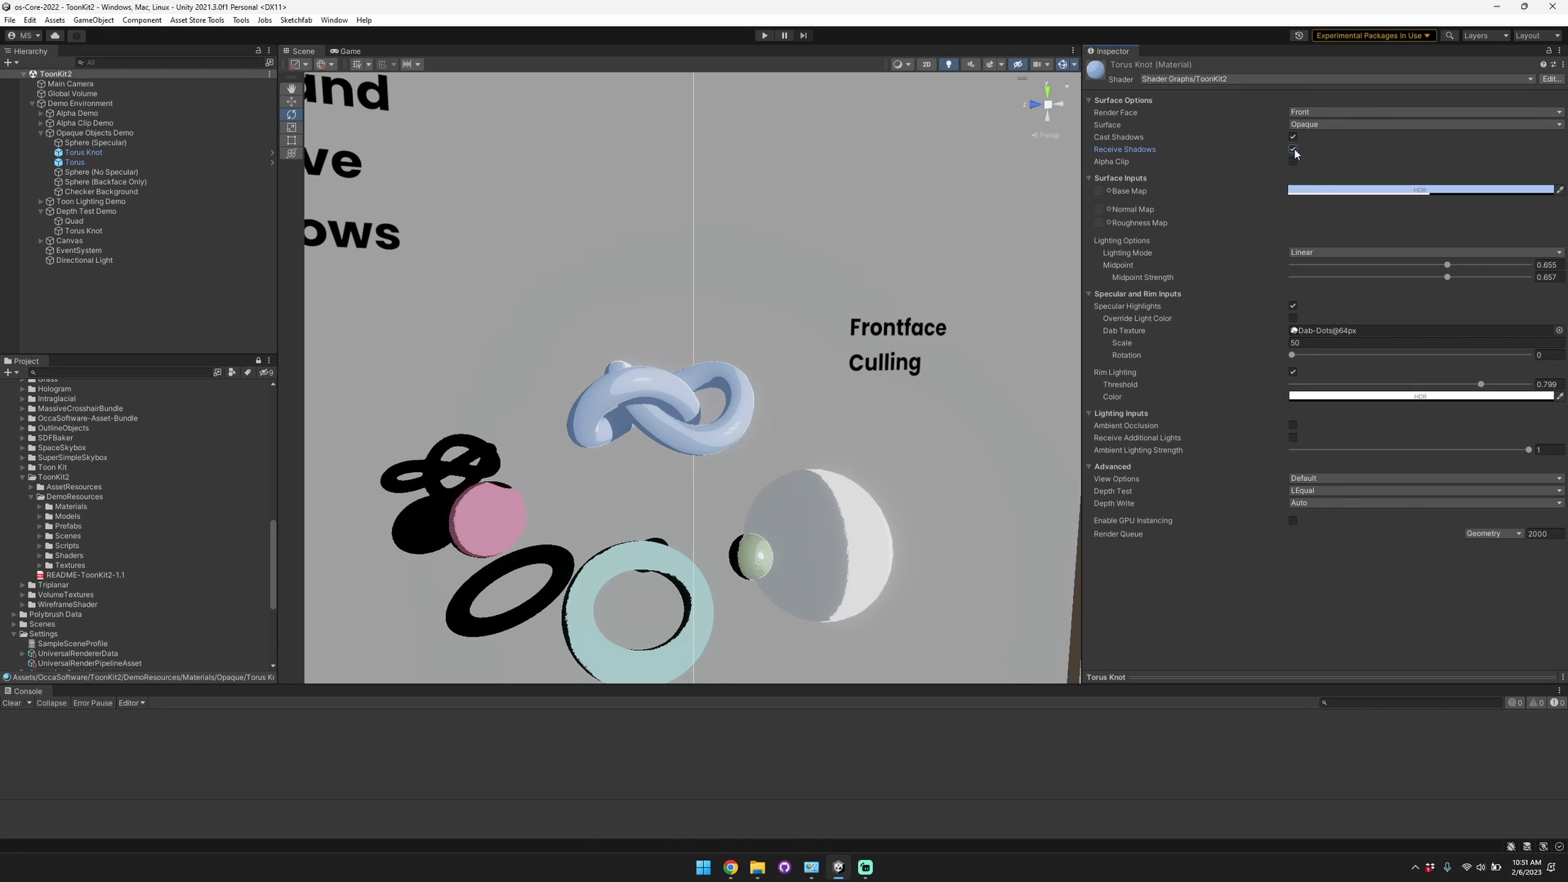
pyautogui.click(1293, 161)
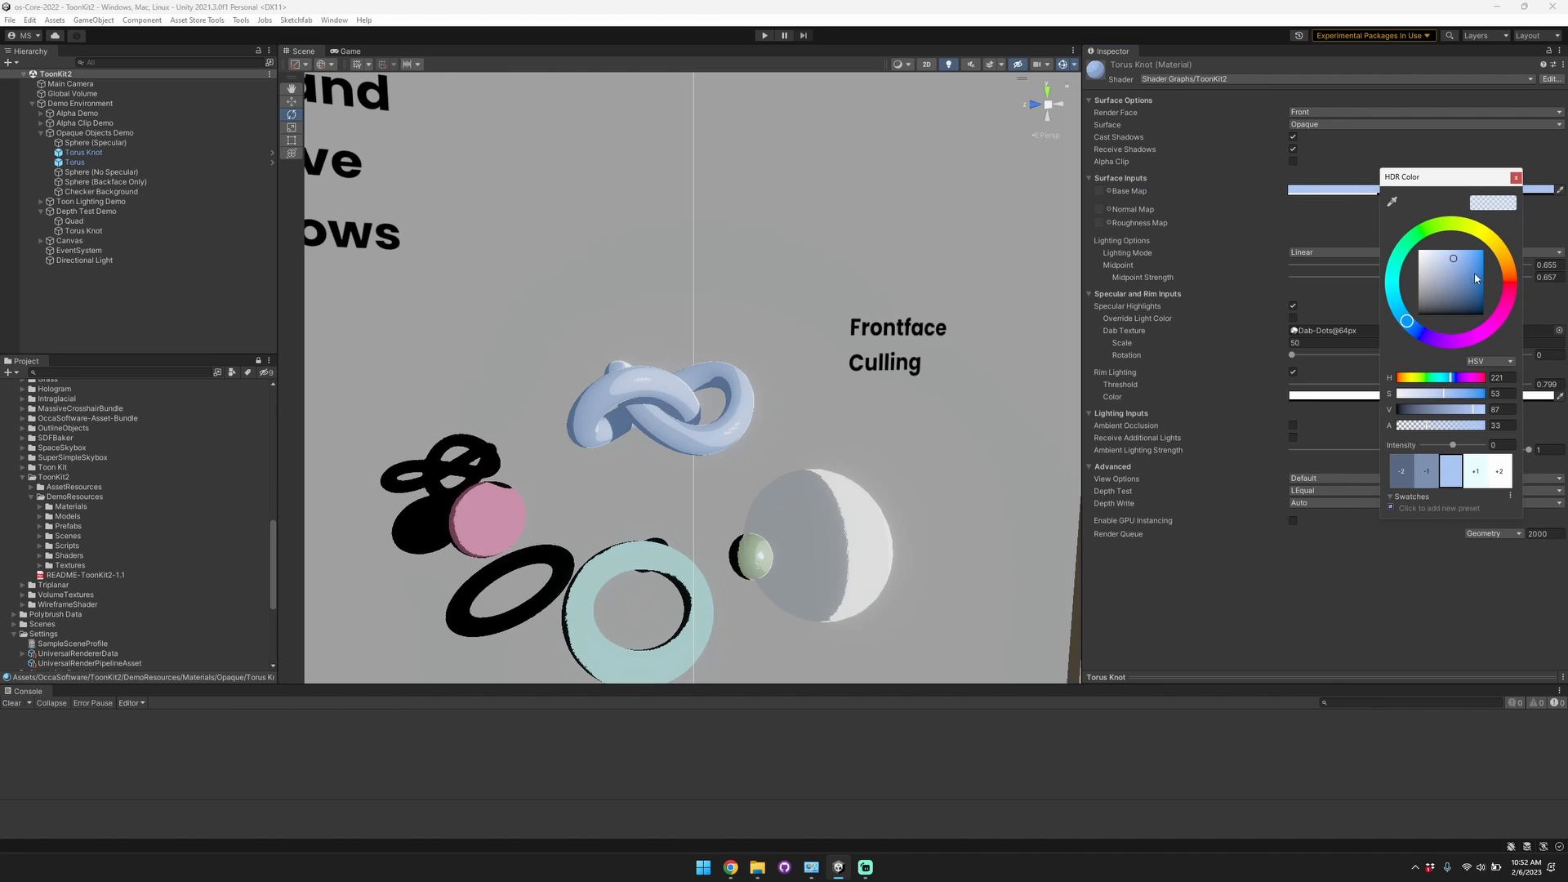
# Close the base colour picker and enable the Normal Map and Roughness Map.
pyautogui.click(1516, 177)
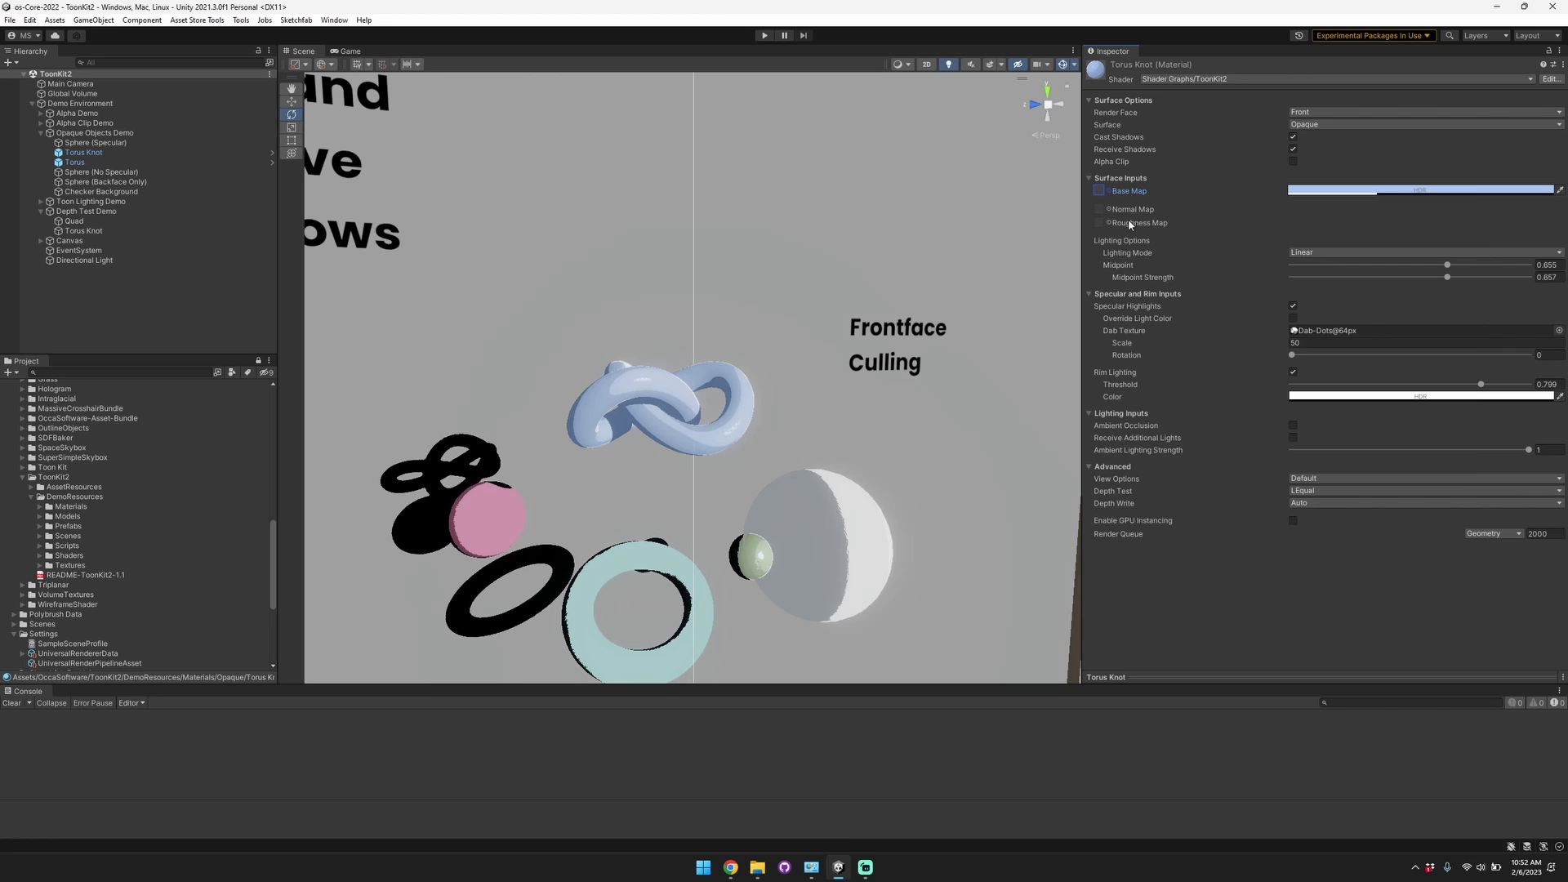
pyautogui.click(1101, 208)
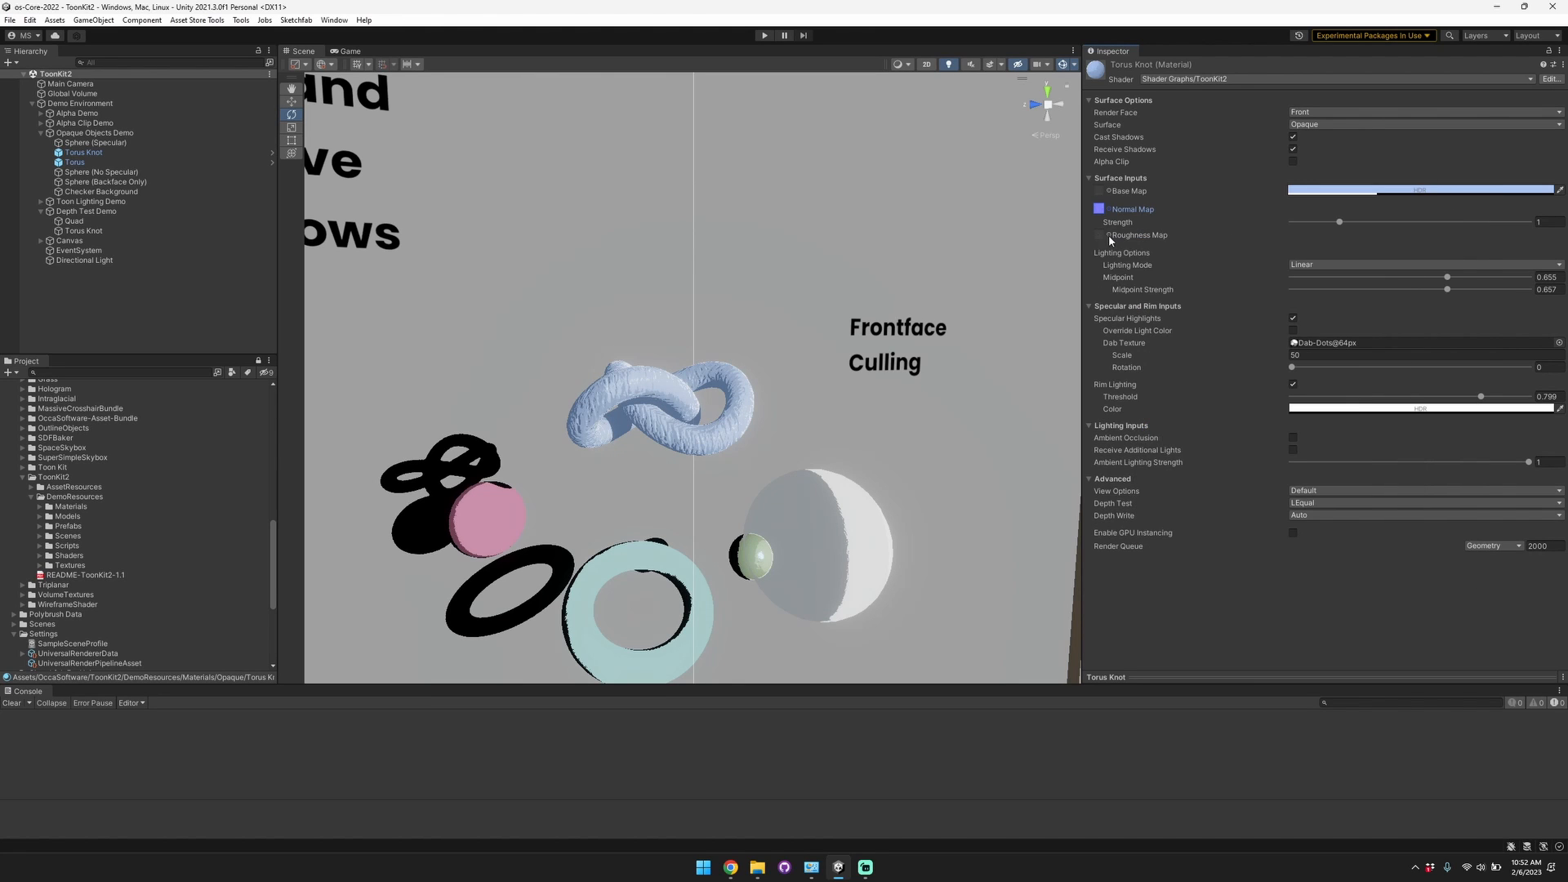
pyautogui.click(1098, 235)
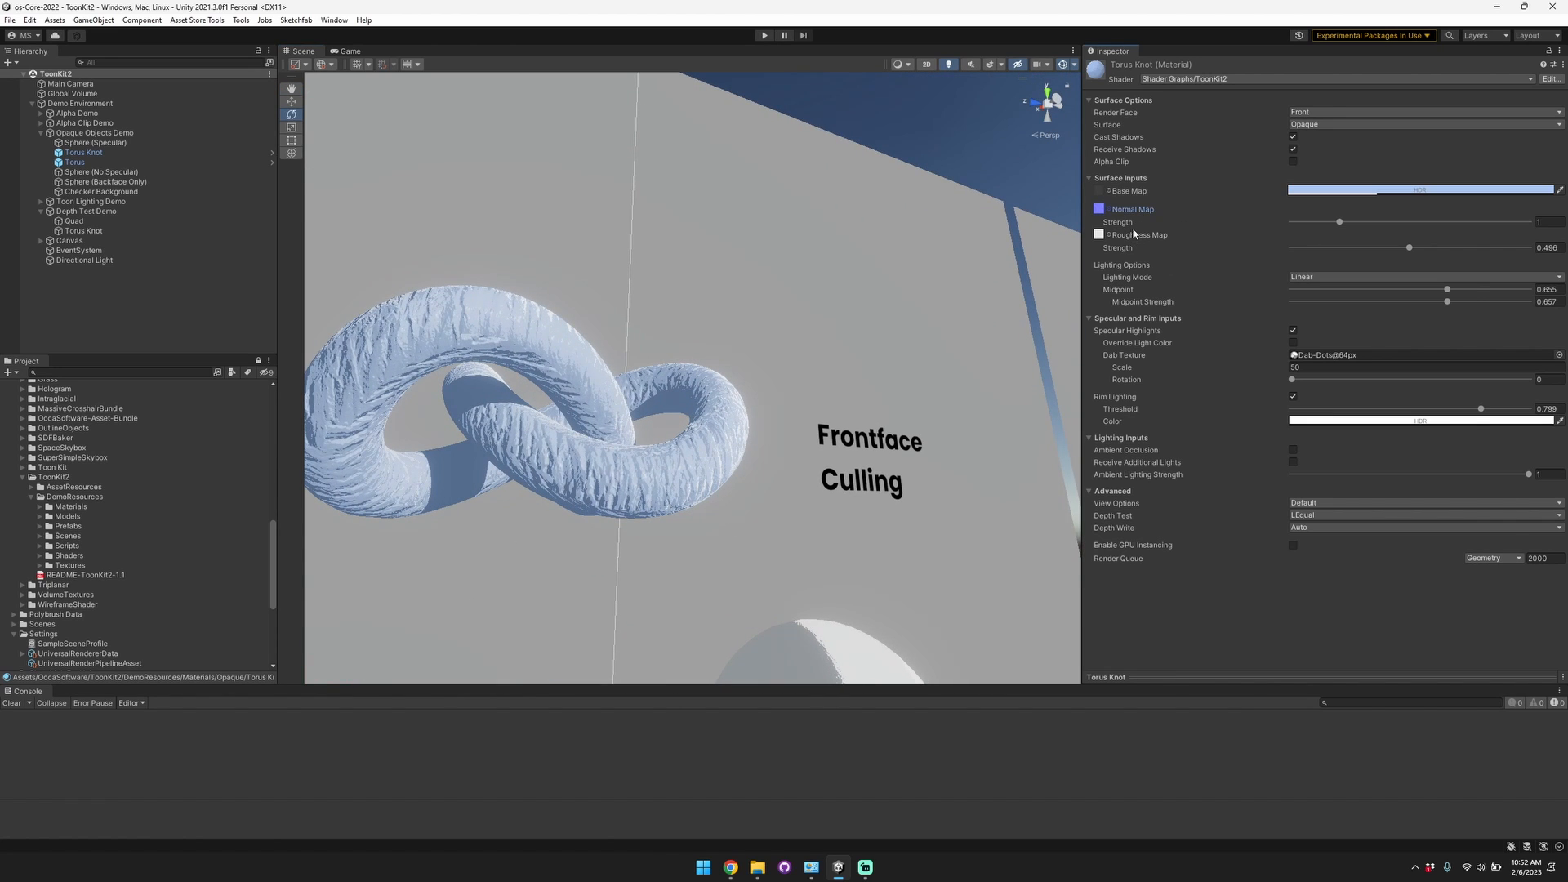
# Clear the normal map texture, try Constant lighting mode, then return to Linear.
pyautogui.click(1092, 209)
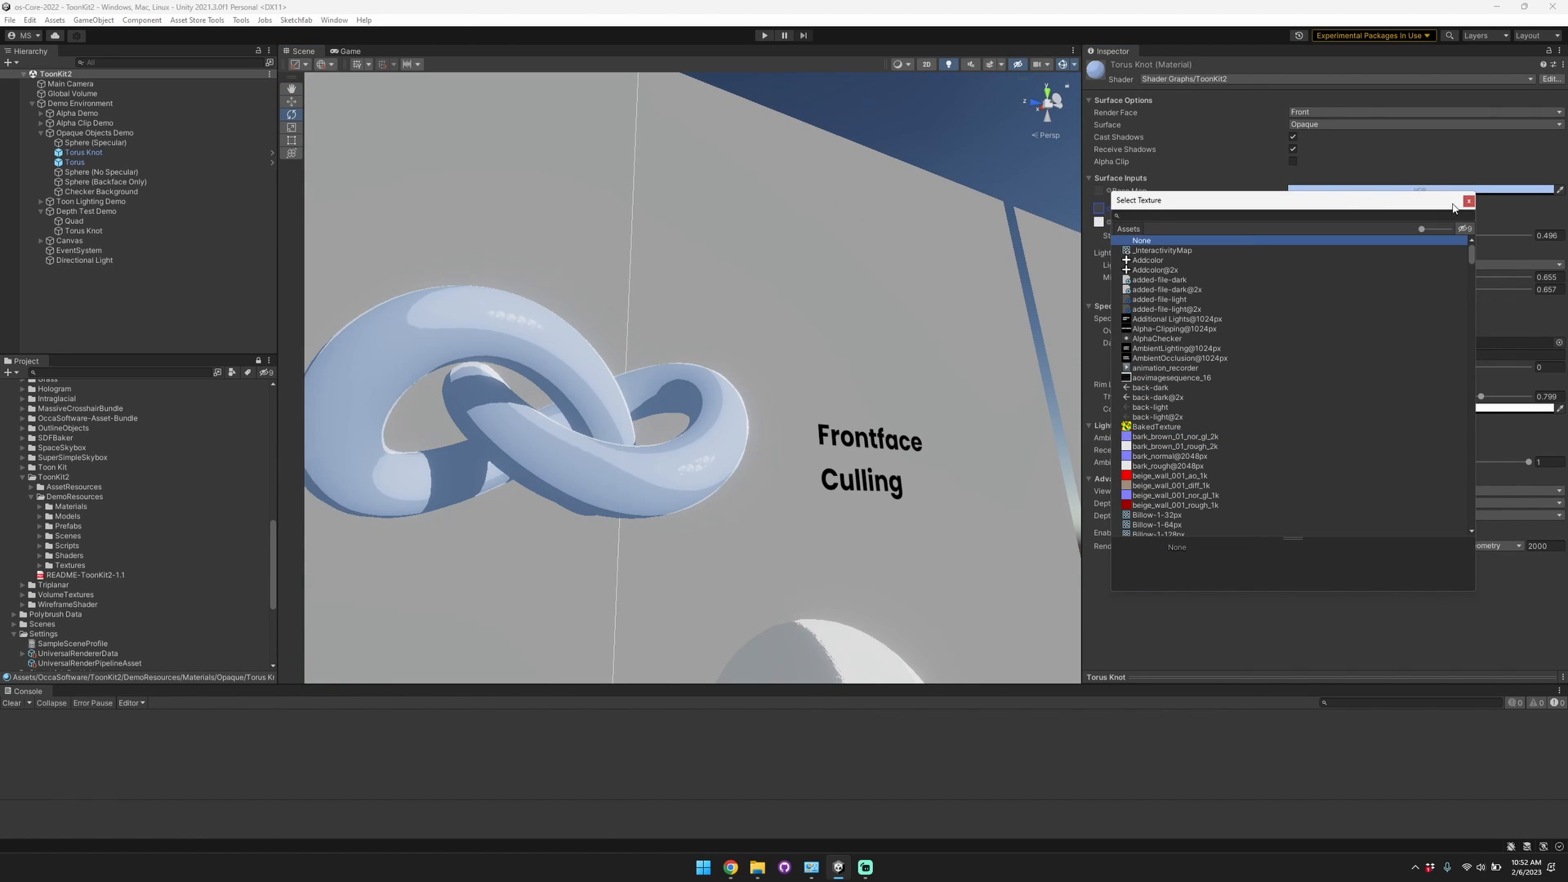
pyautogui.click(1469, 201)
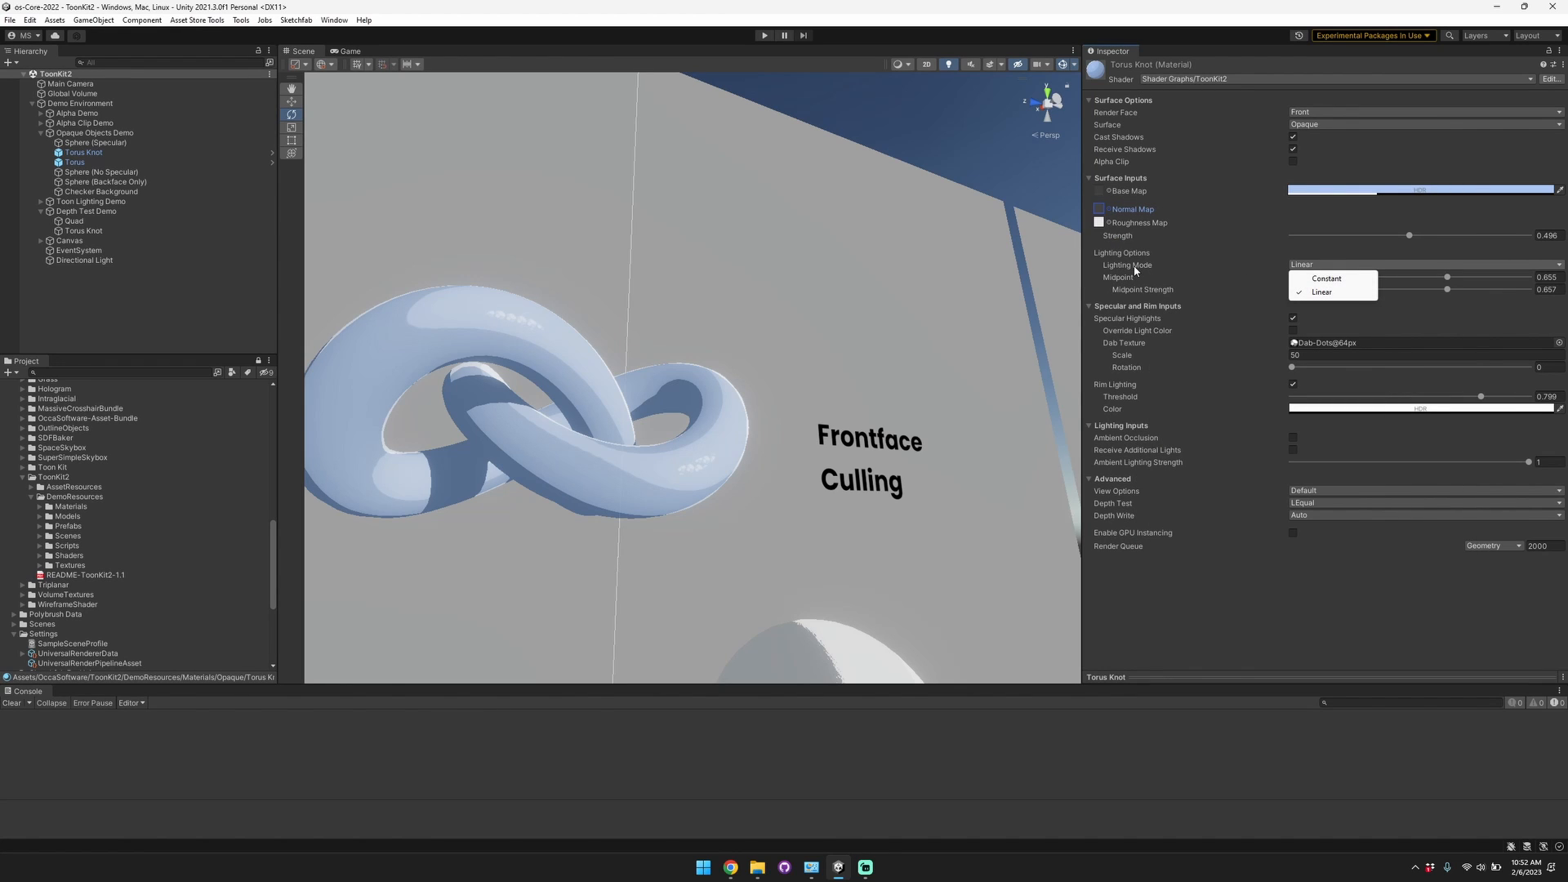
pyautogui.click(1323, 291)
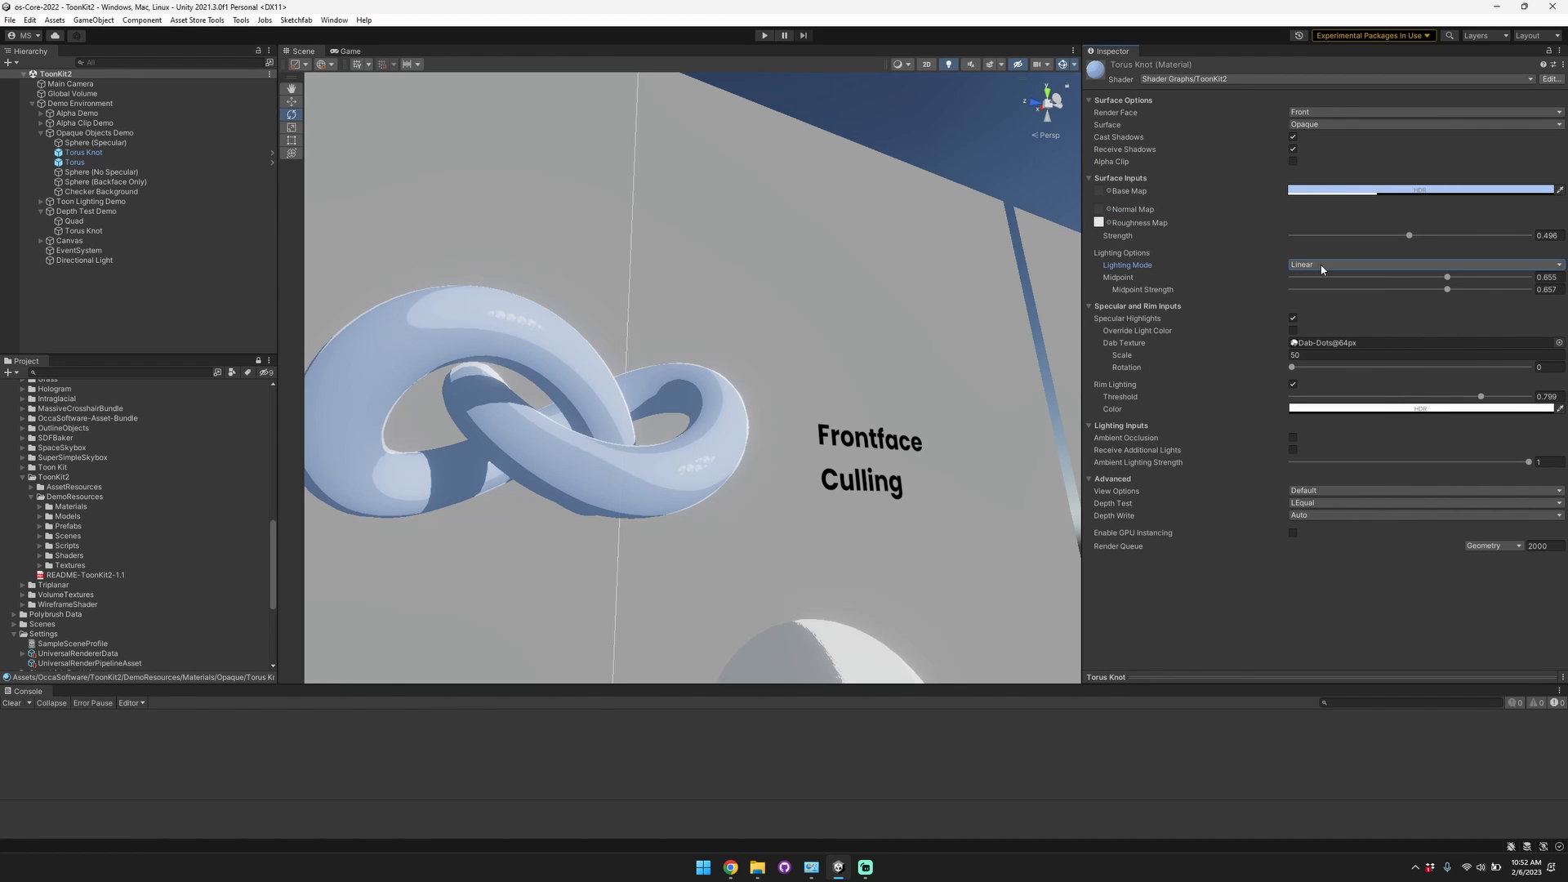
pyautogui.click(1421, 264)
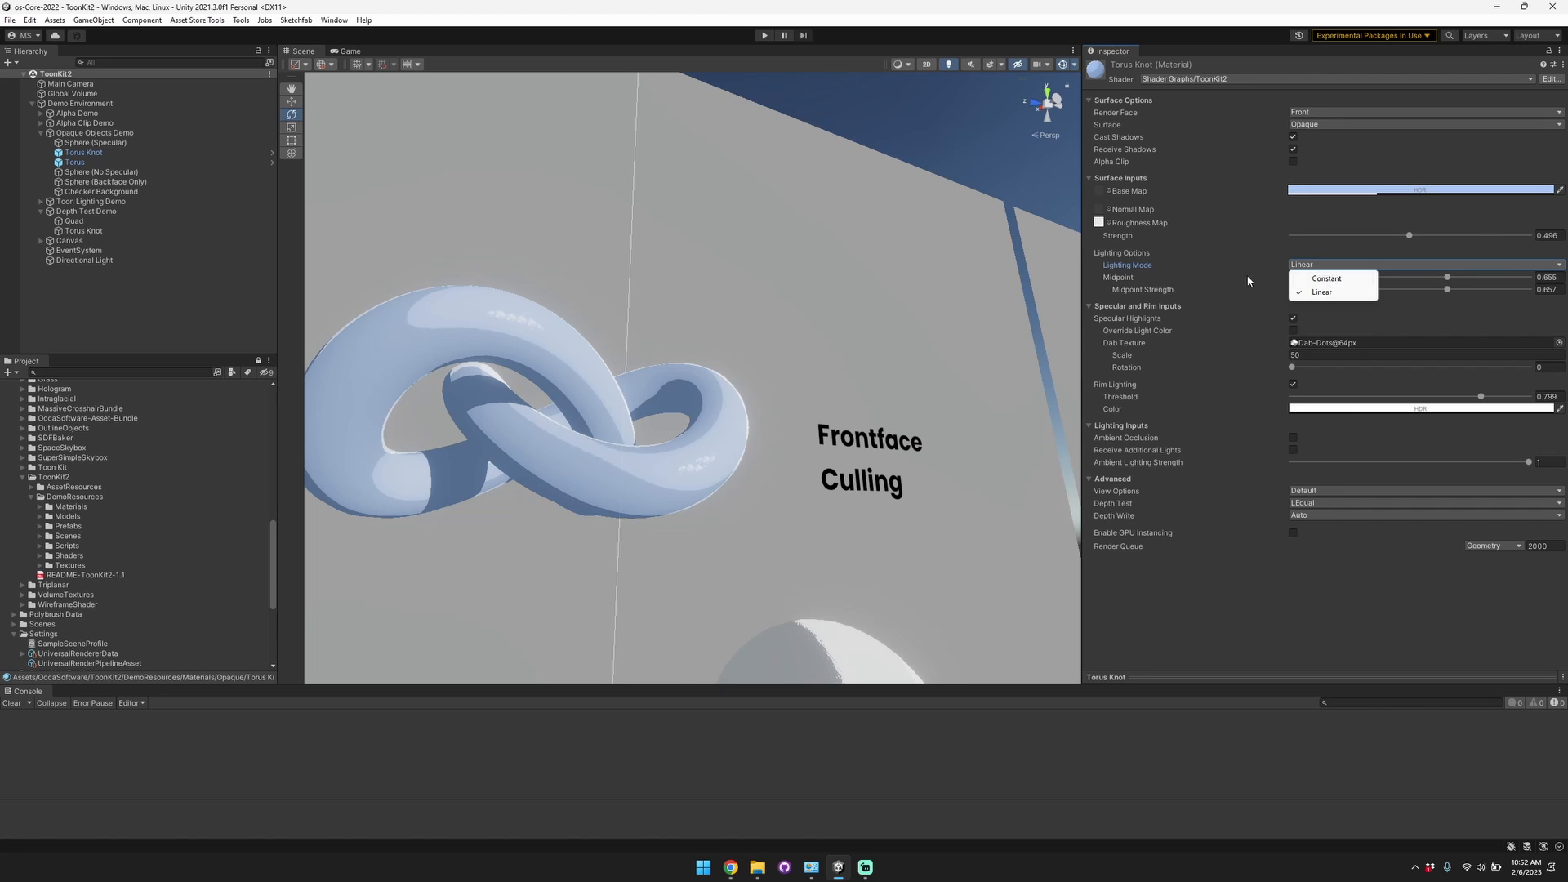
pyautogui.moveTo(1327, 278)
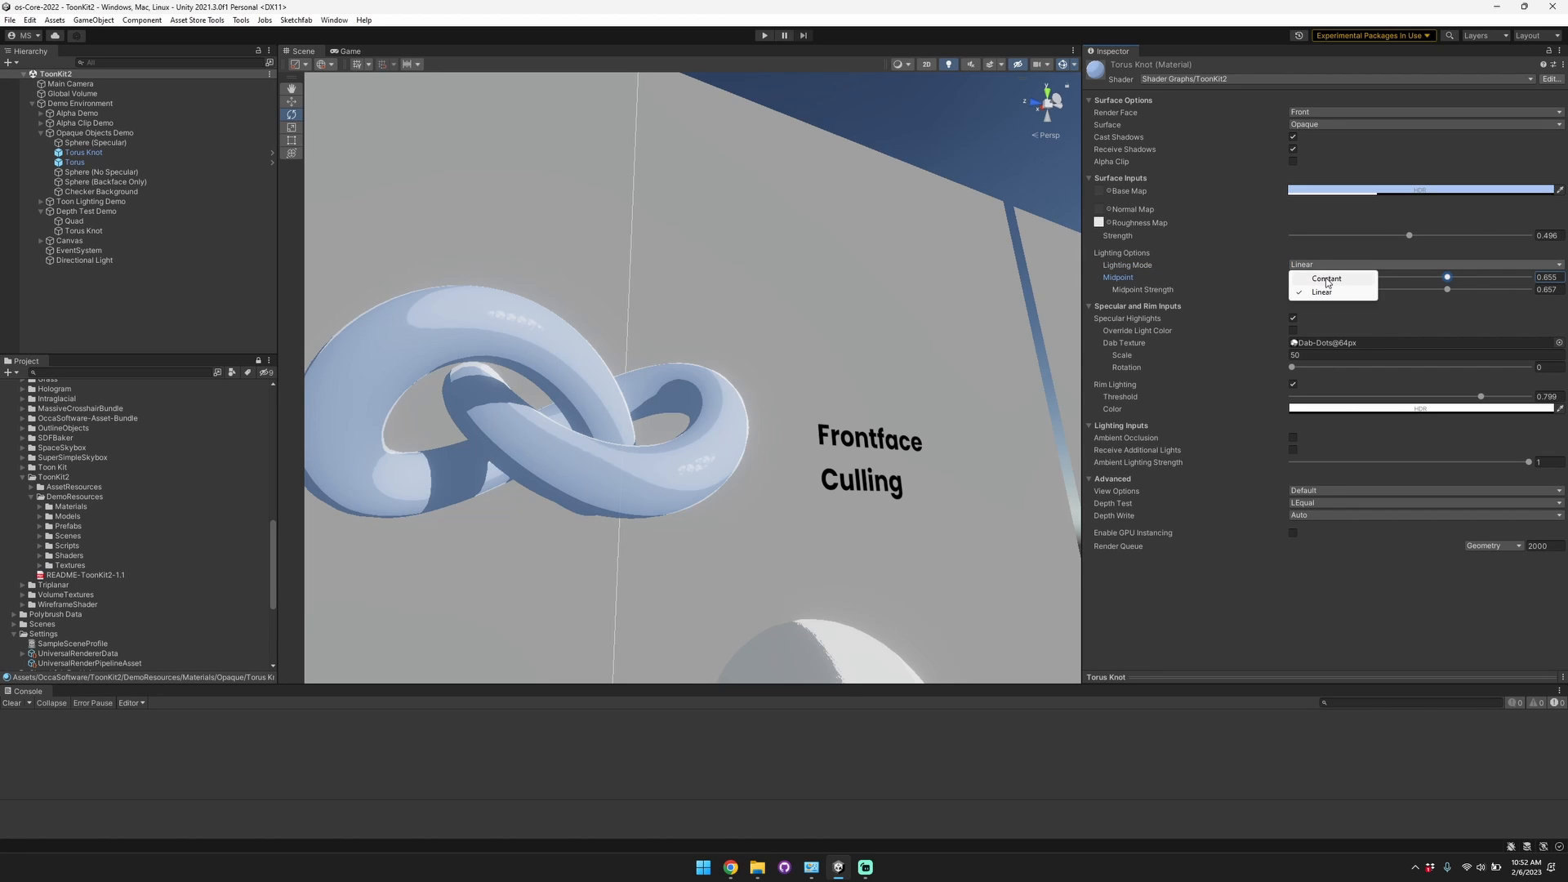
pyautogui.click(1327, 277)
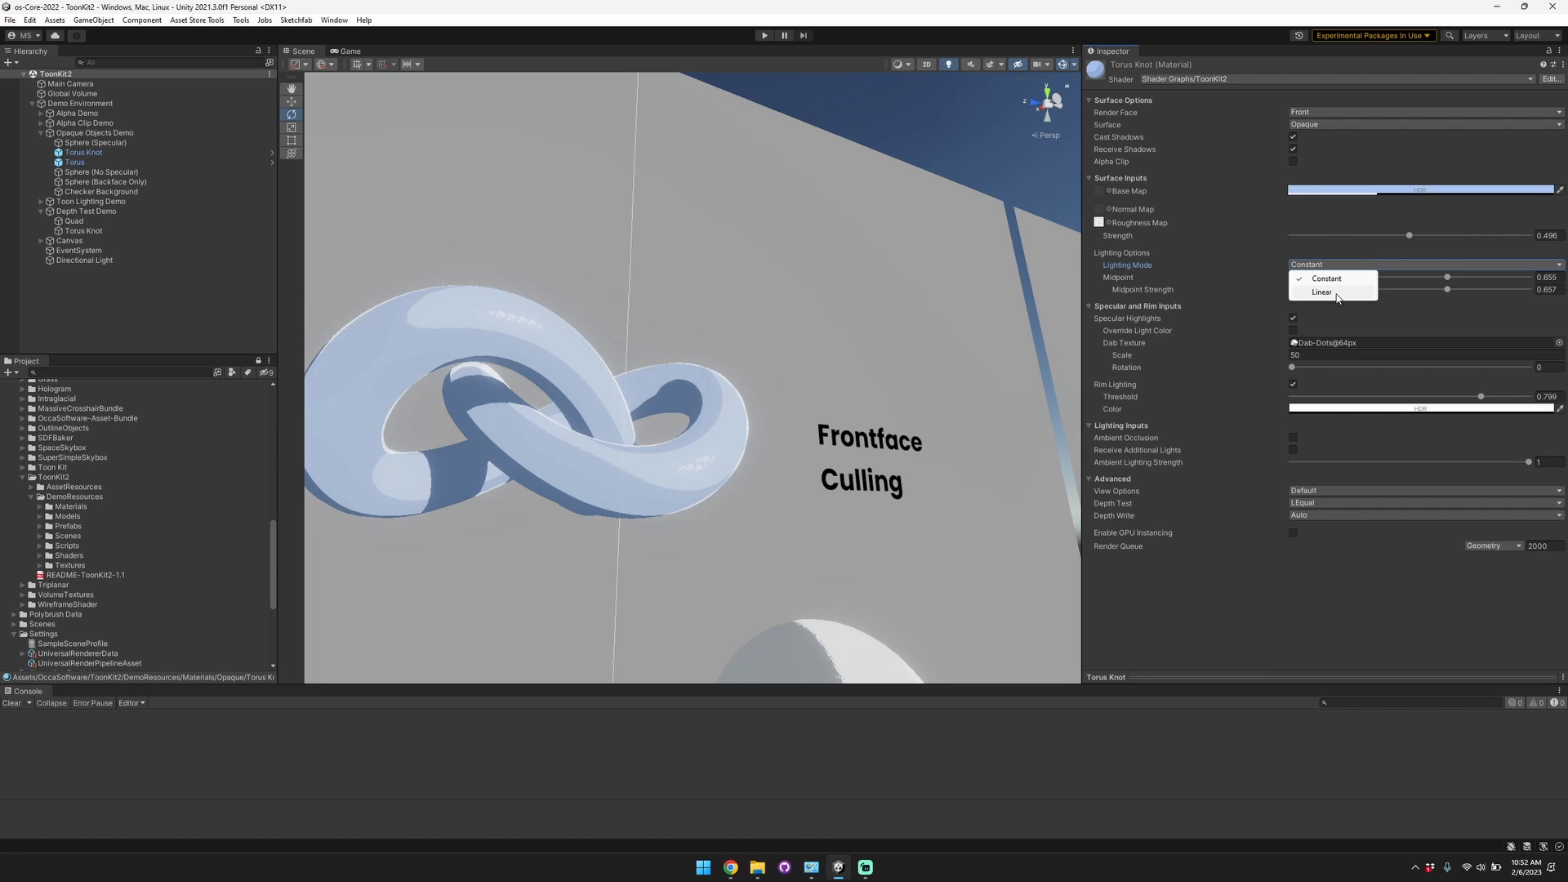
pyautogui.click(1322, 291)
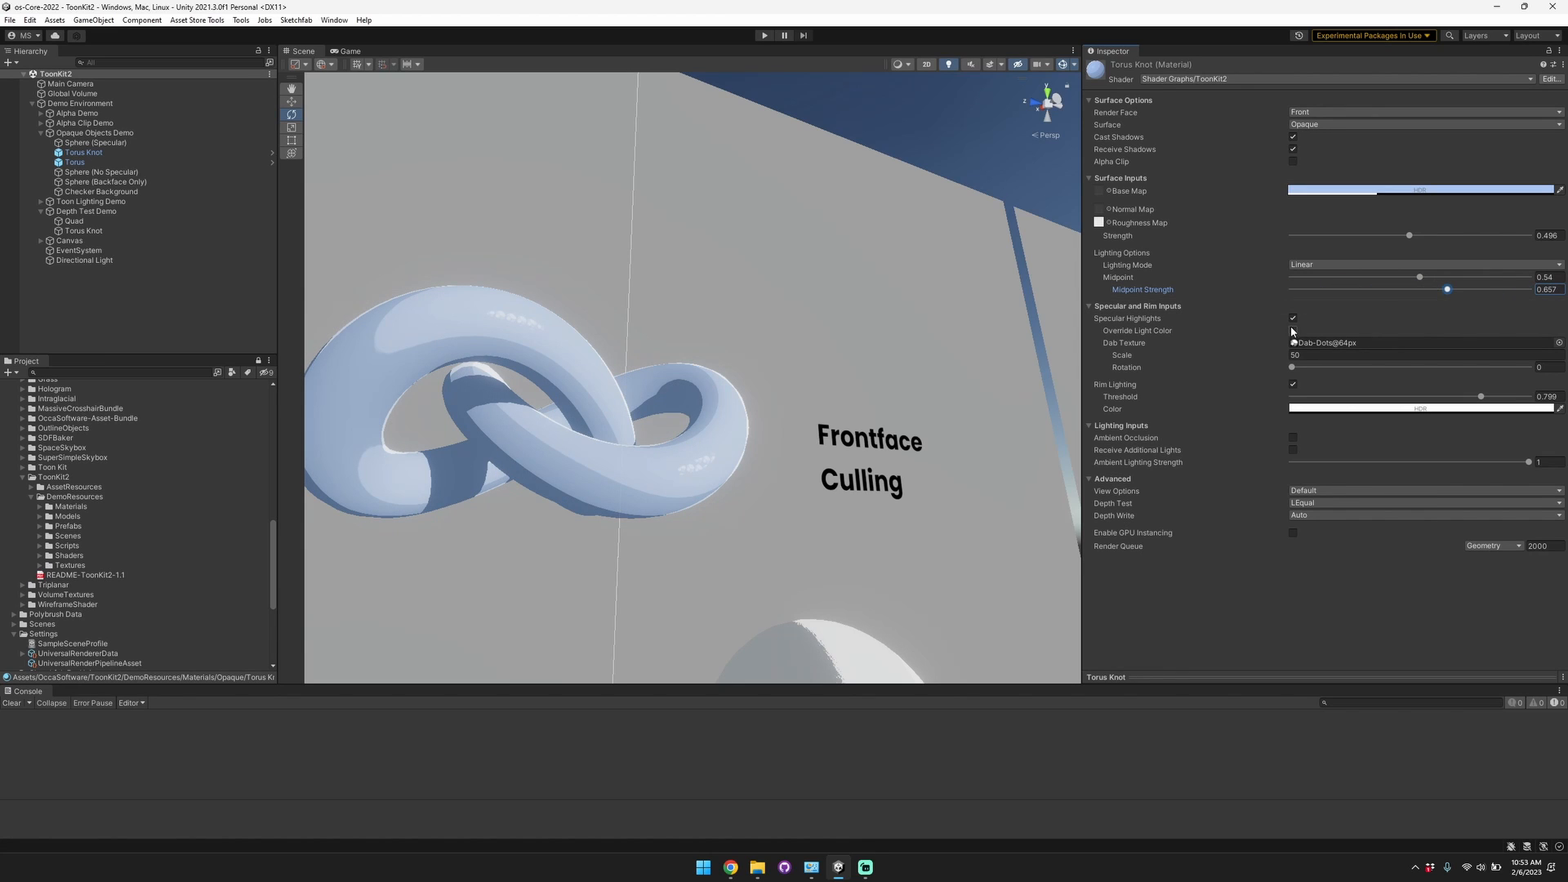
# Enable specular highlights and set the dab texture to Dab-Rects@64px.
pyautogui.click(1293, 317)
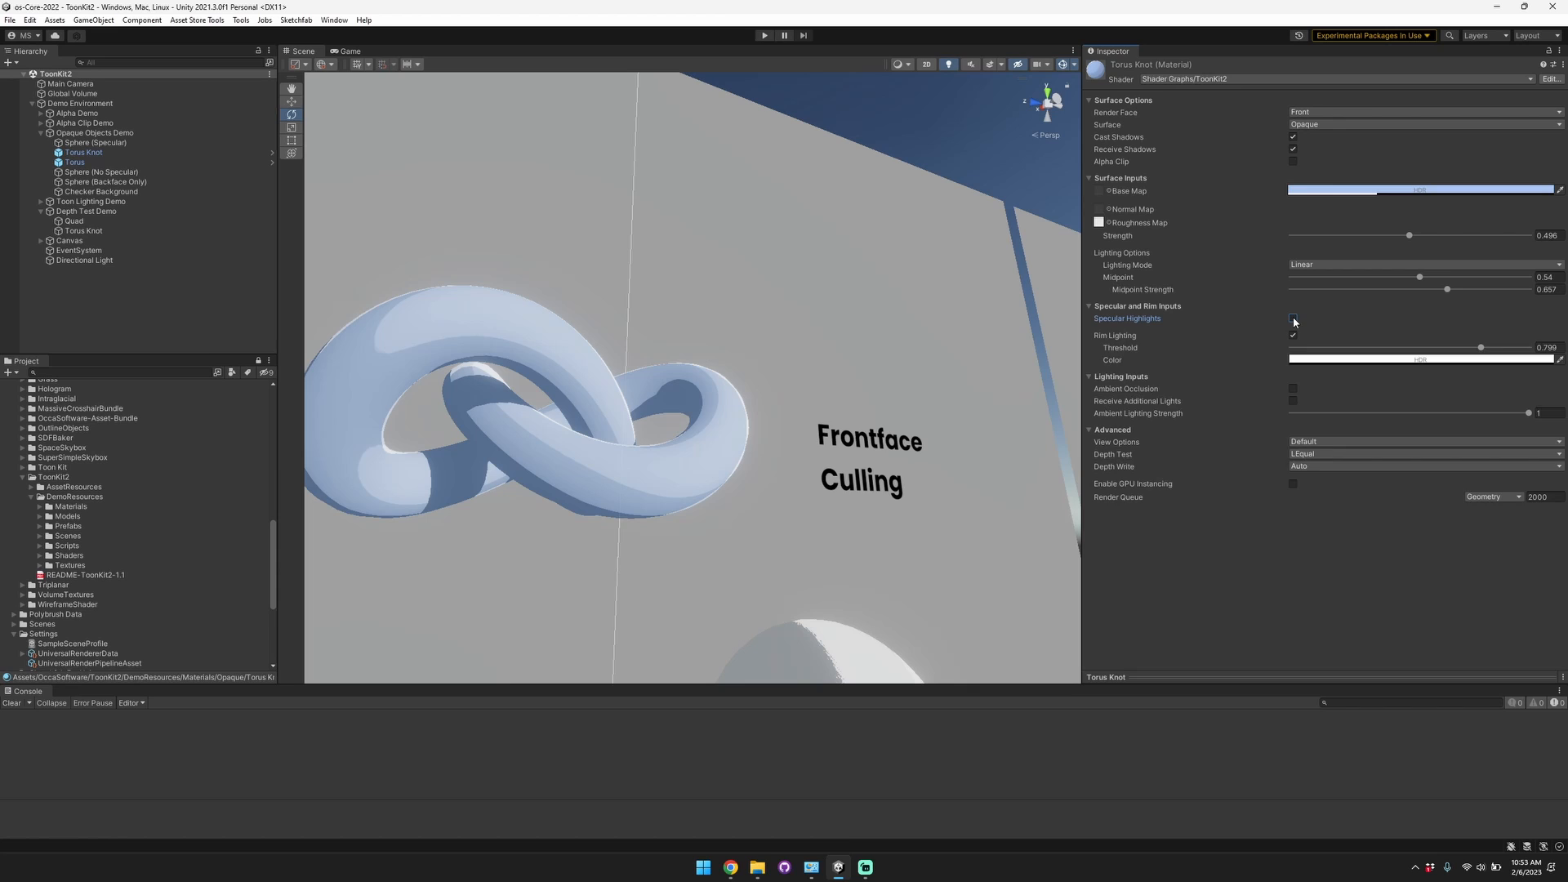
pyautogui.click(1292, 318)
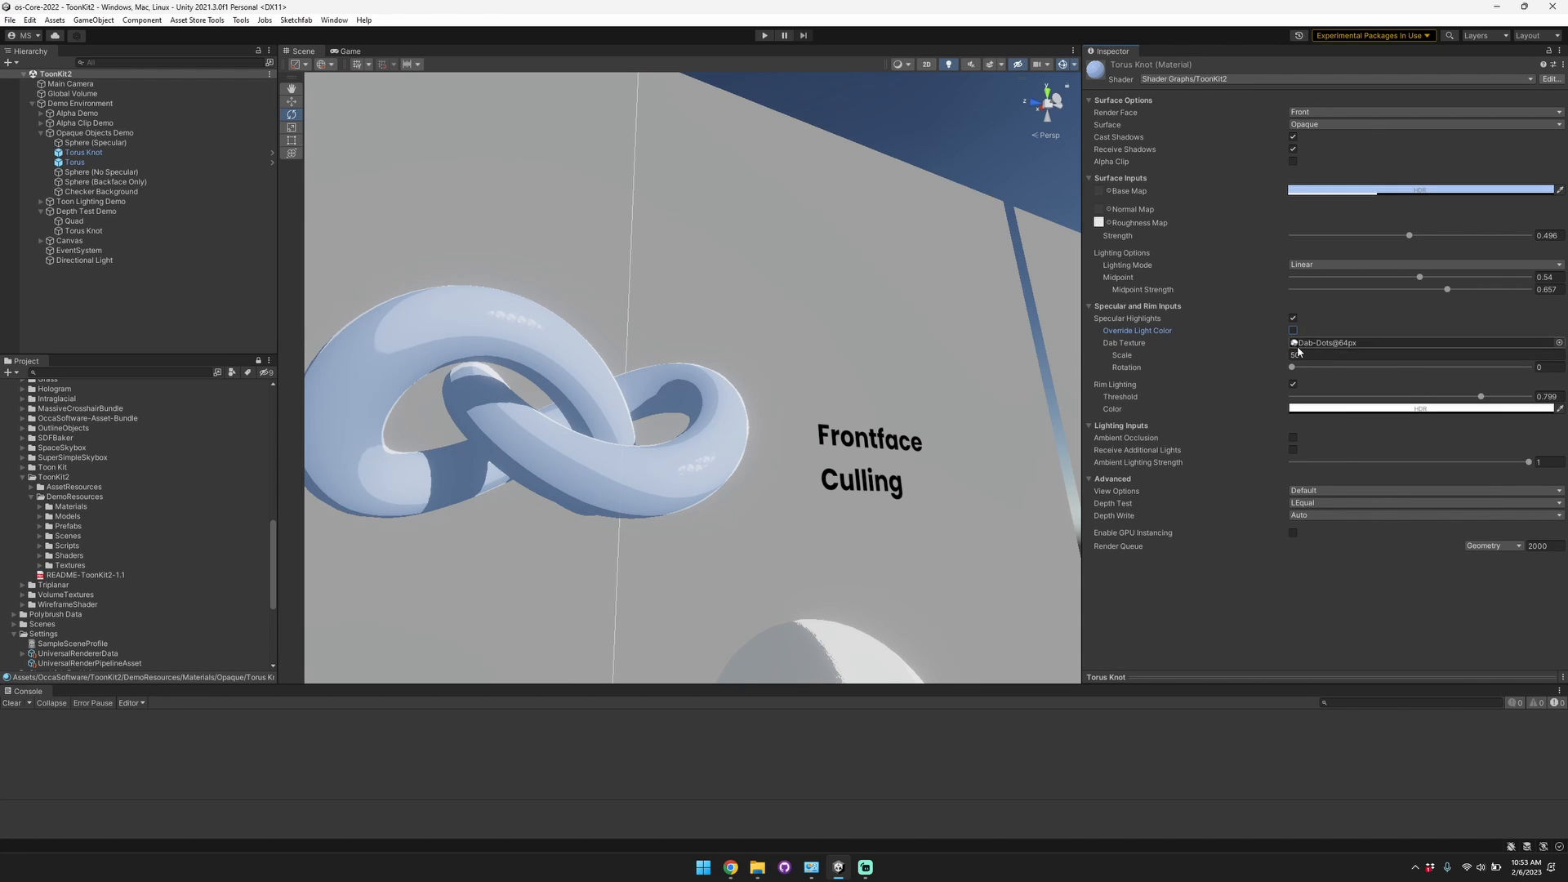
pyautogui.click(1325, 343)
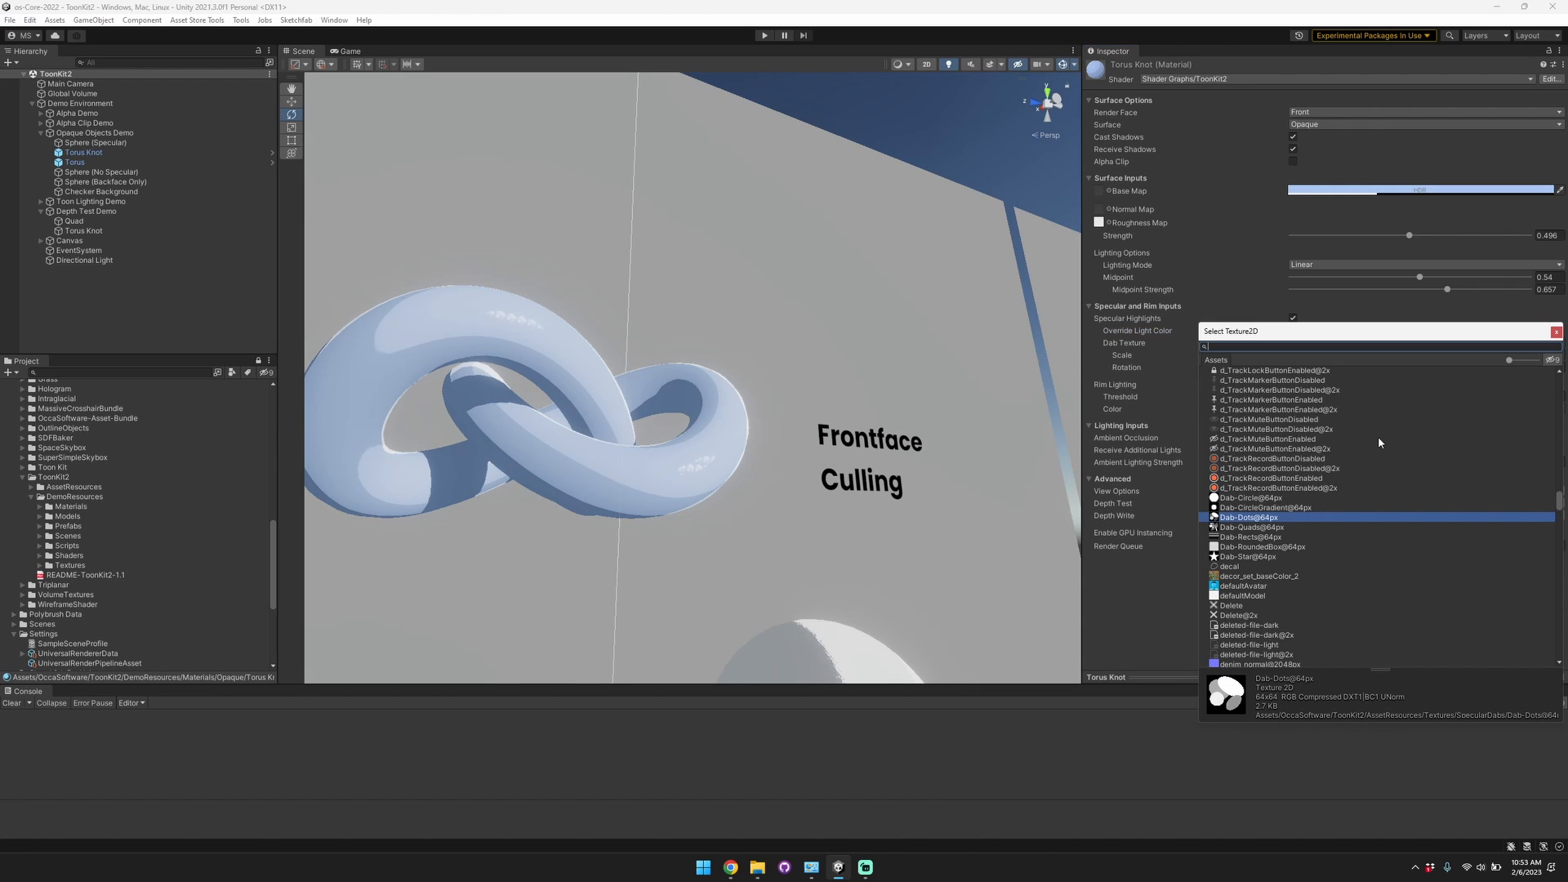
pyautogui.moveTo(1285, 537)
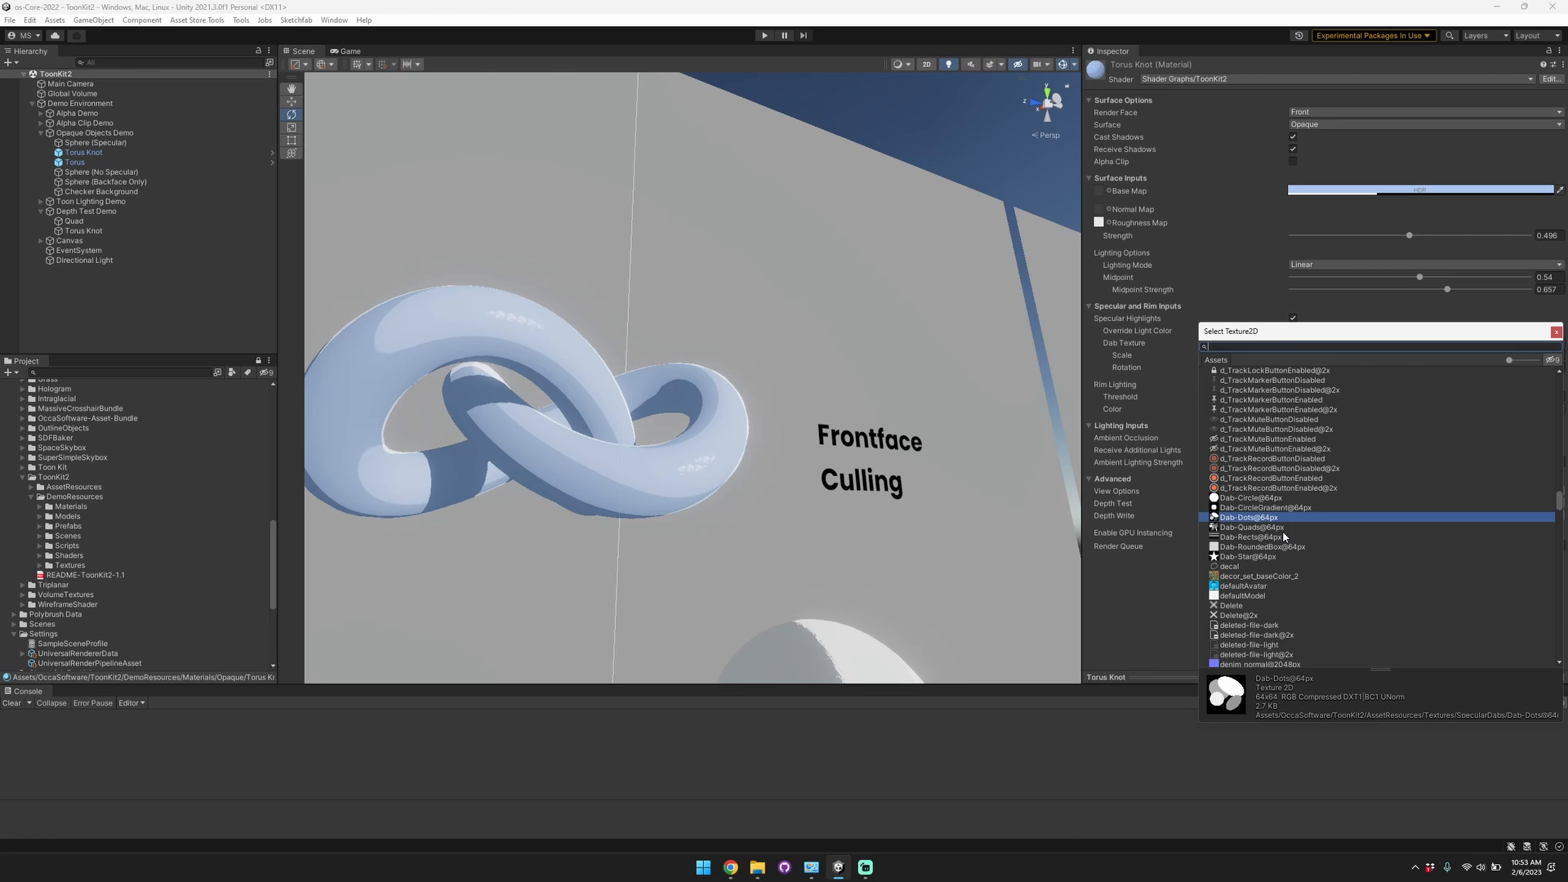
pyautogui.click(1251, 538)
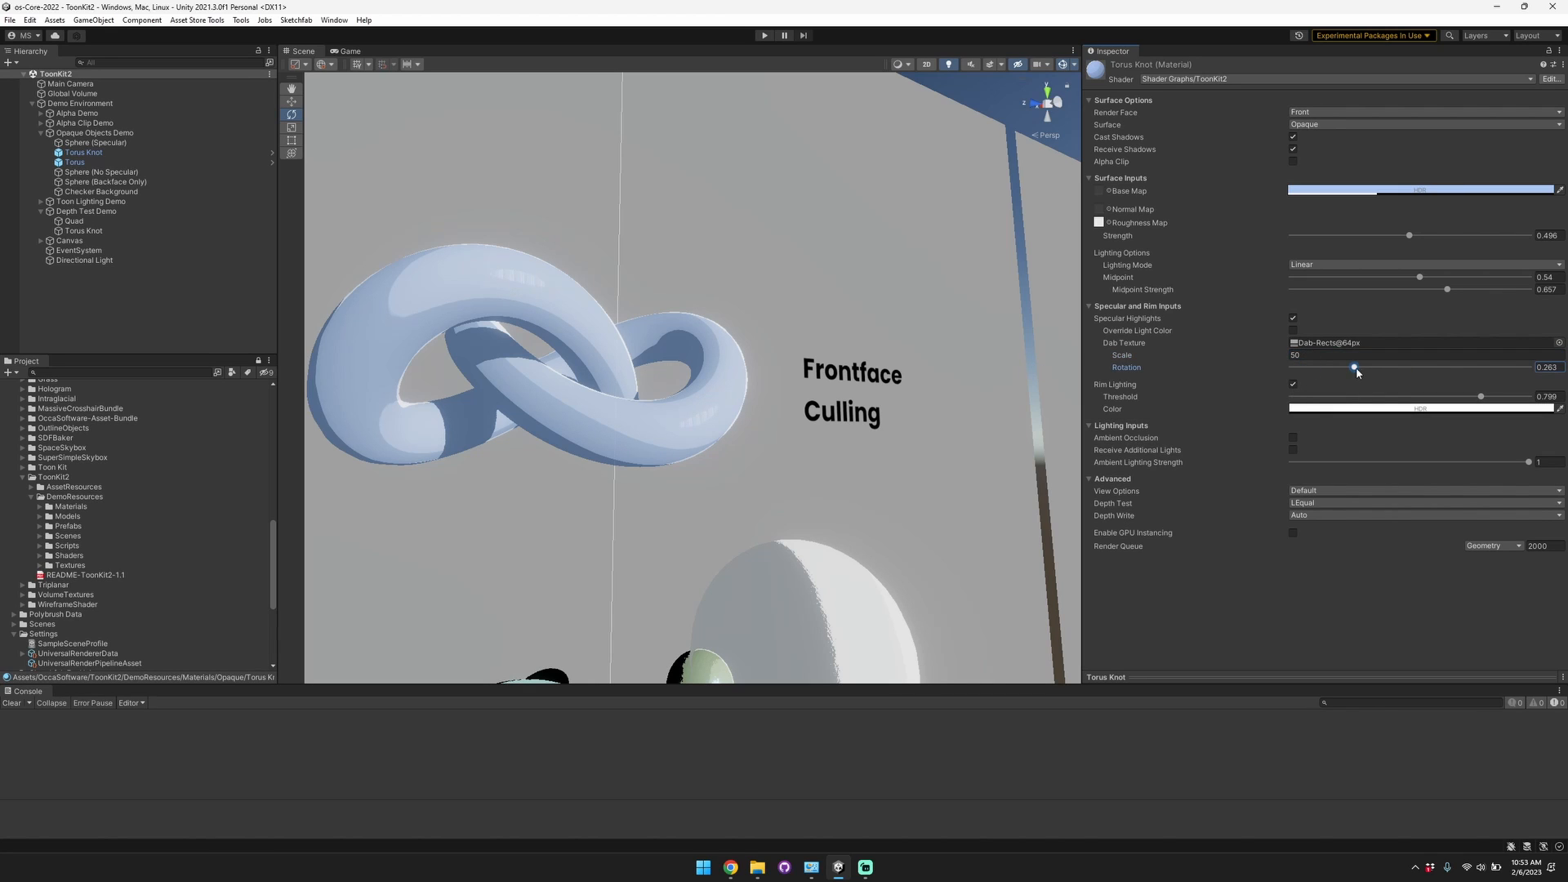
pyautogui.click(1293, 385)
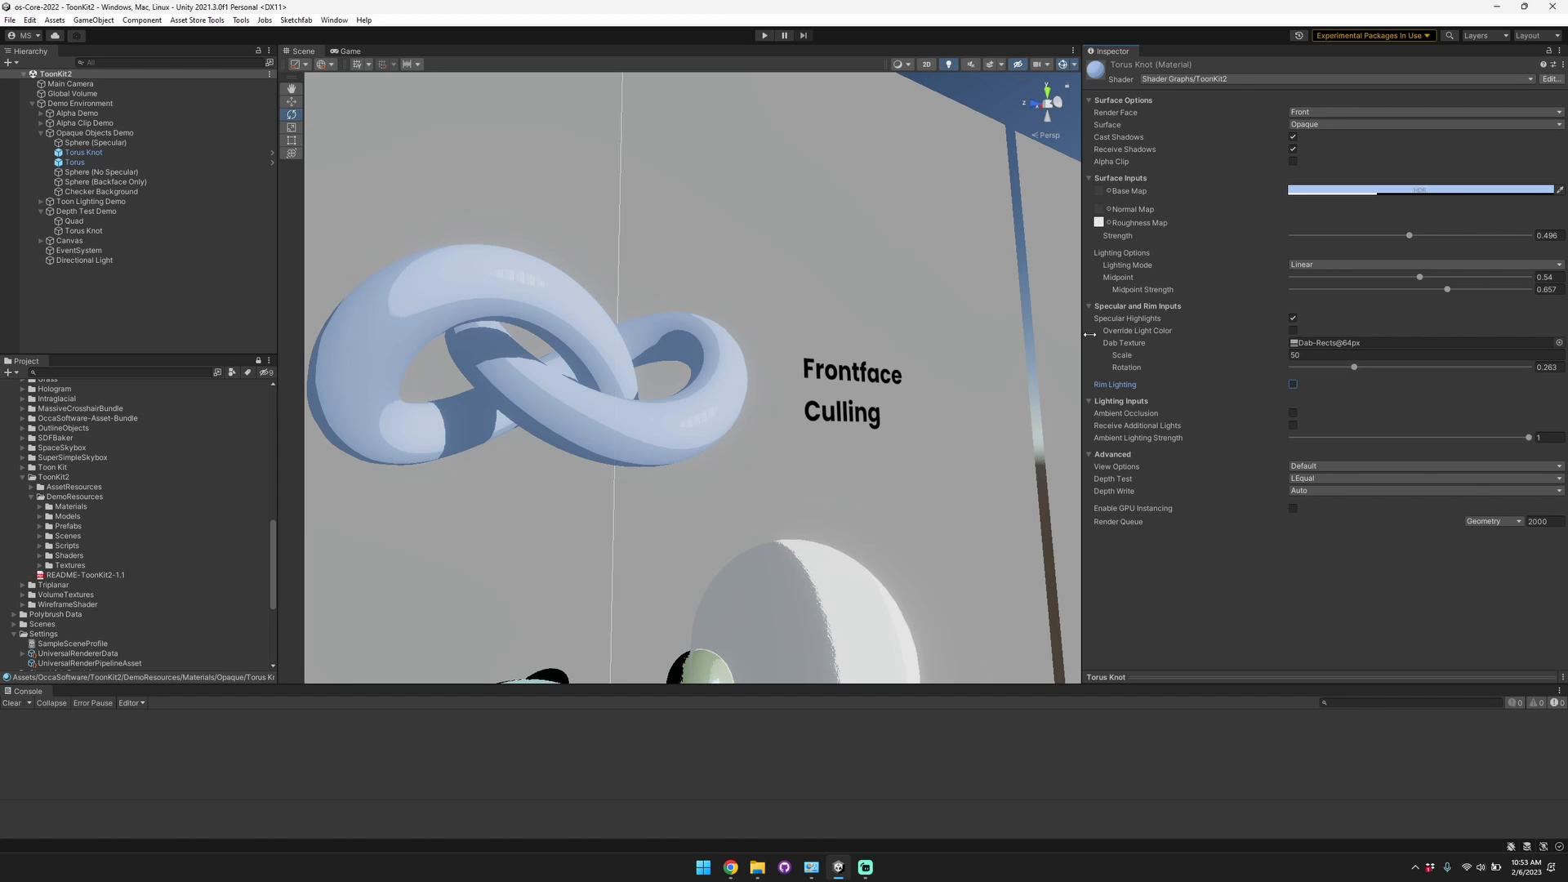
pyautogui.click(1292, 384)
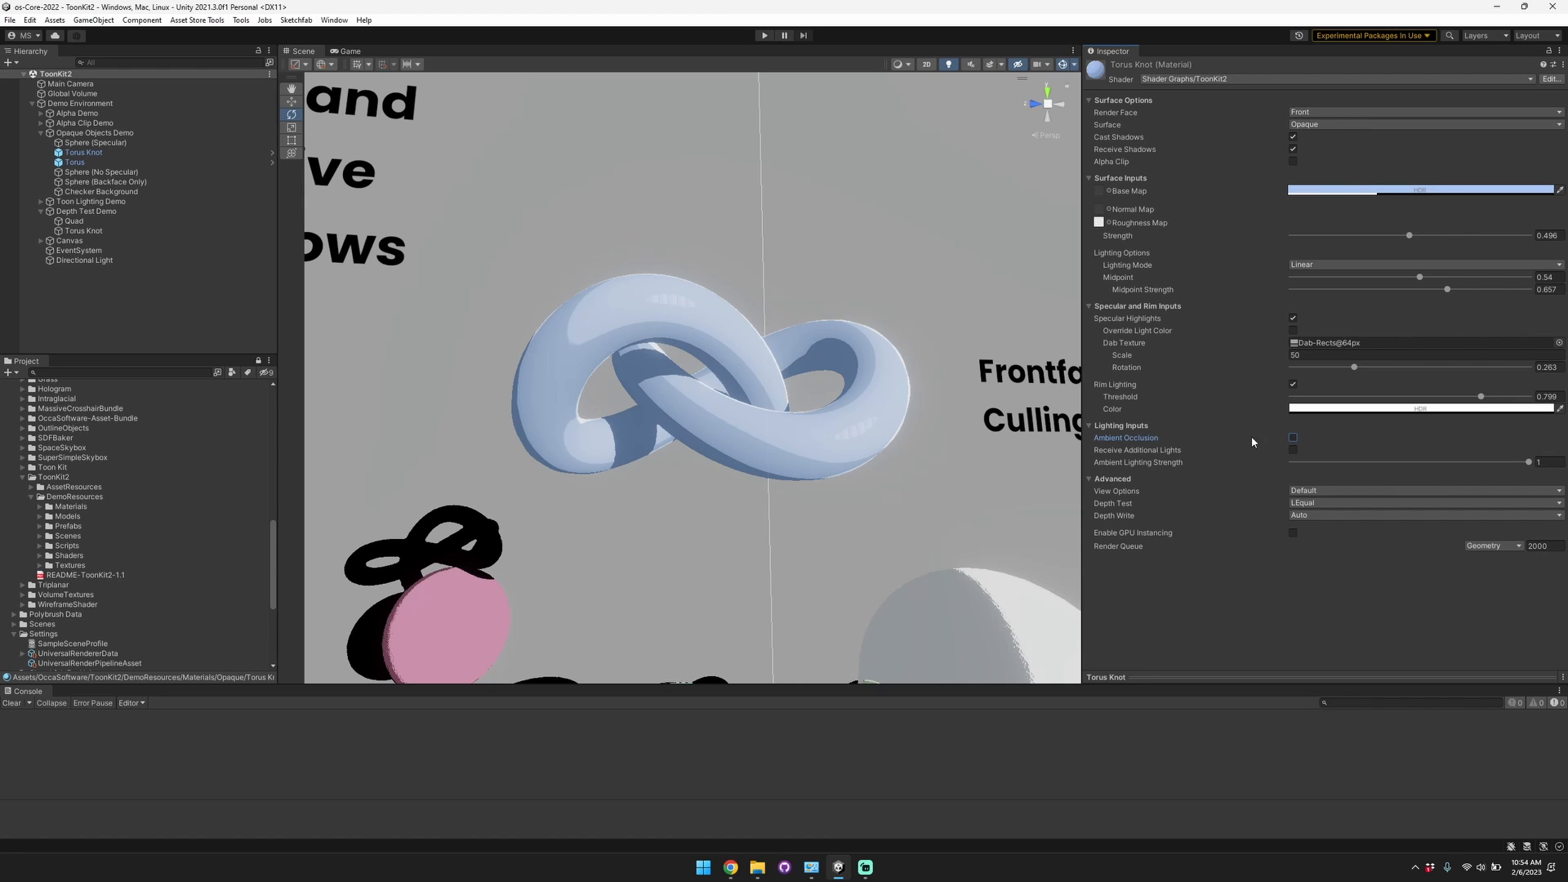
pyautogui.moveTo(1218, 455)
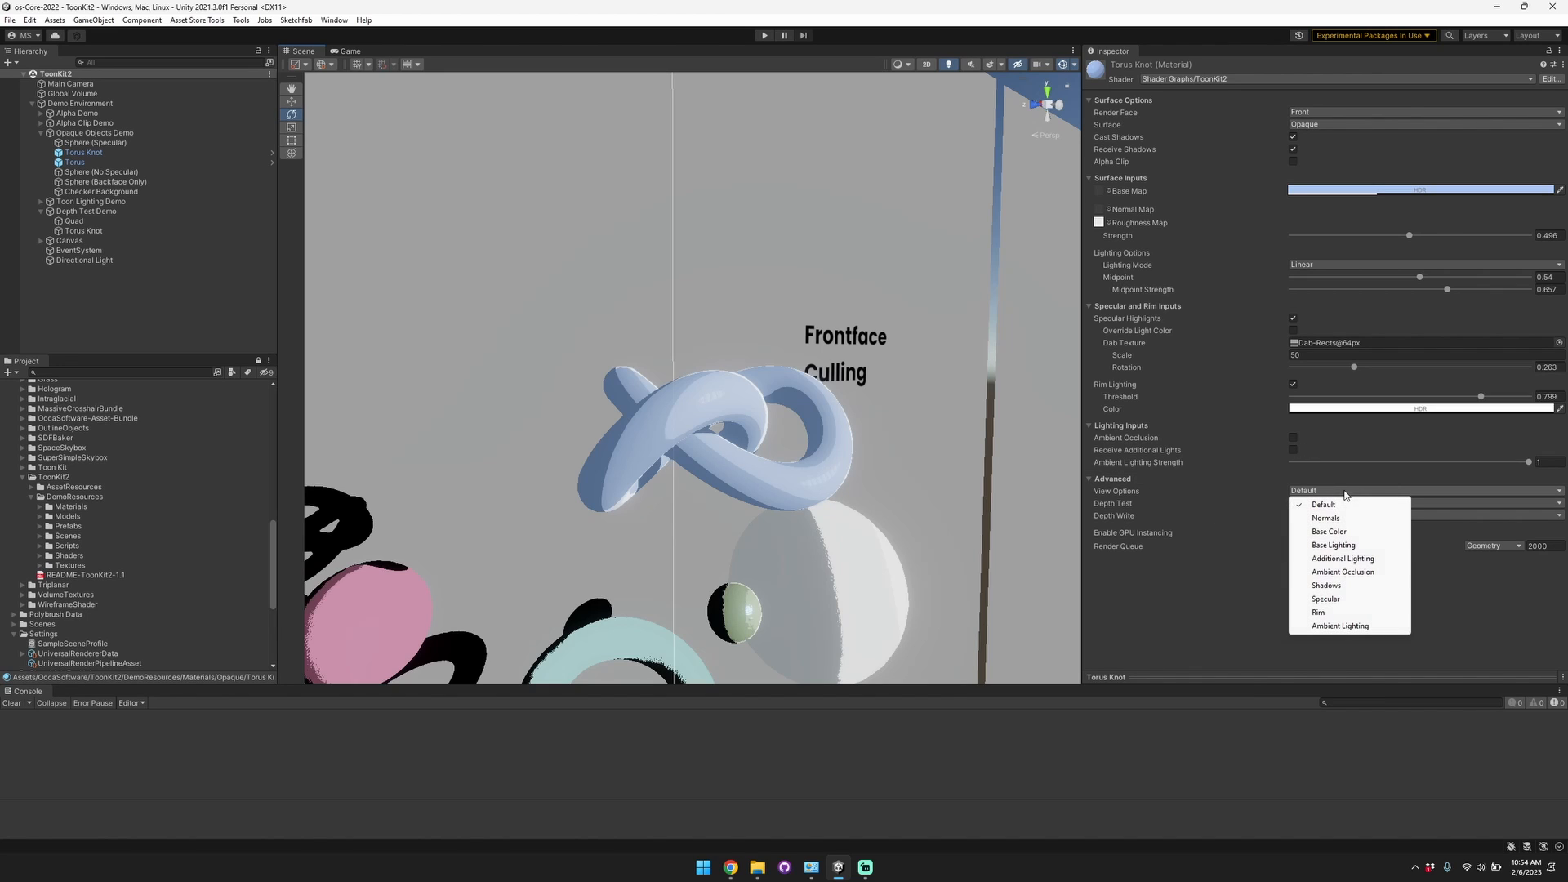
# Step the debug view through Normals, Base Lighting, Additional Lighting and Ambient Occlusion.
pyautogui.click(1323, 503)
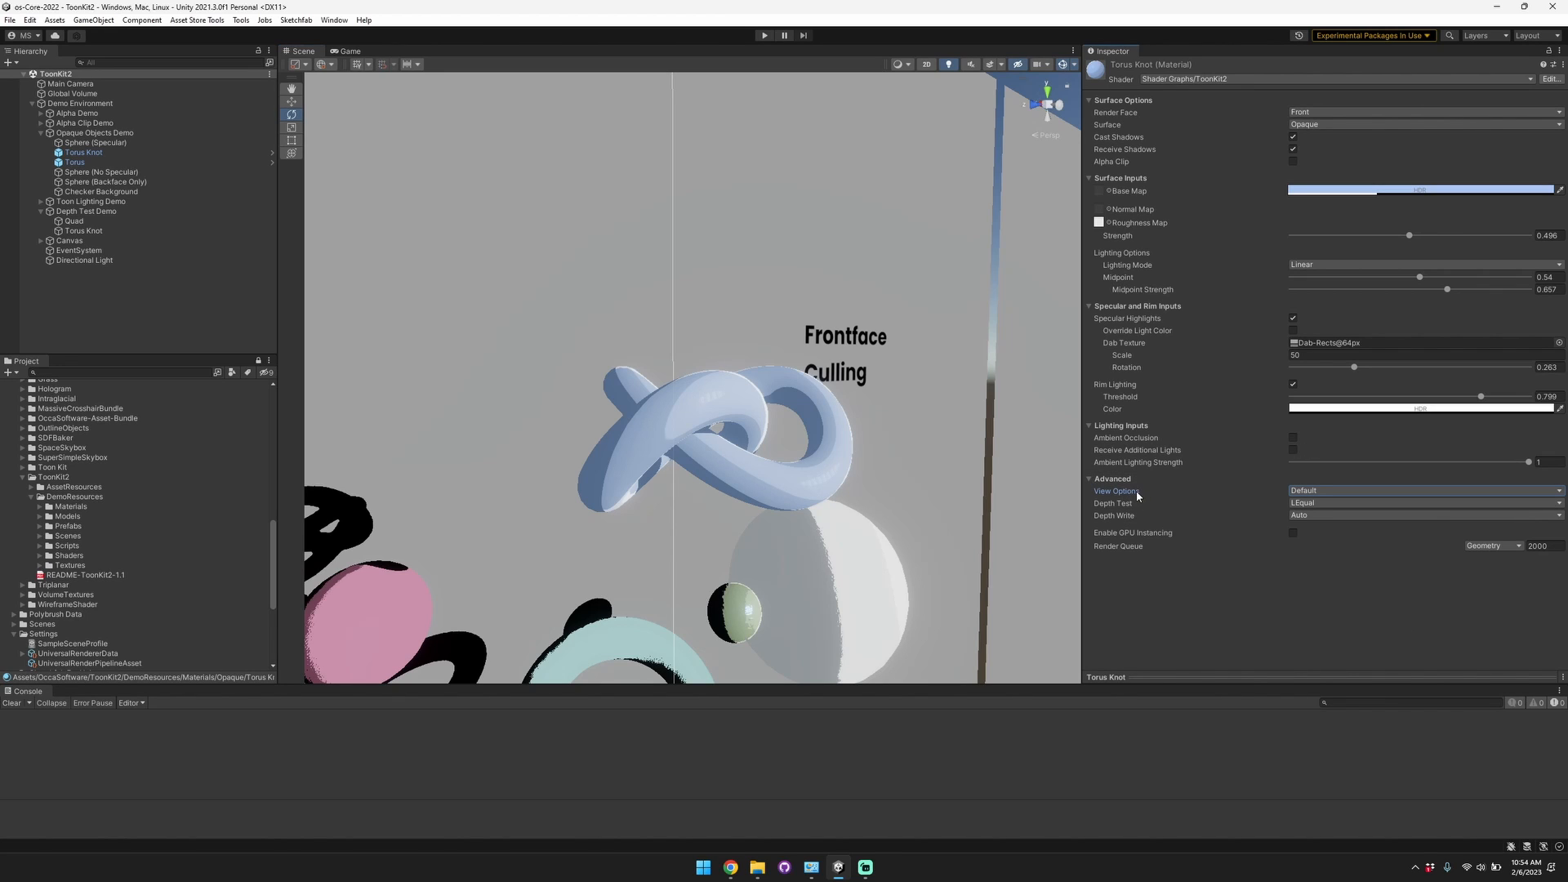
pyautogui.moveTo(1124, 496)
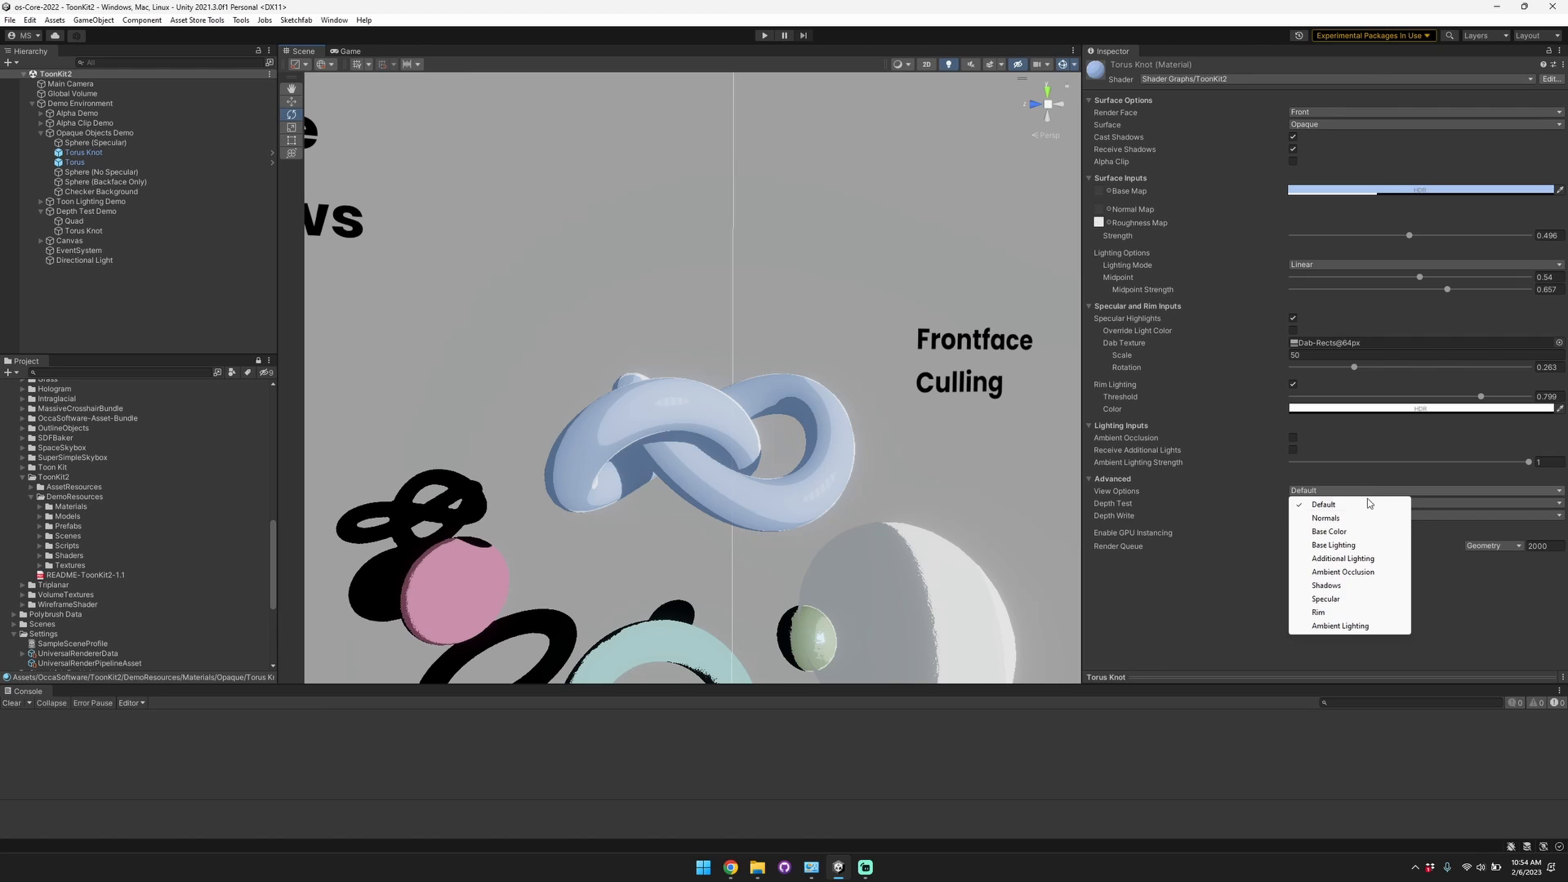
pyautogui.moveTo(1328, 531)
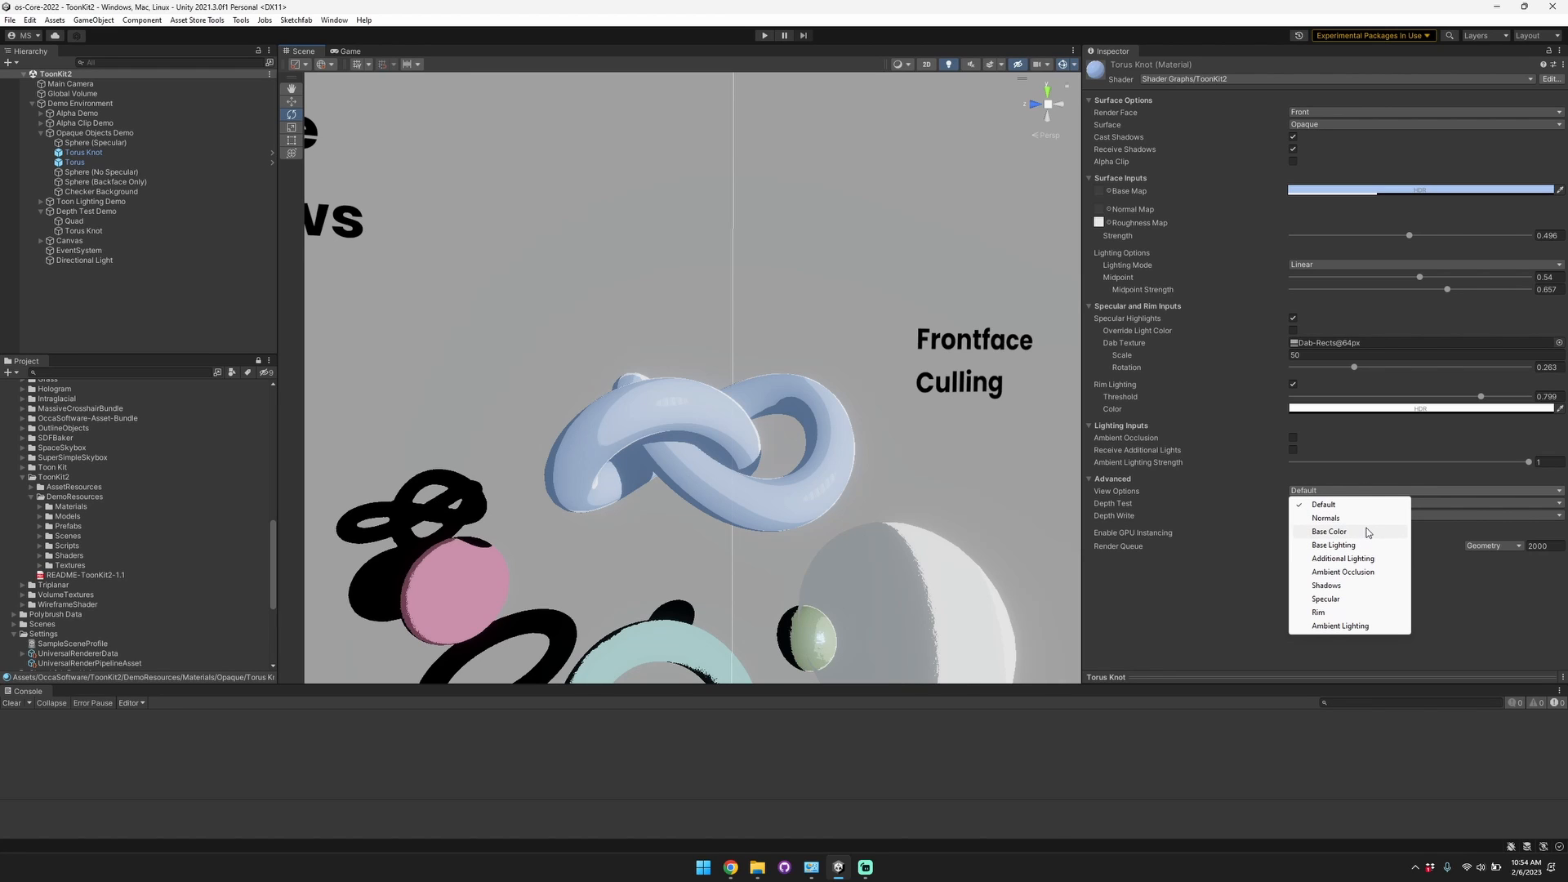
pyautogui.moveTo(1325, 518)
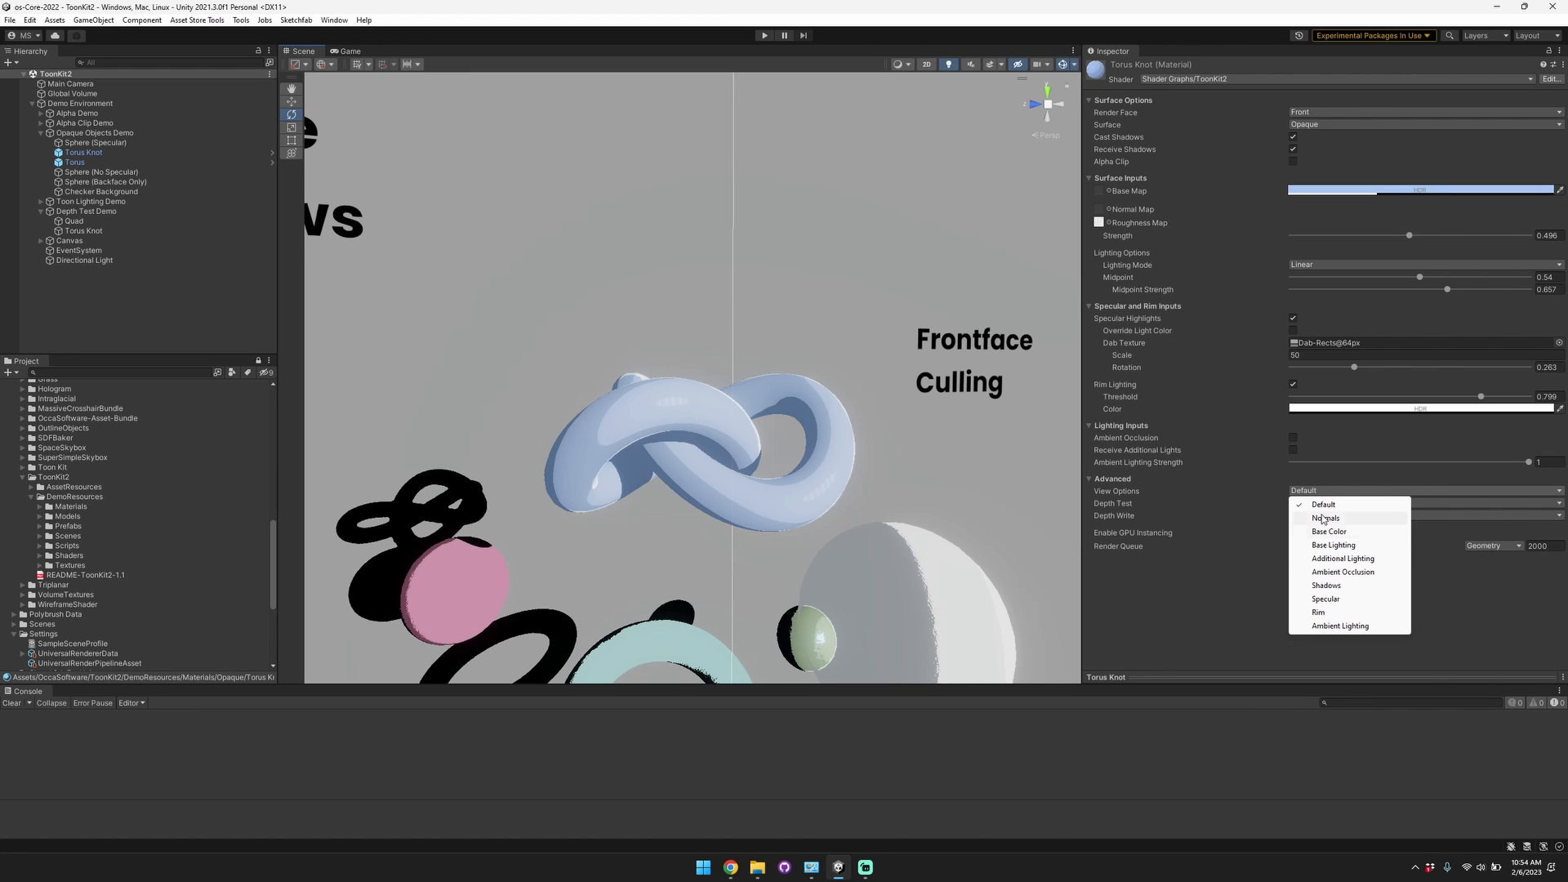
pyautogui.click(1325, 518)
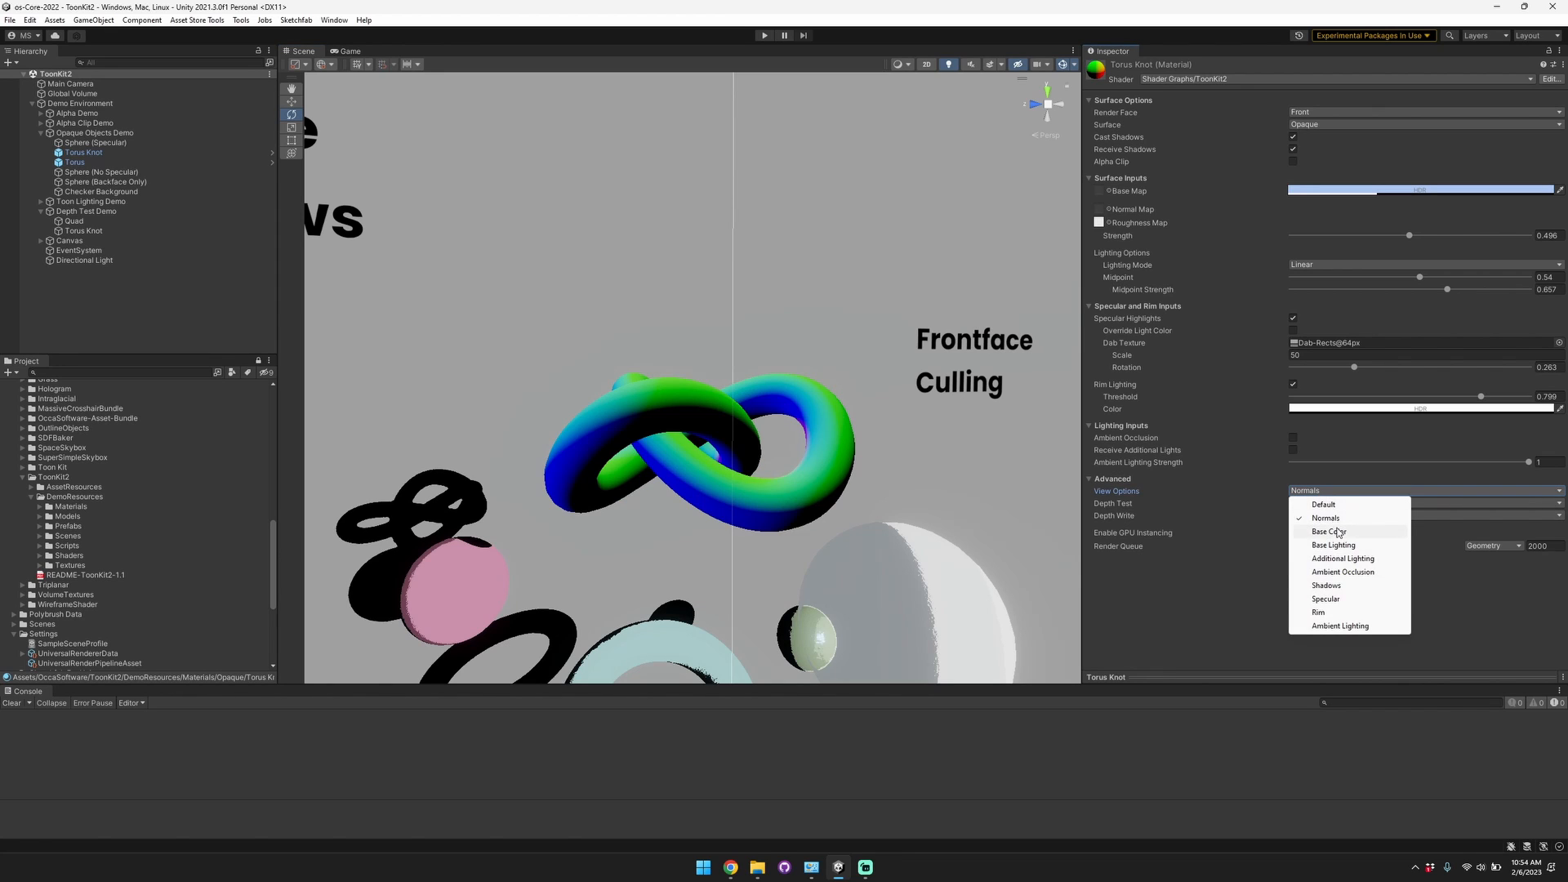
pyautogui.click(1328, 531)
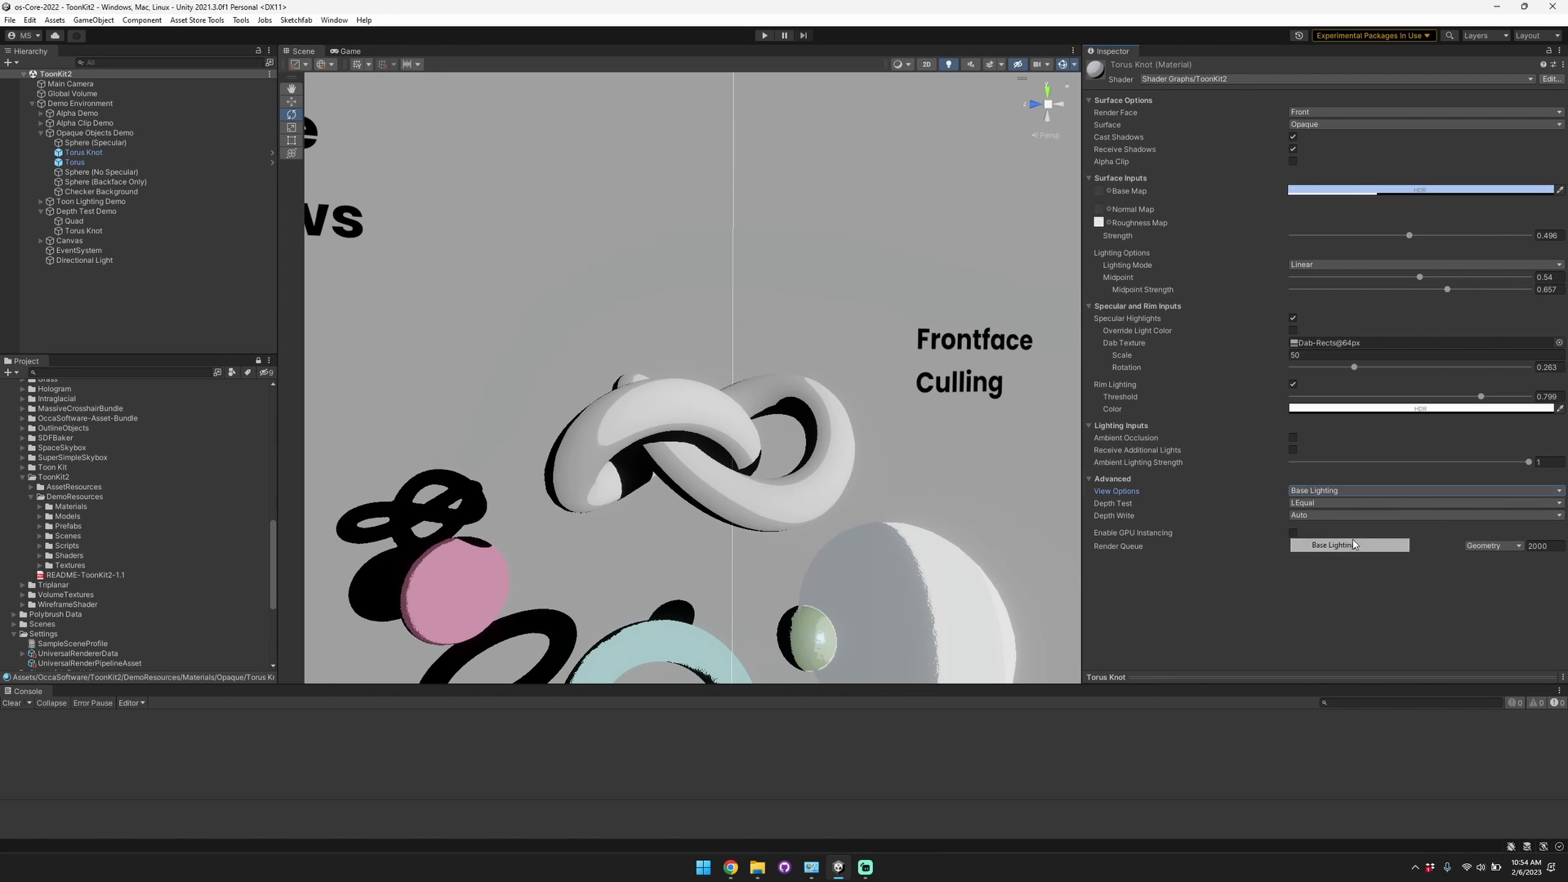
pyautogui.click(1350, 544)
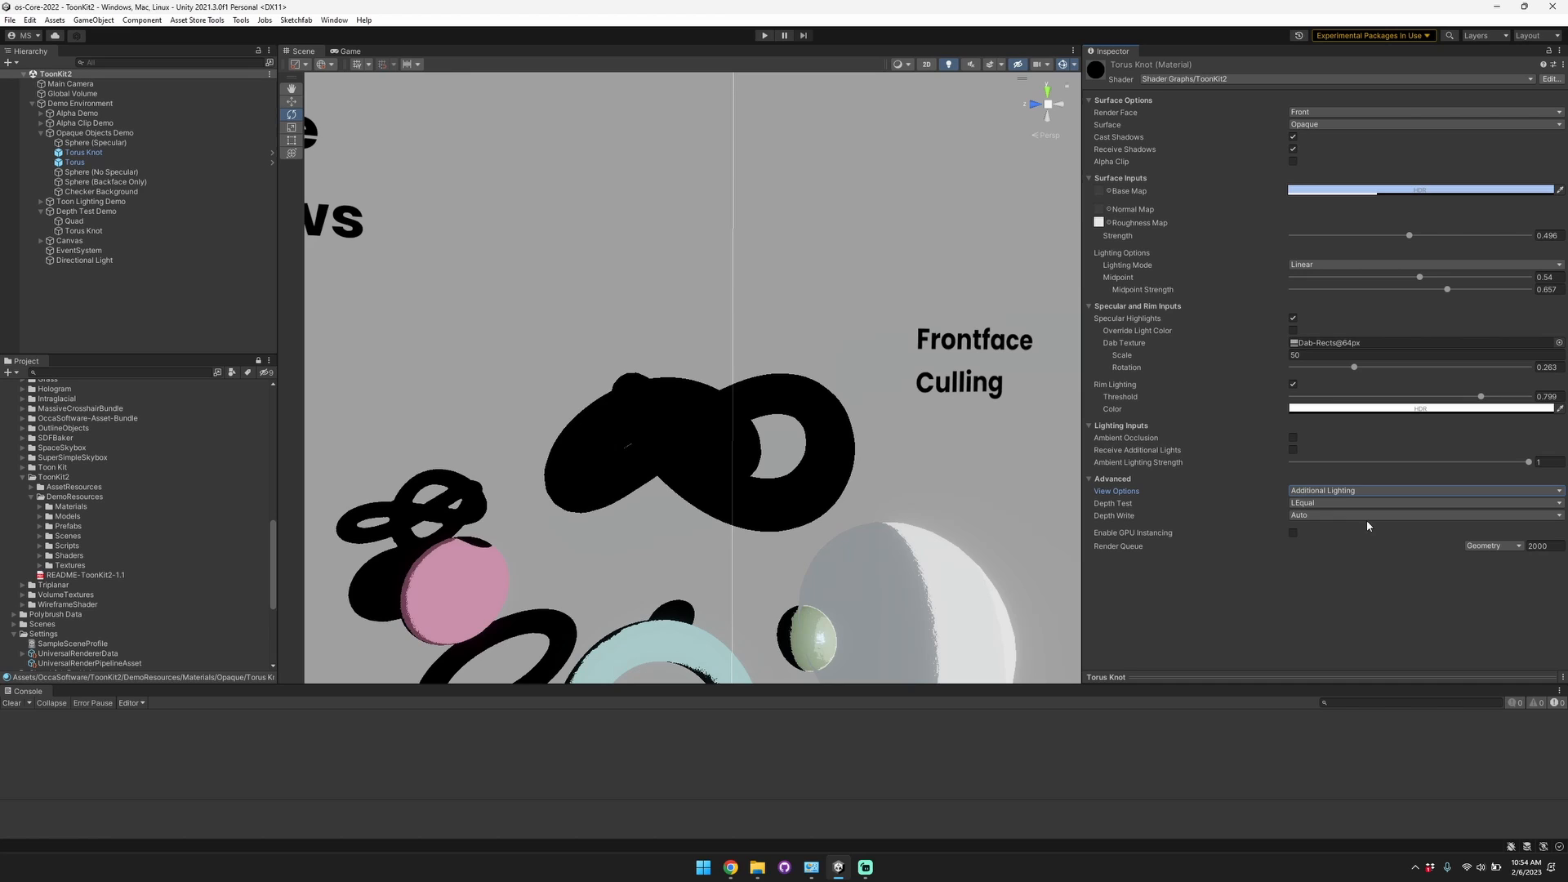
pyautogui.click(1421, 491)
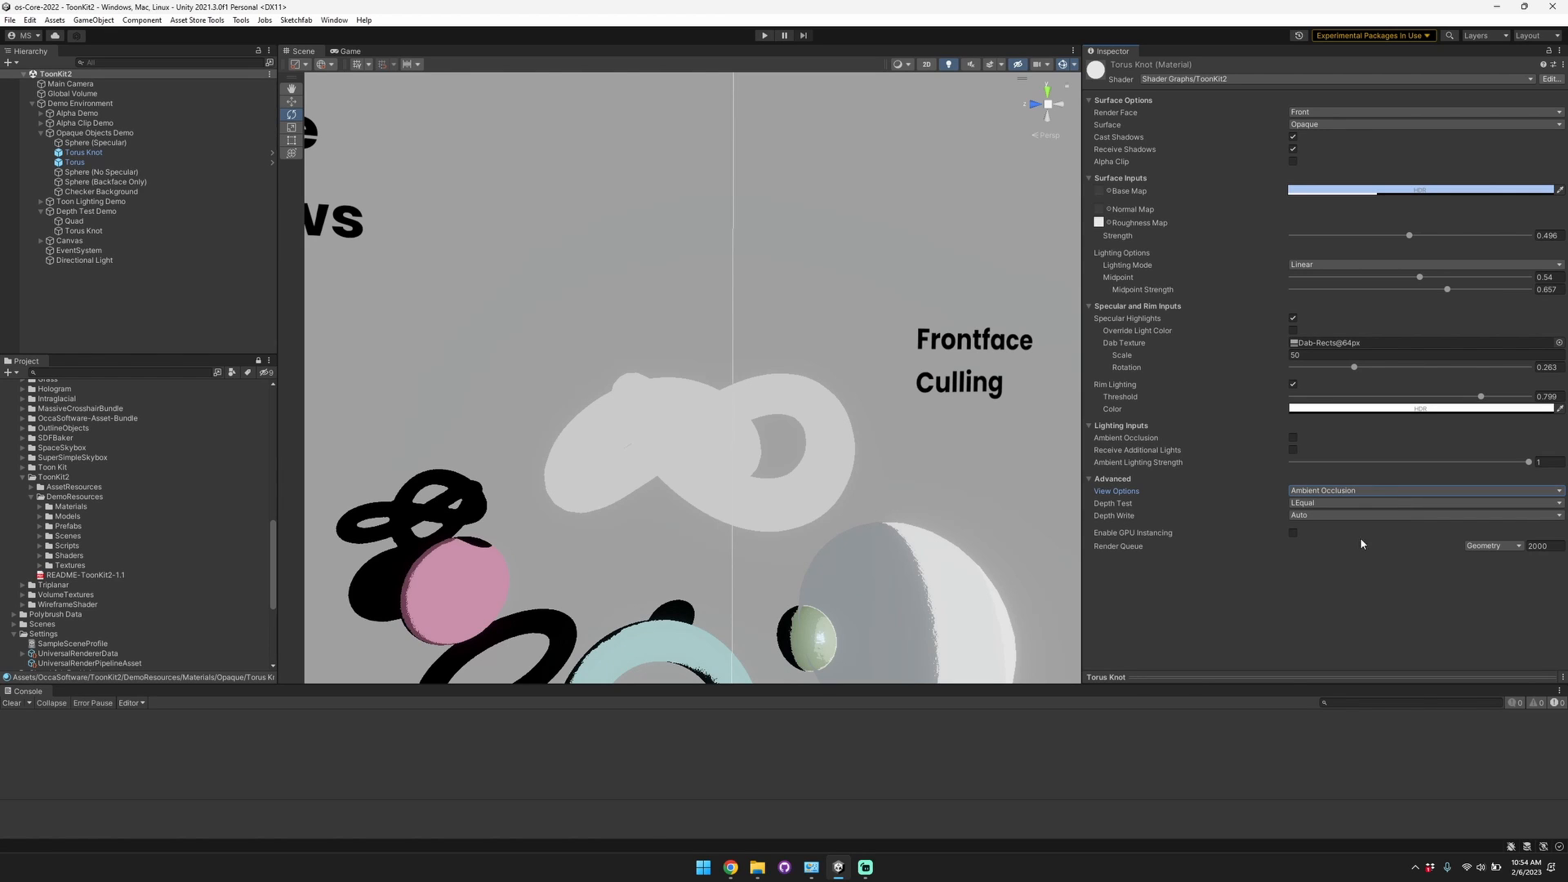
# Enable material ambient occlusion at about 0.53 strength and open UniversalRendererData.
pyautogui.click(1293, 438)
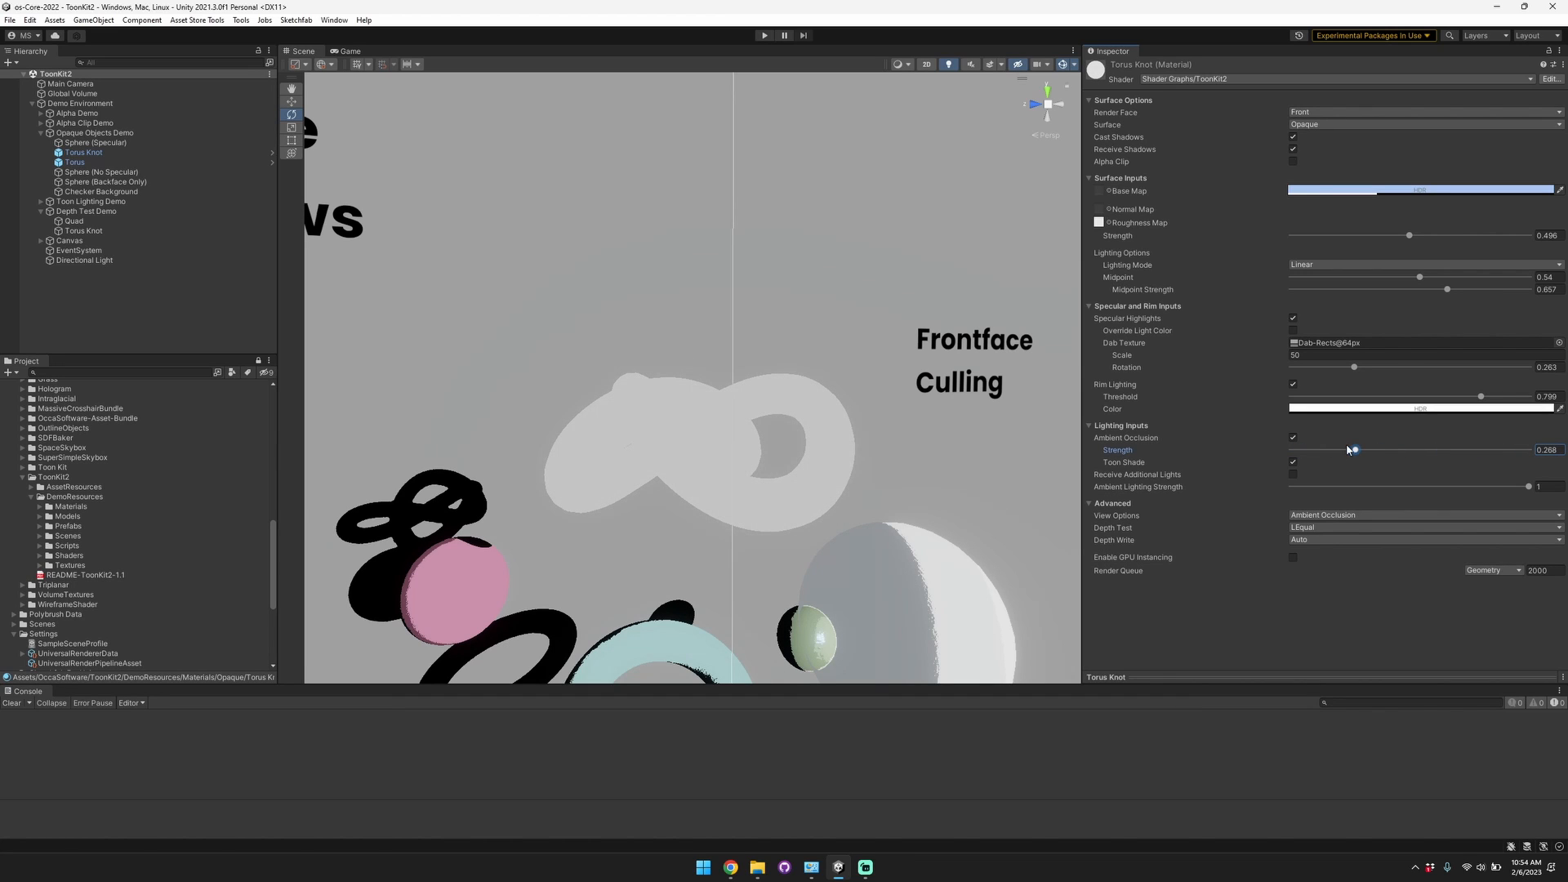
pyautogui.click(1293, 461)
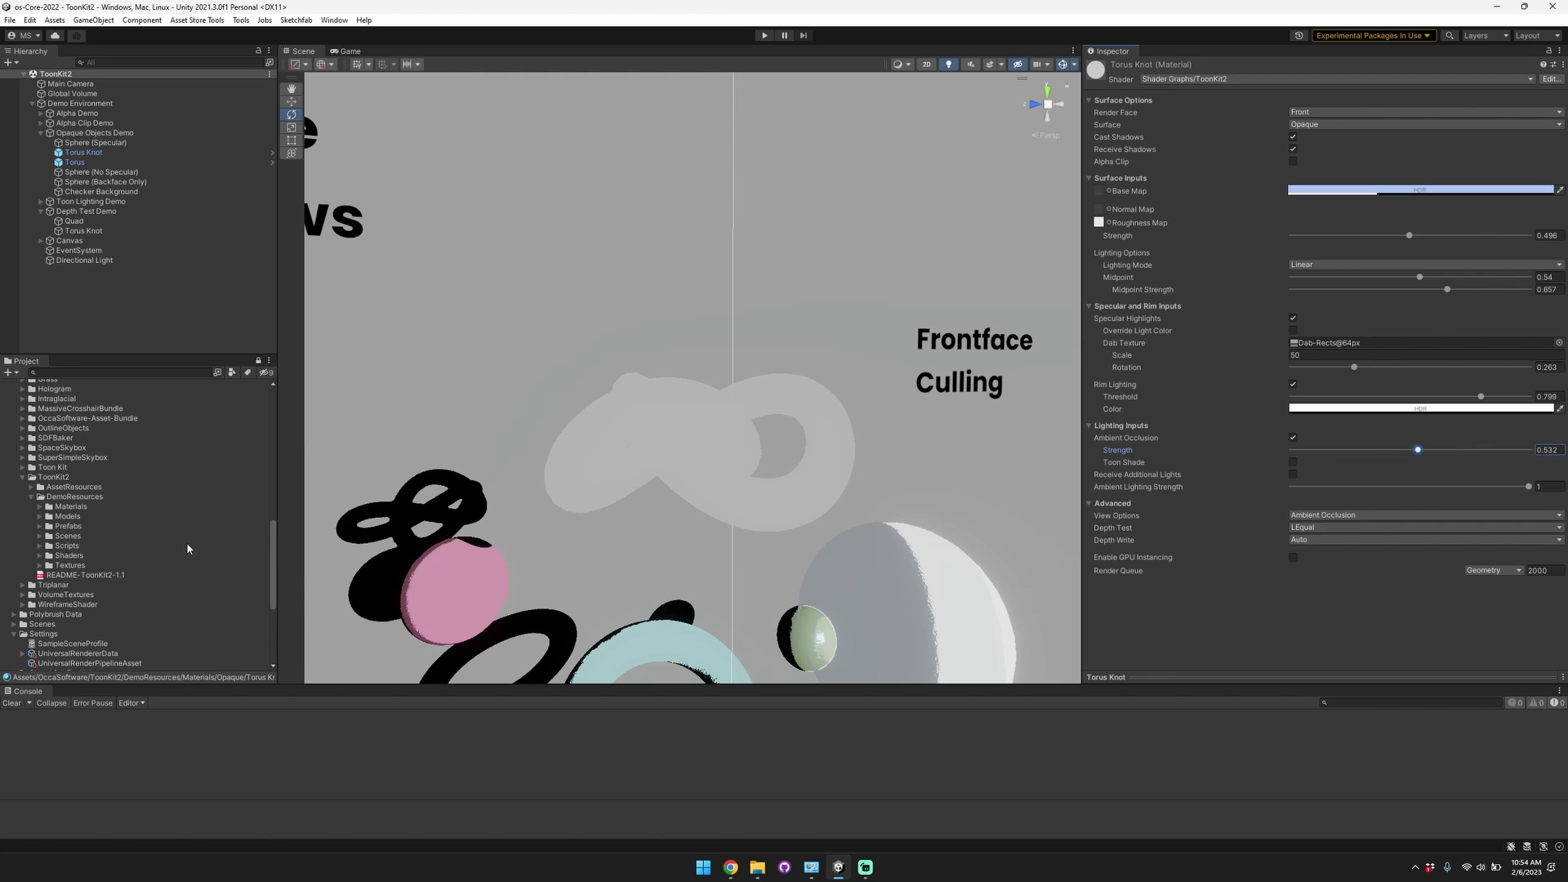
pyautogui.click(78, 580)
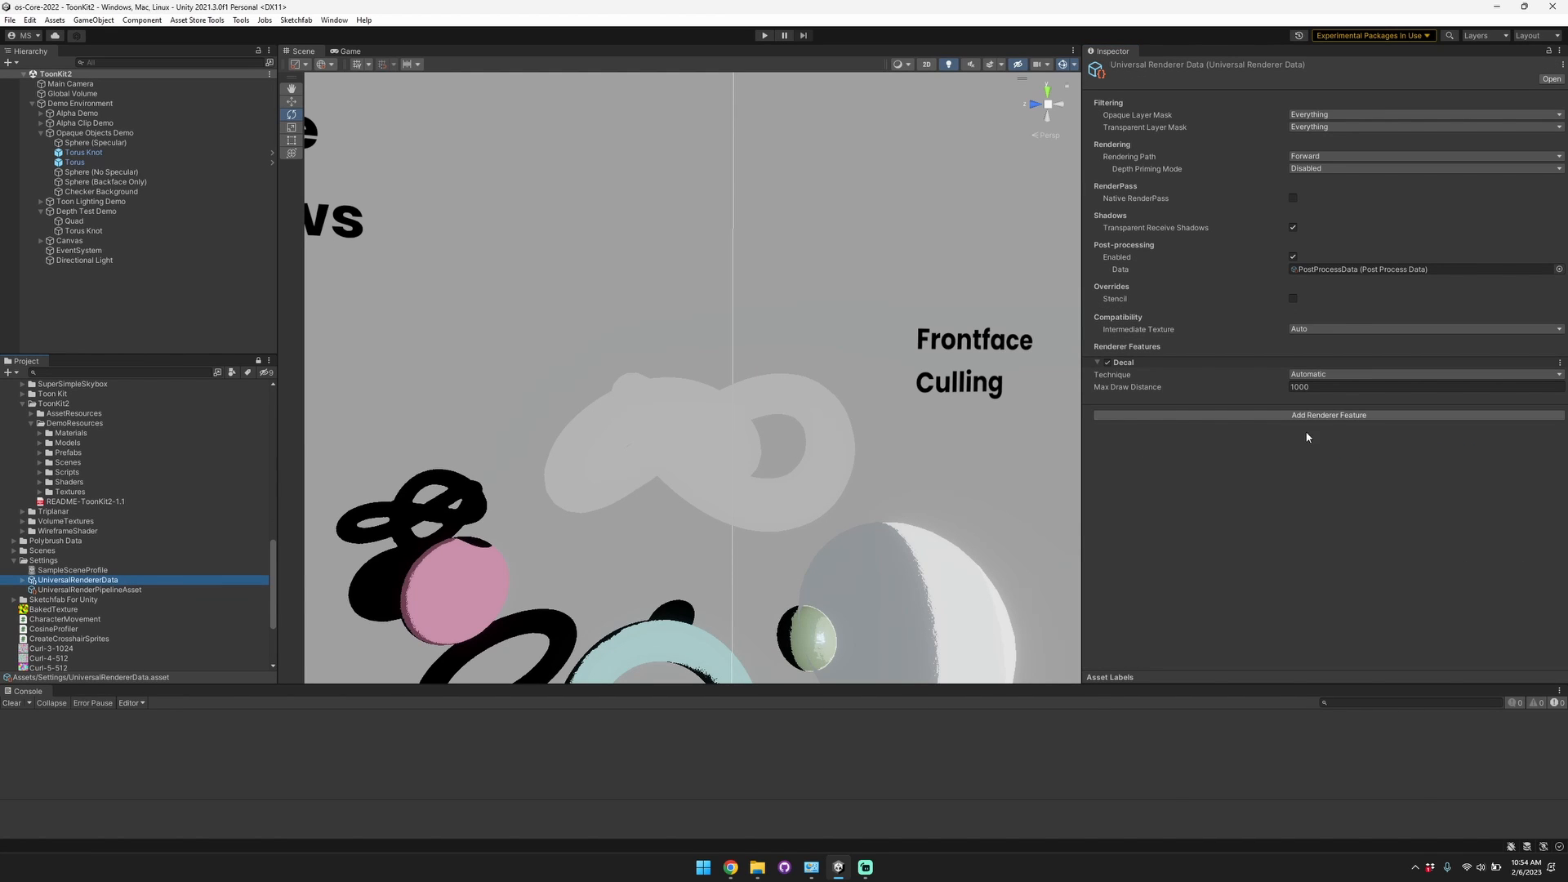
# Add a Screen Space Ambient Occlusion renderer feature, then turn off the knot's occlusion.
pyautogui.click(1329, 414)
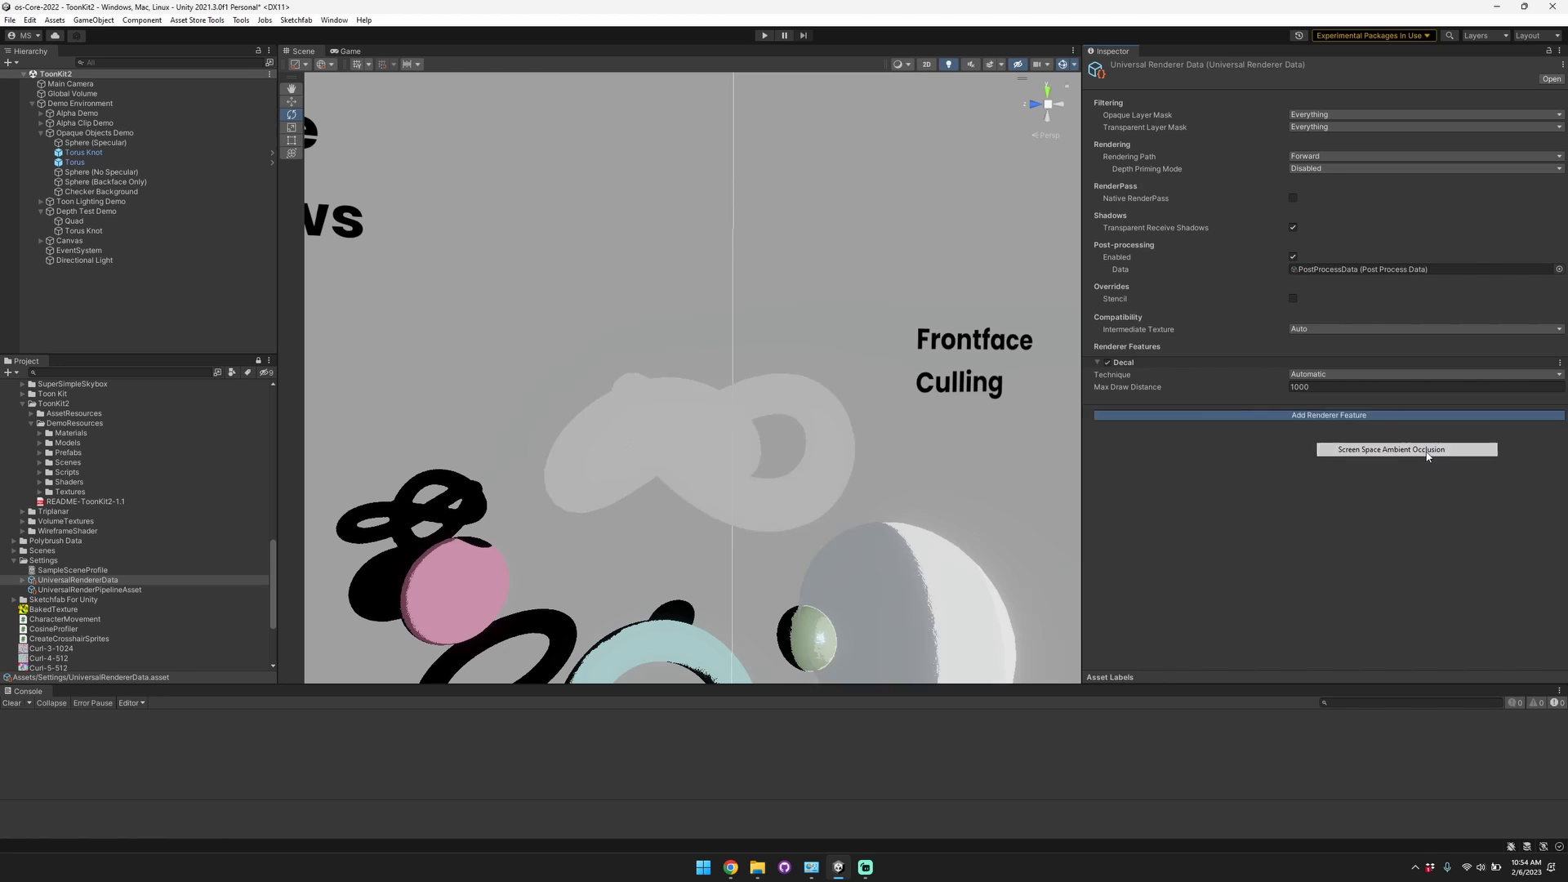
pyautogui.click(84, 152)
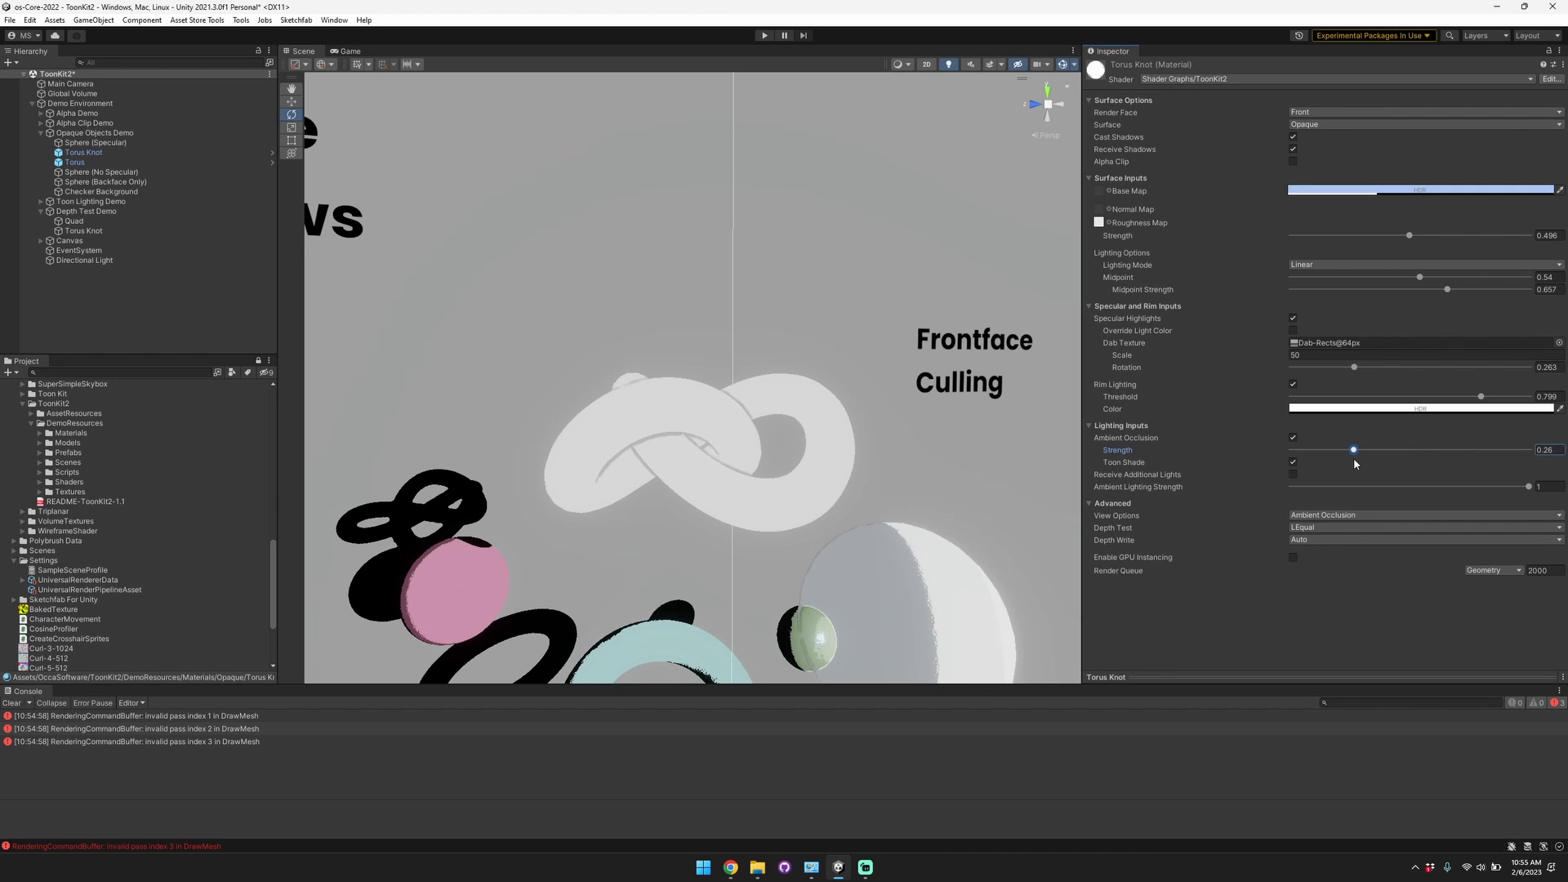
pyautogui.click(1292, 437)
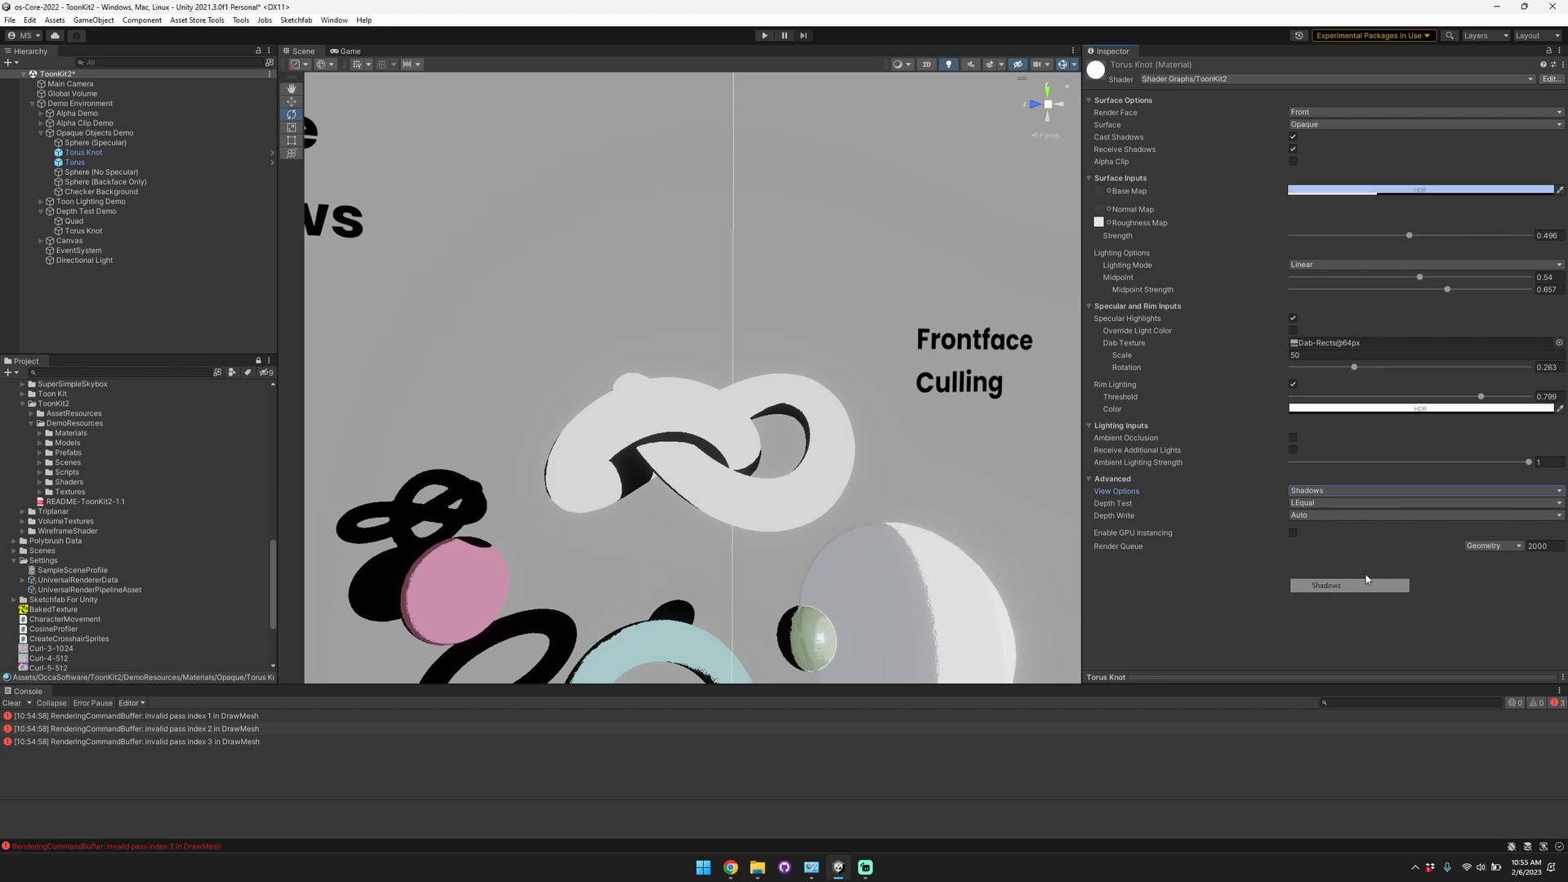
# Switch the knot's debug view to Specular, then to Rim.
pyautogui.click(1350, 584)
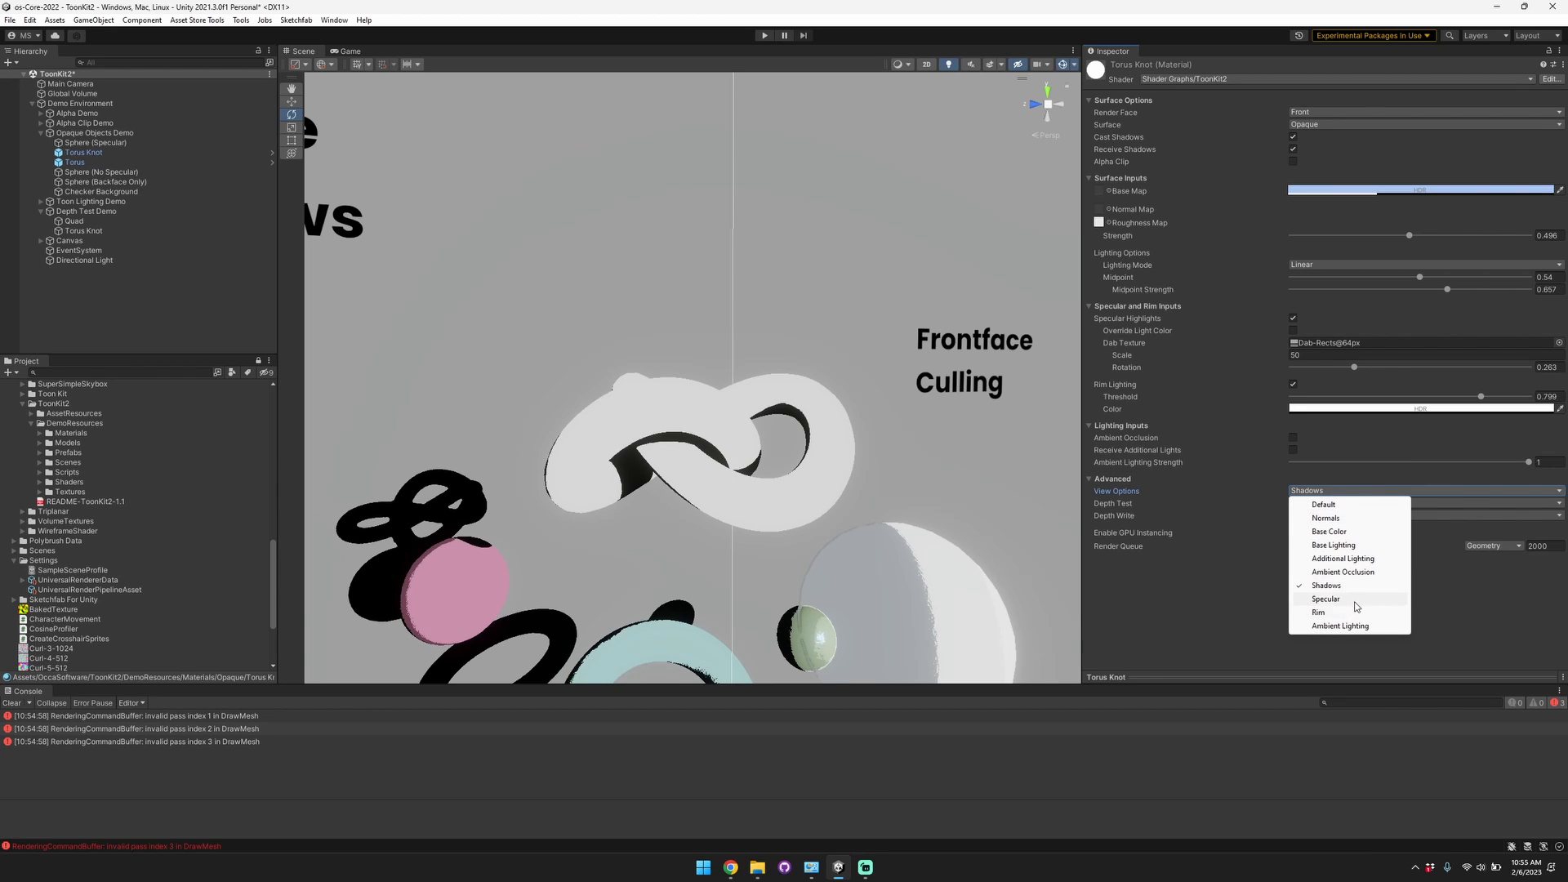
pyautogui.click(1325, 598)
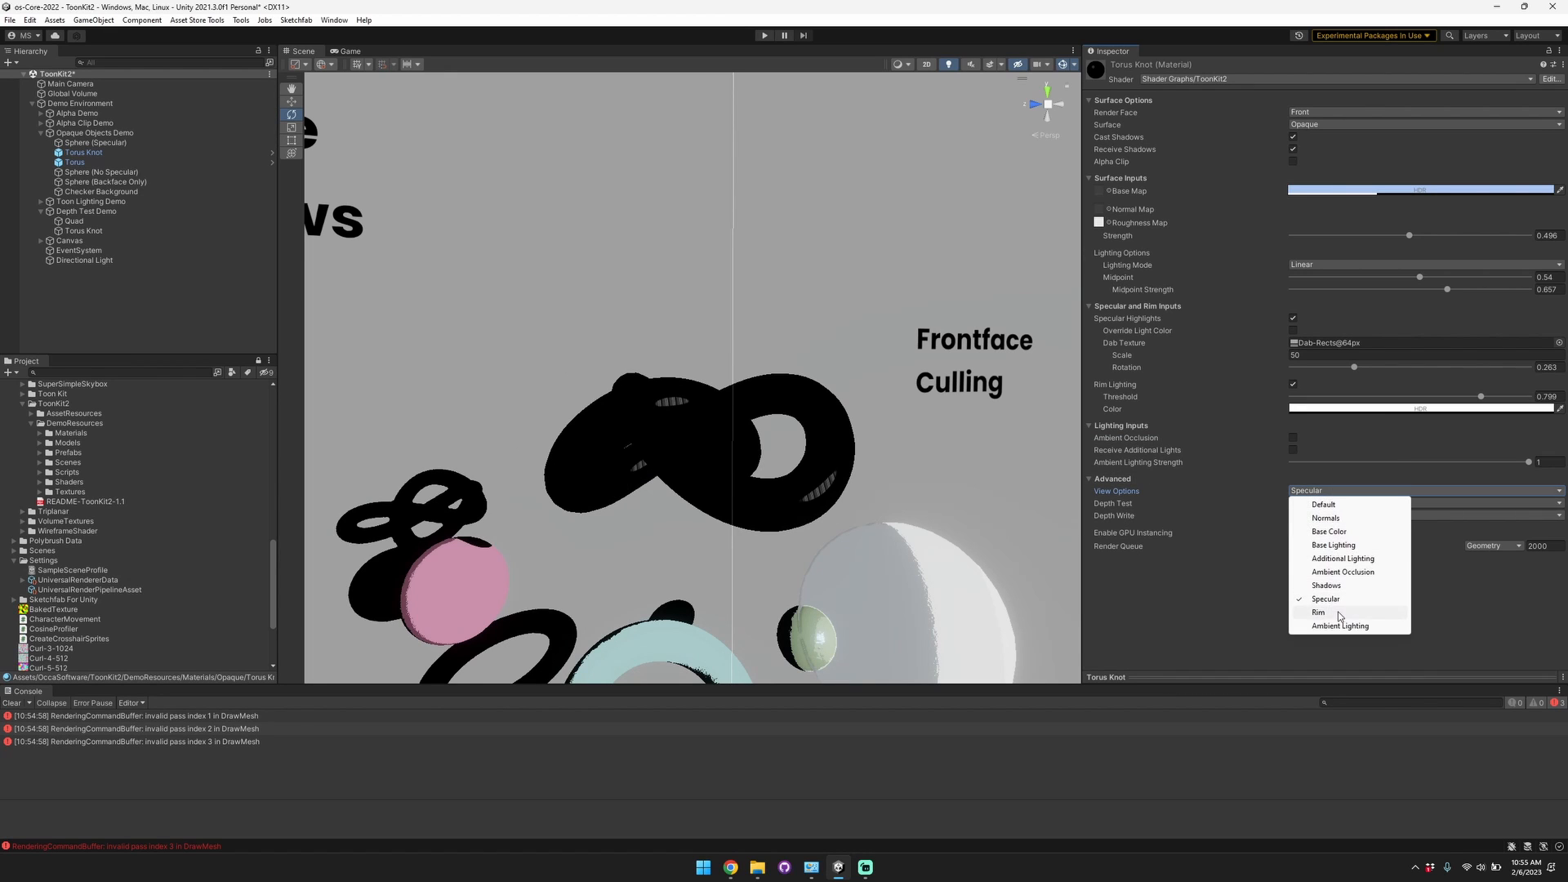
pyautogui.click(1341, 625)
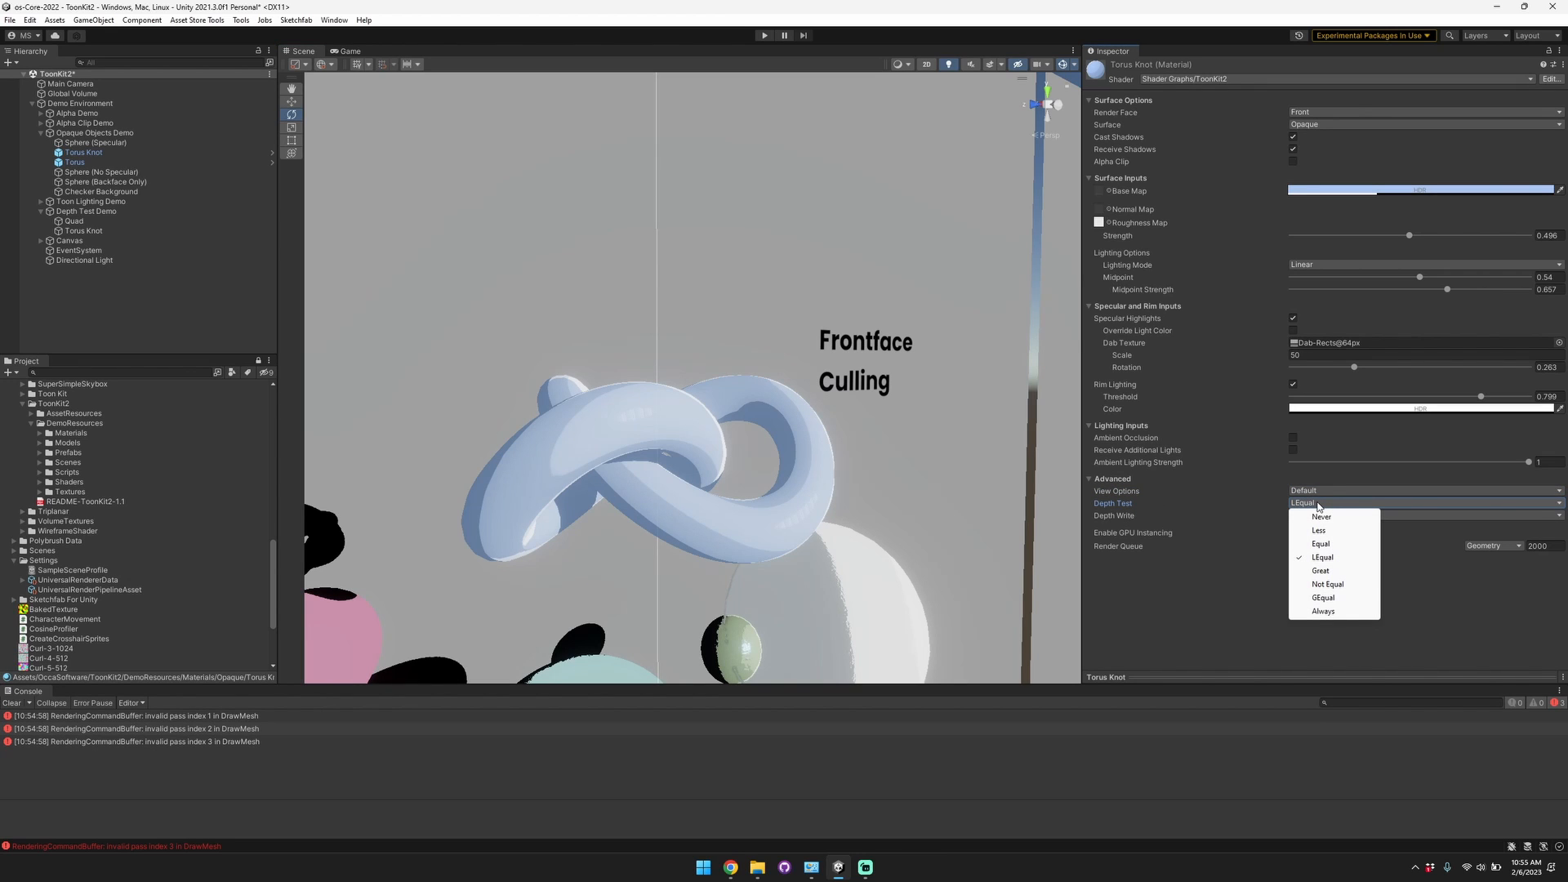
# Try other depth test comparisons on the knot, then restore LEqual.
pyautogui.click(1324, 611)
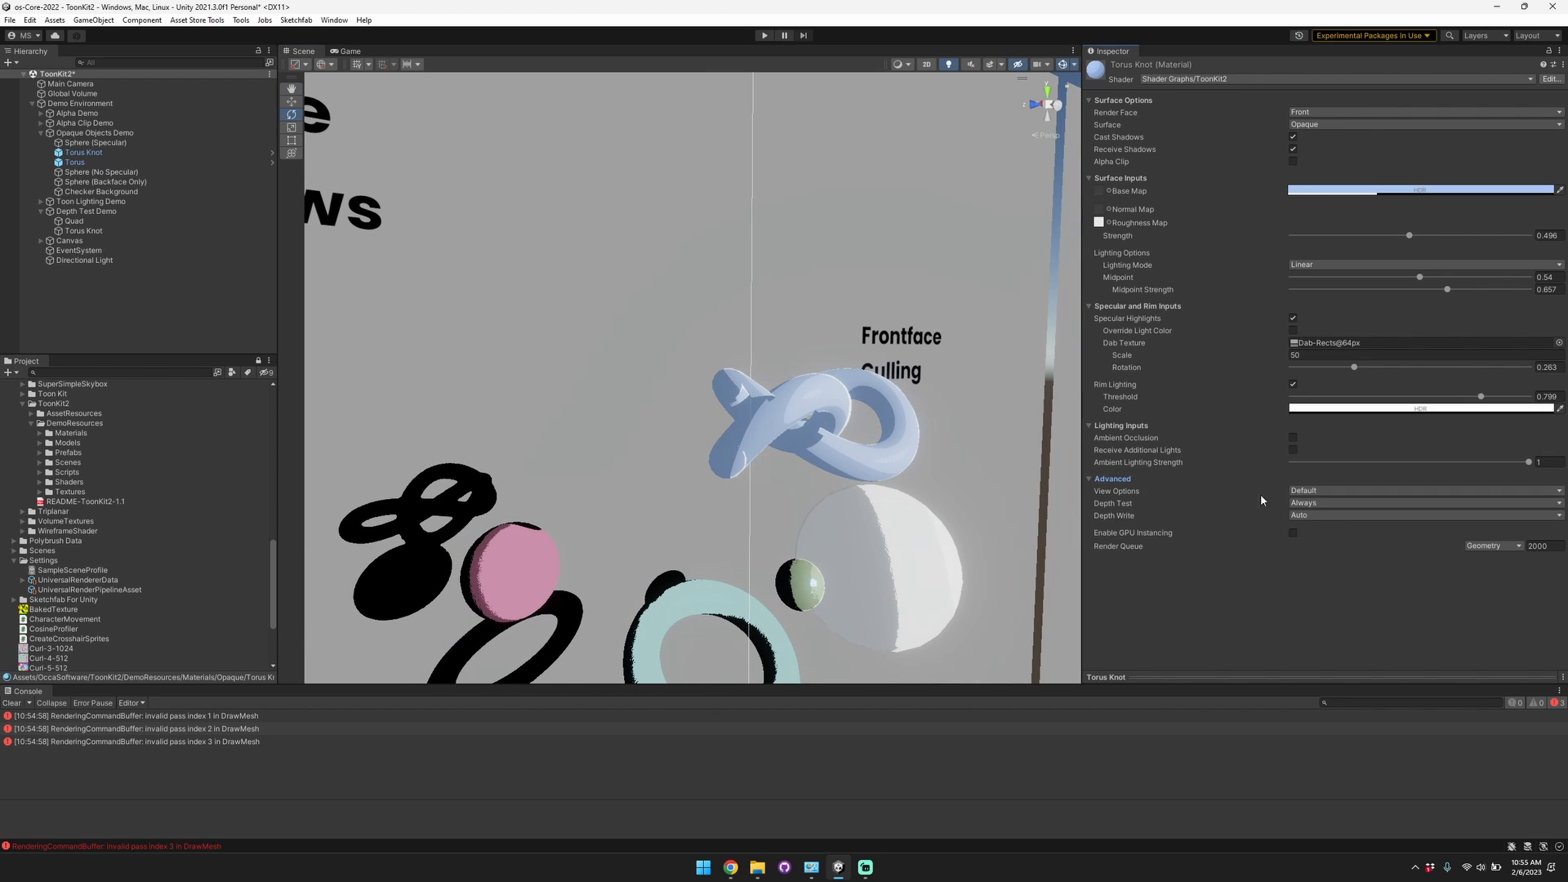
pyautogui.click(1420, 502)
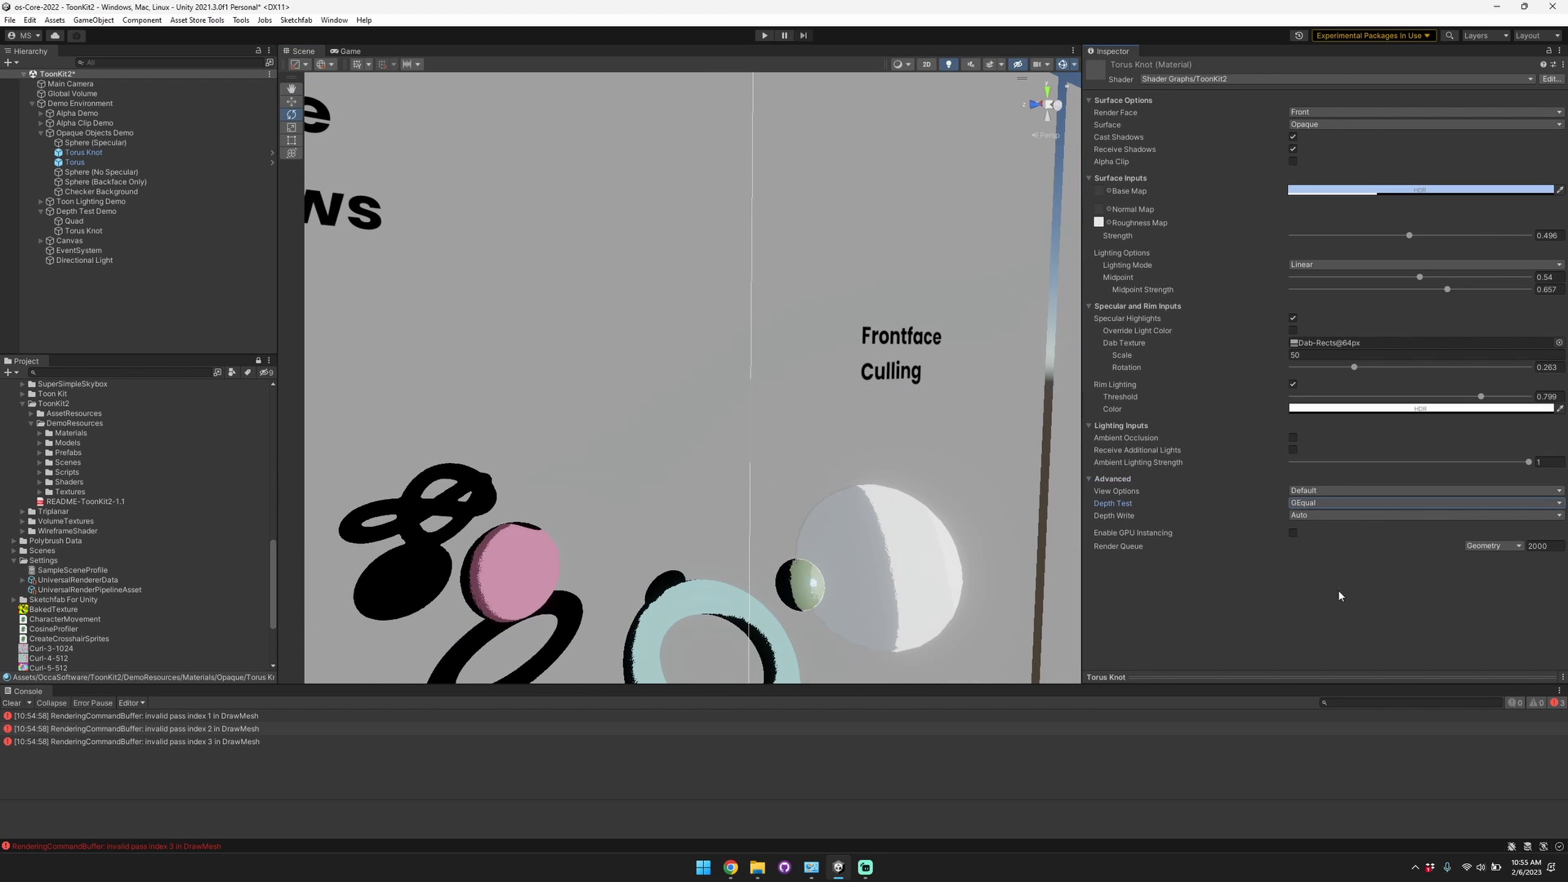
pyautogui.click(1421, 503)
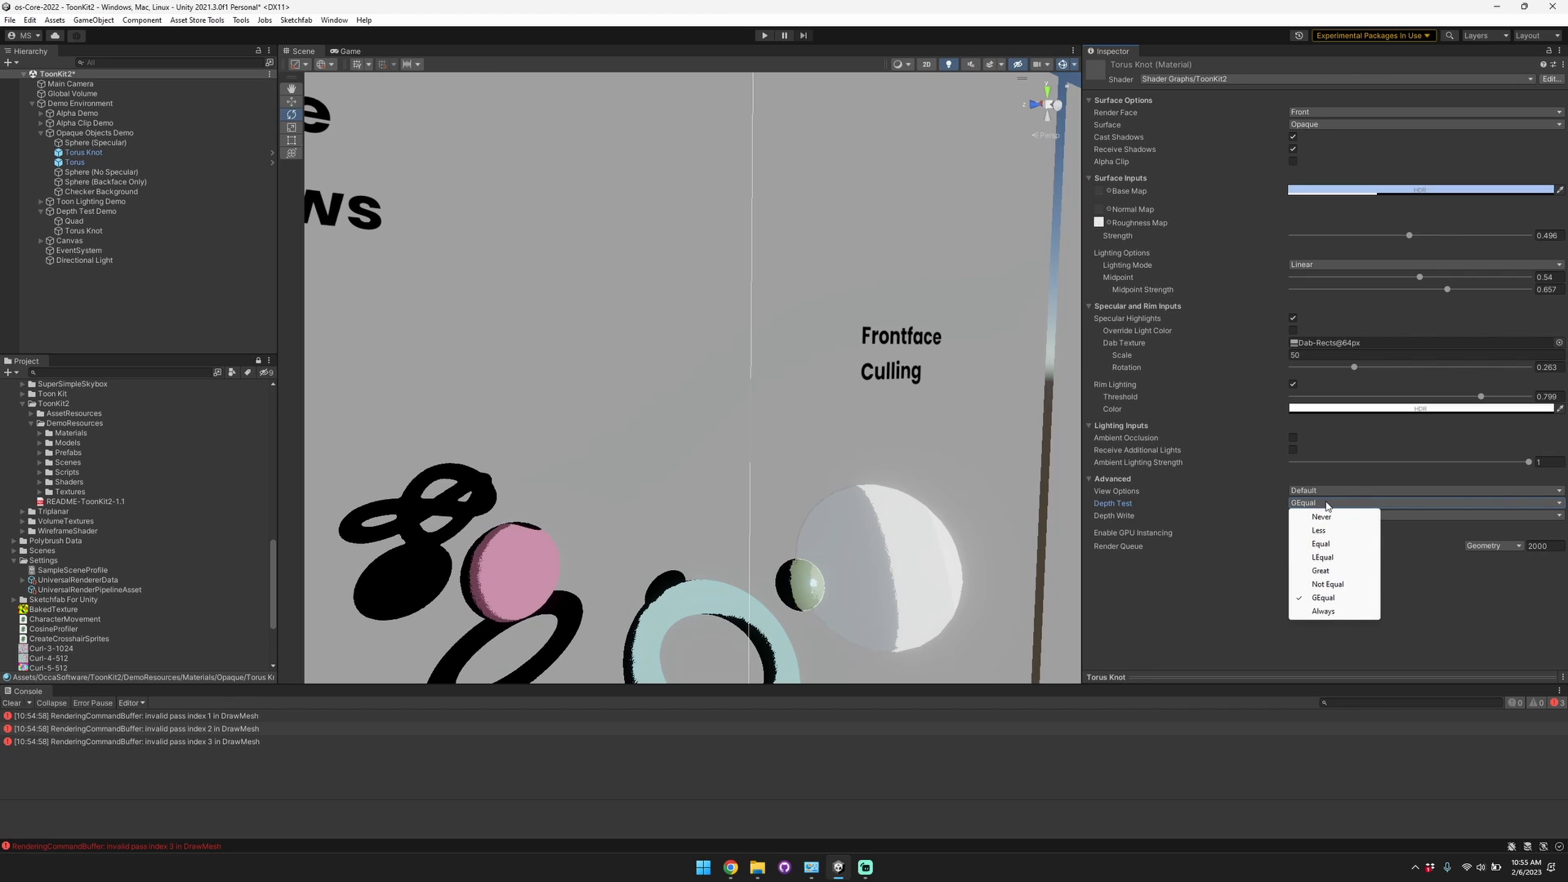
pyautogui.click(1323, 557)
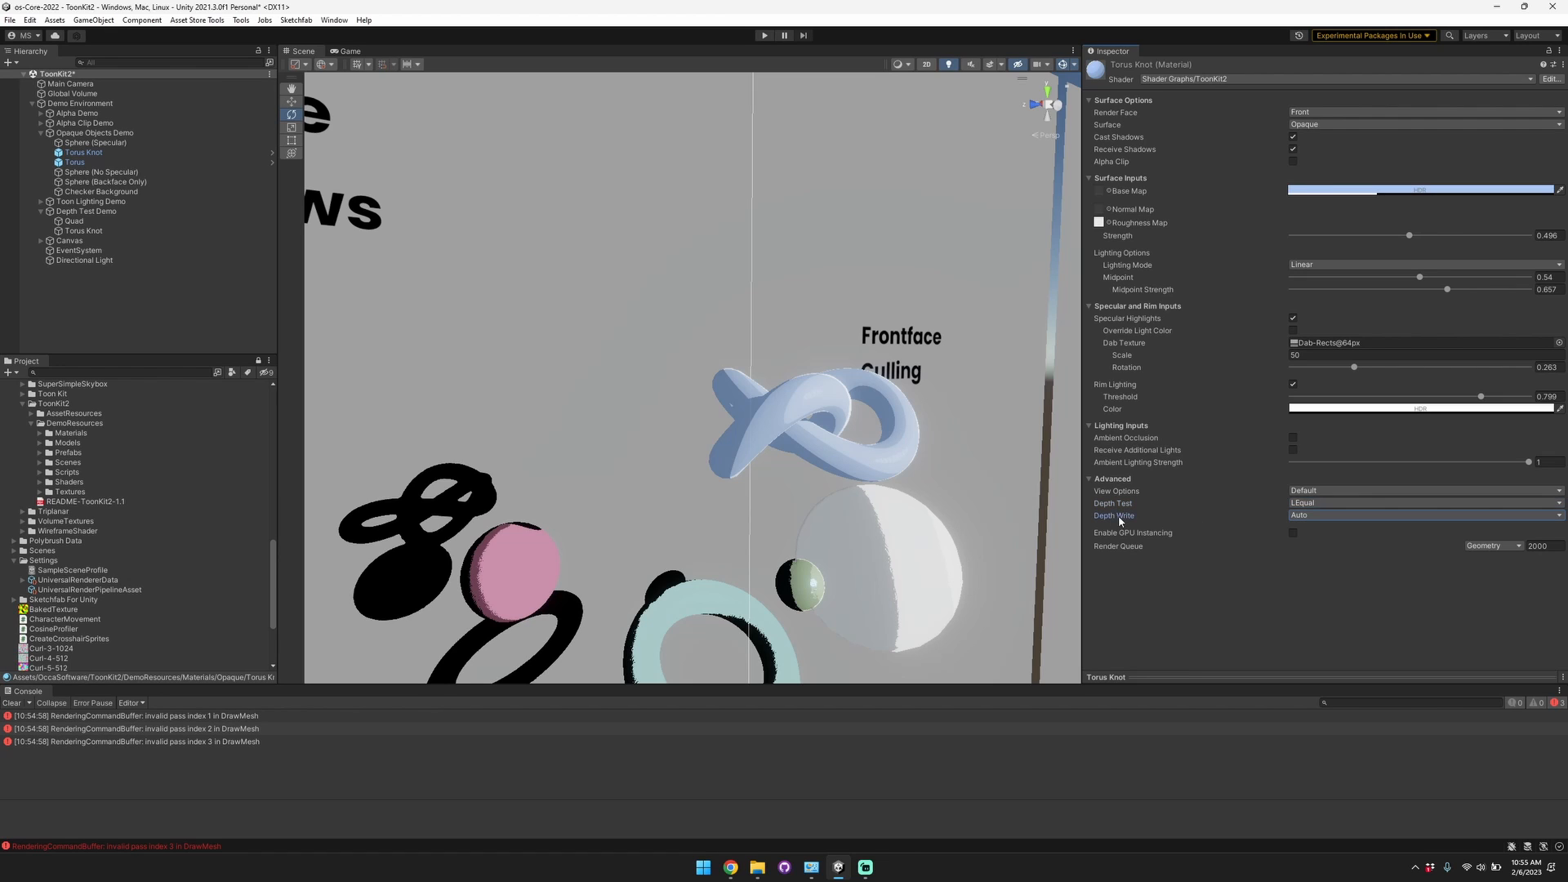
pyautogui.moveTo(1229, 540)
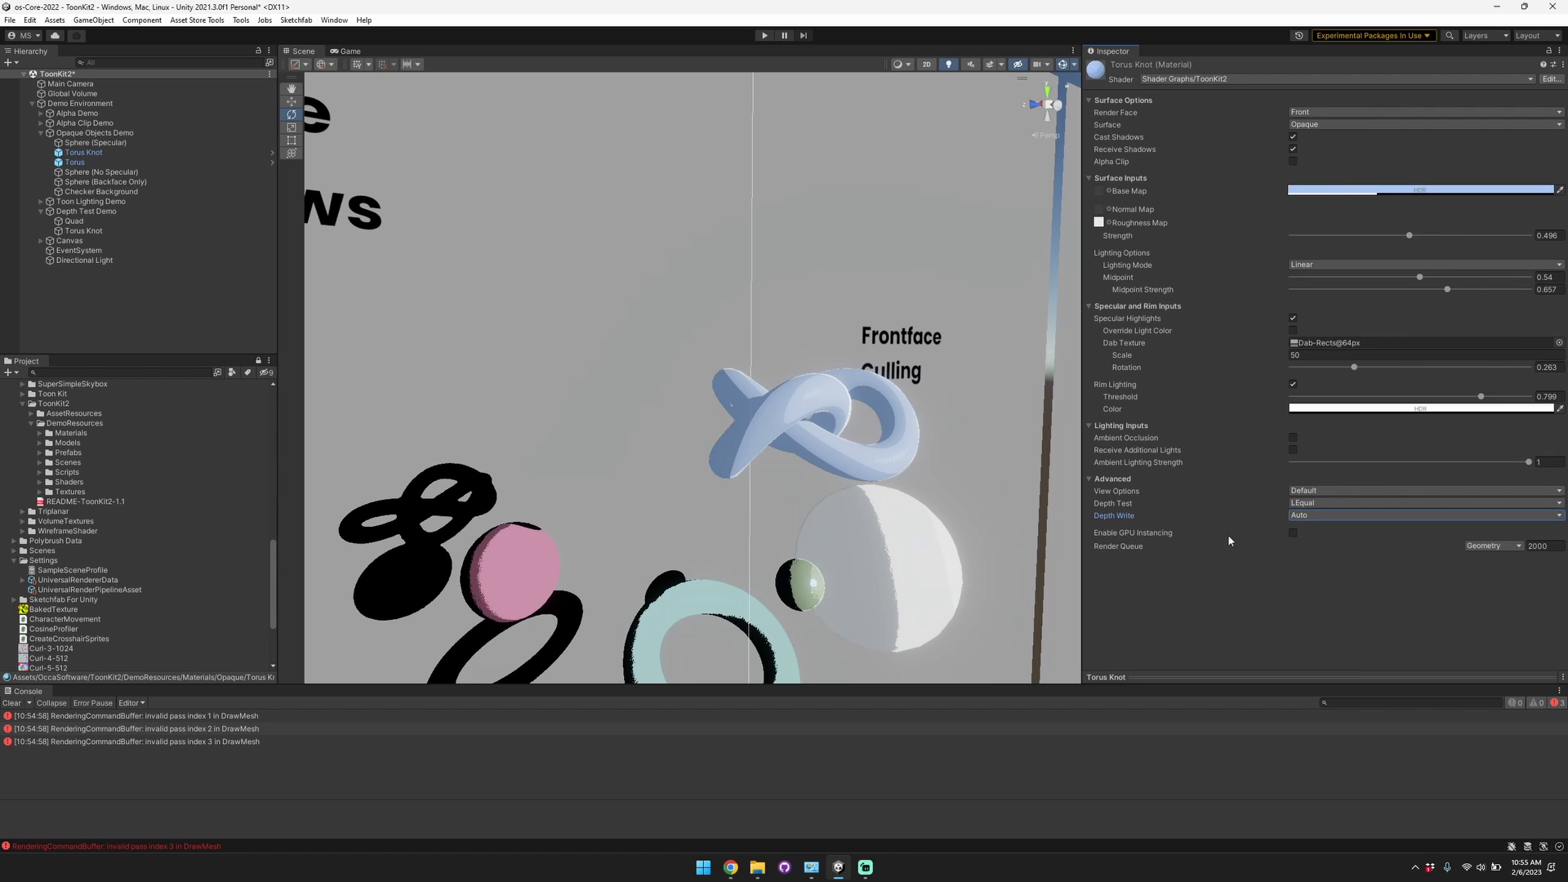
pyautogui.click(1490, 547)
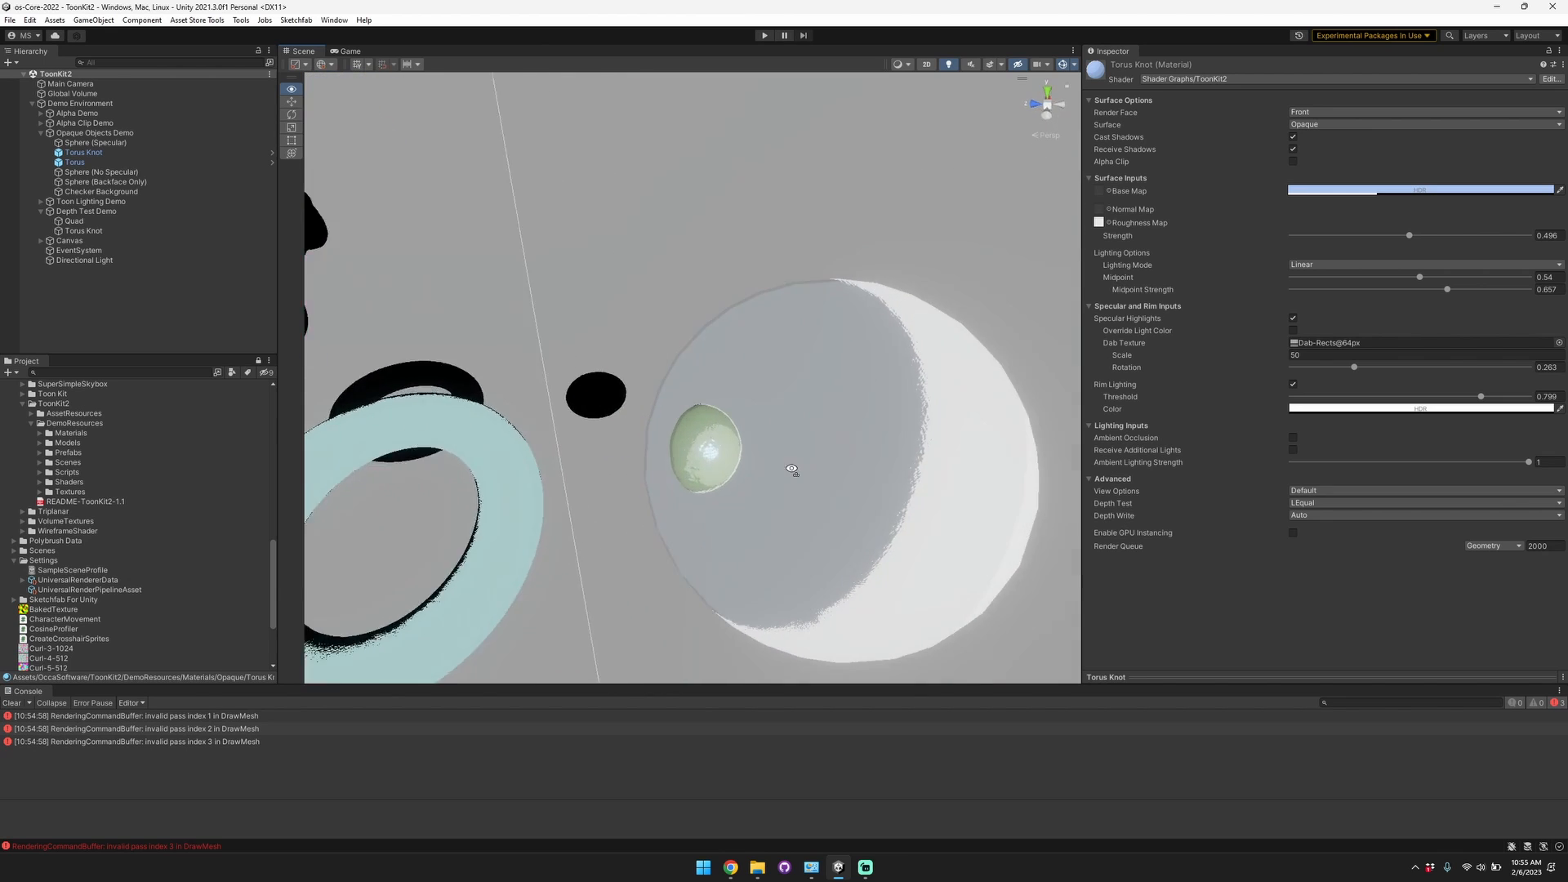
# Inspect the backface-only sphere's Sphere-Backface material, then select a sphere in the Additional Lights demo.
pyautogui.click(106, 182)
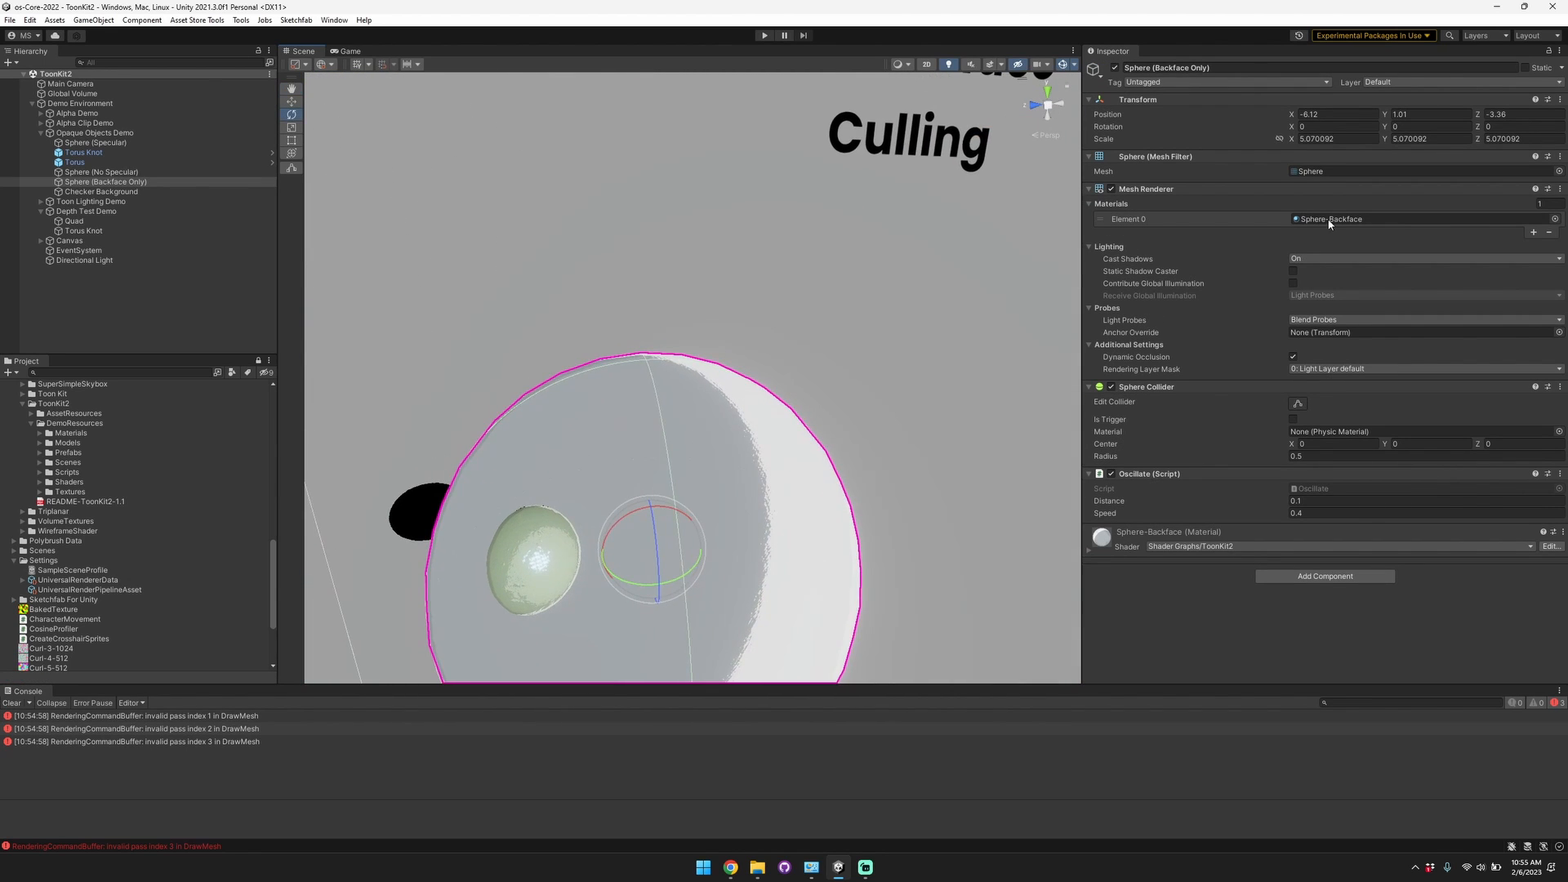
pyautogui.click(1331, 219)
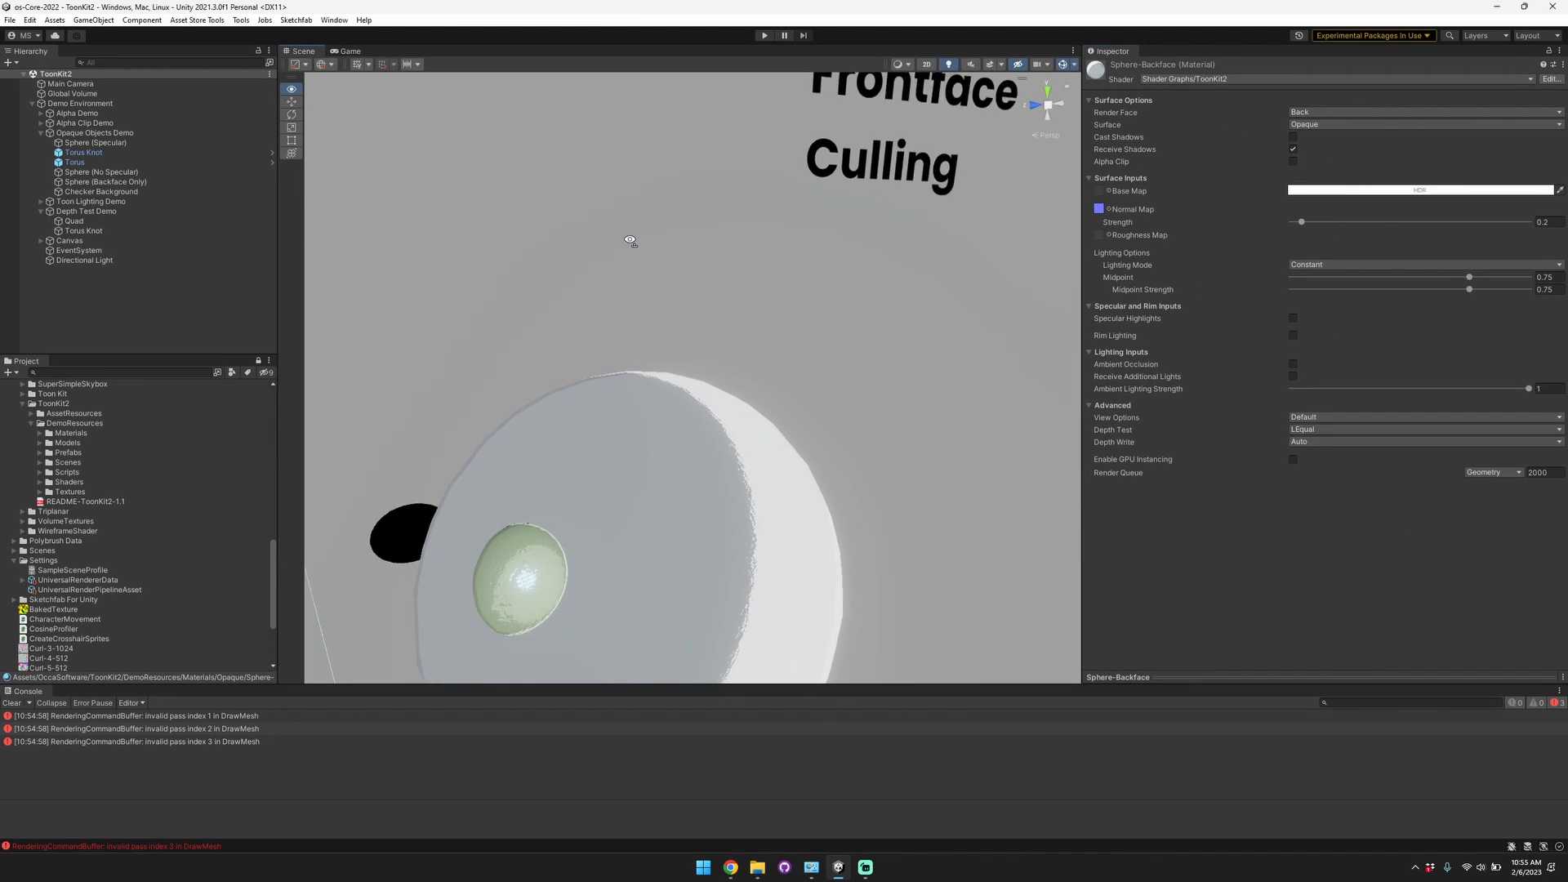
pyautogui.click(100, 142)
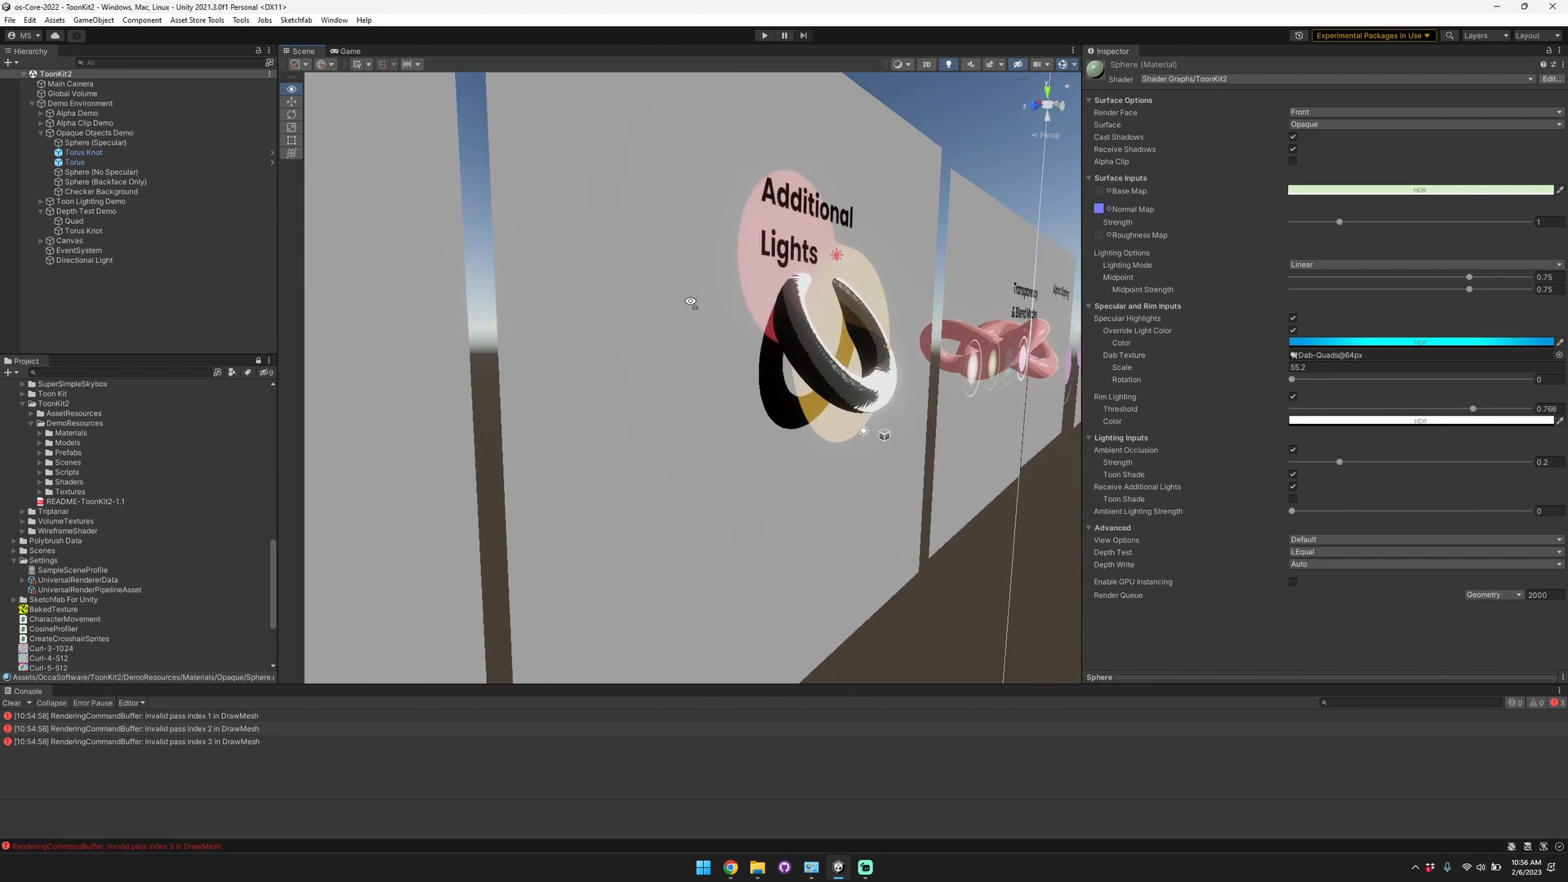
# Select the Additional Lights torus and show its Torus 1 material settings.
pyautogui.scroll(3)
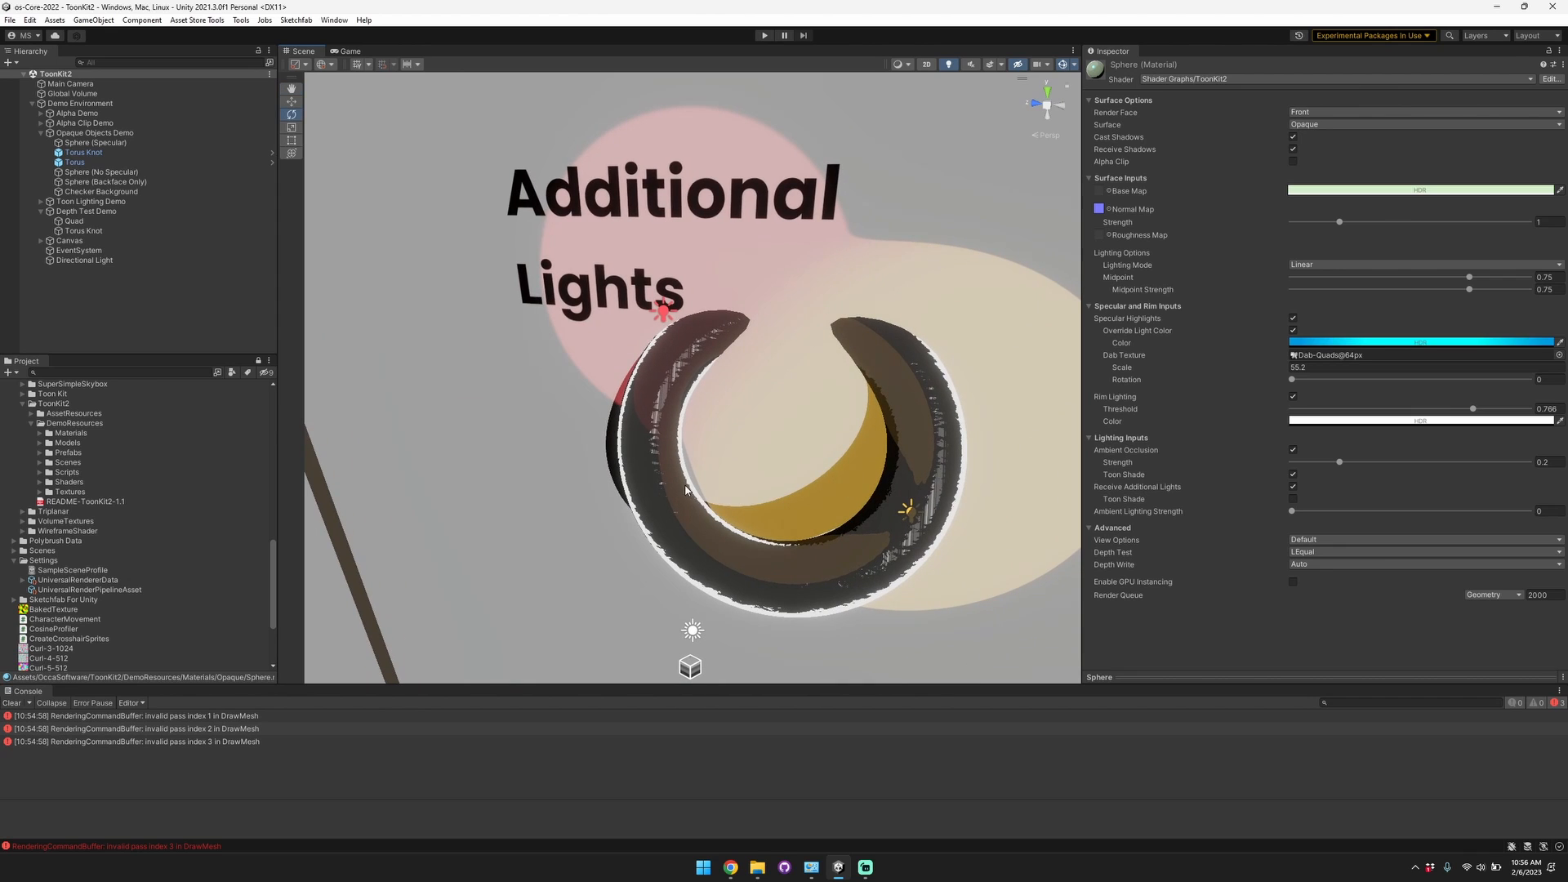
pyautogui.click(75, 161)
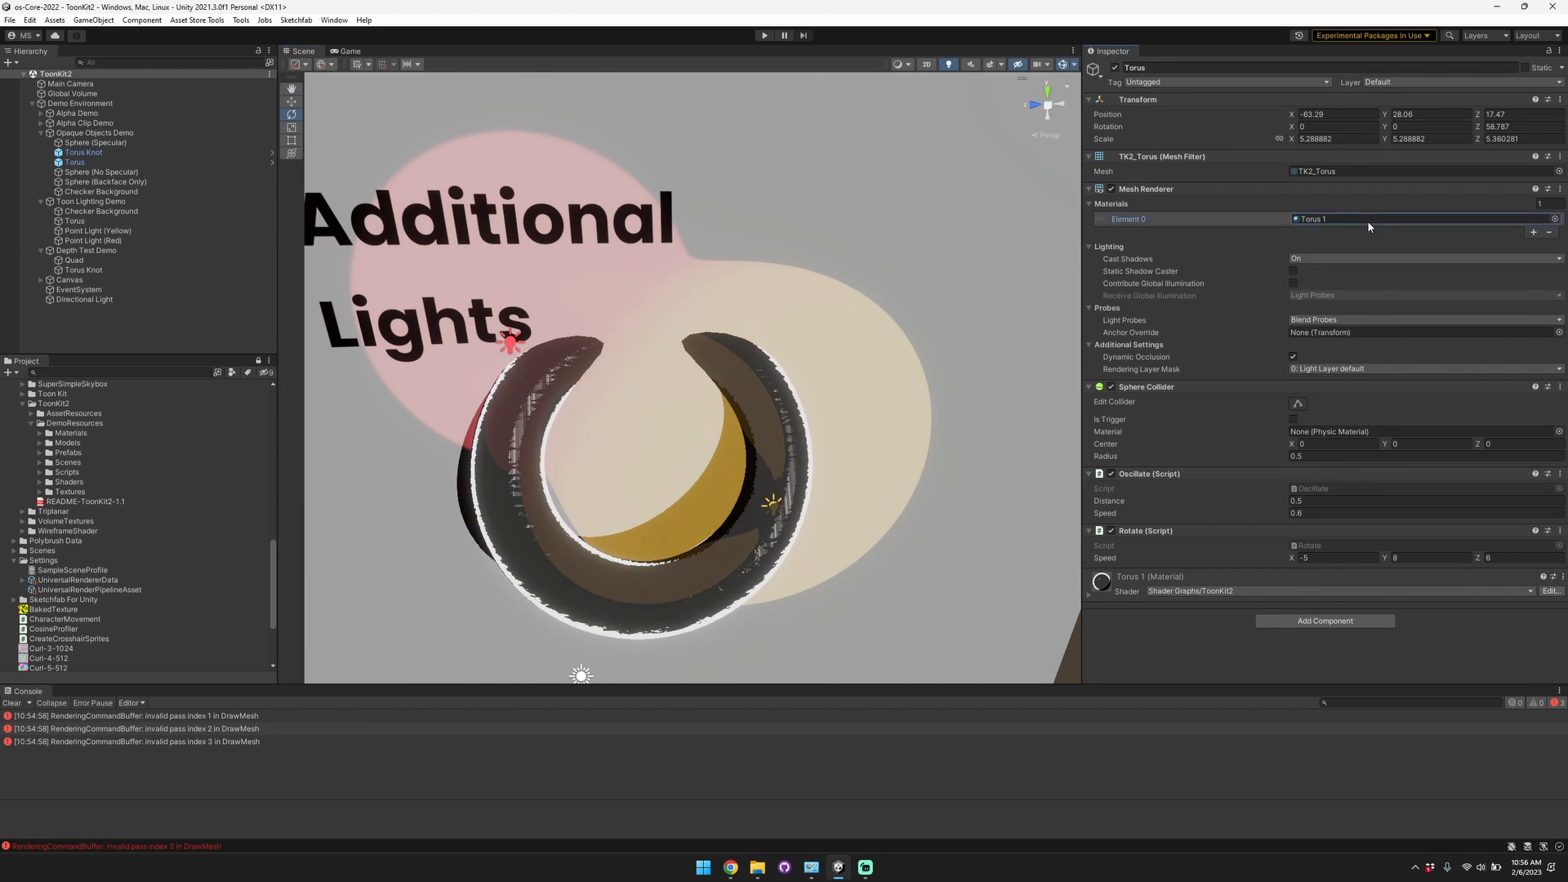
pyautogui.click(1149, 576)
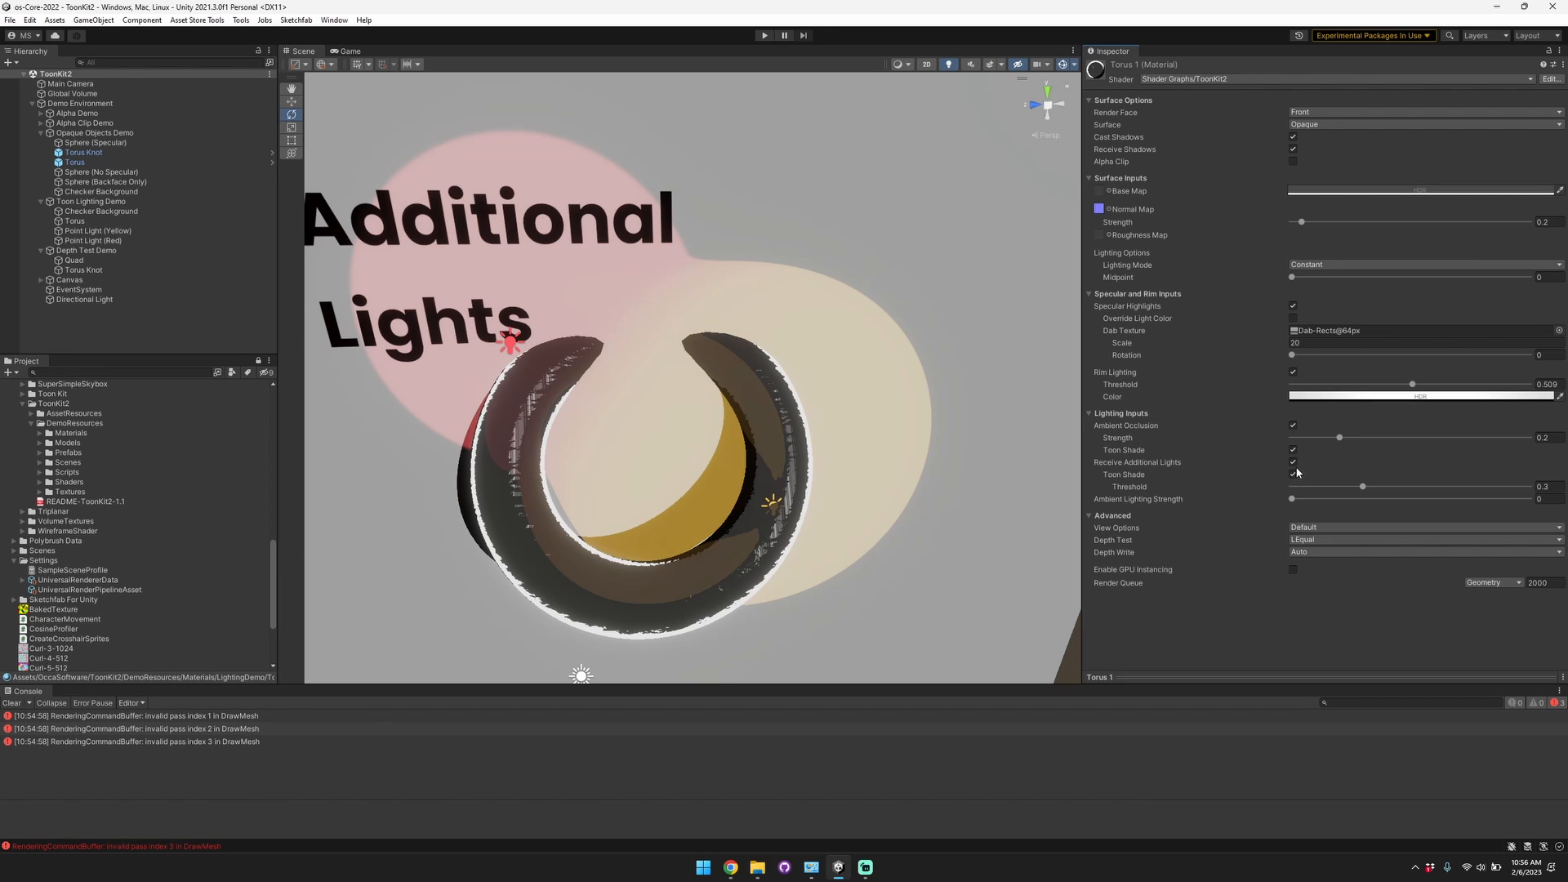
# Toggle Receive Additional Lights and its Toon Shade off and back on.
pyautogui.click(1293, 462)
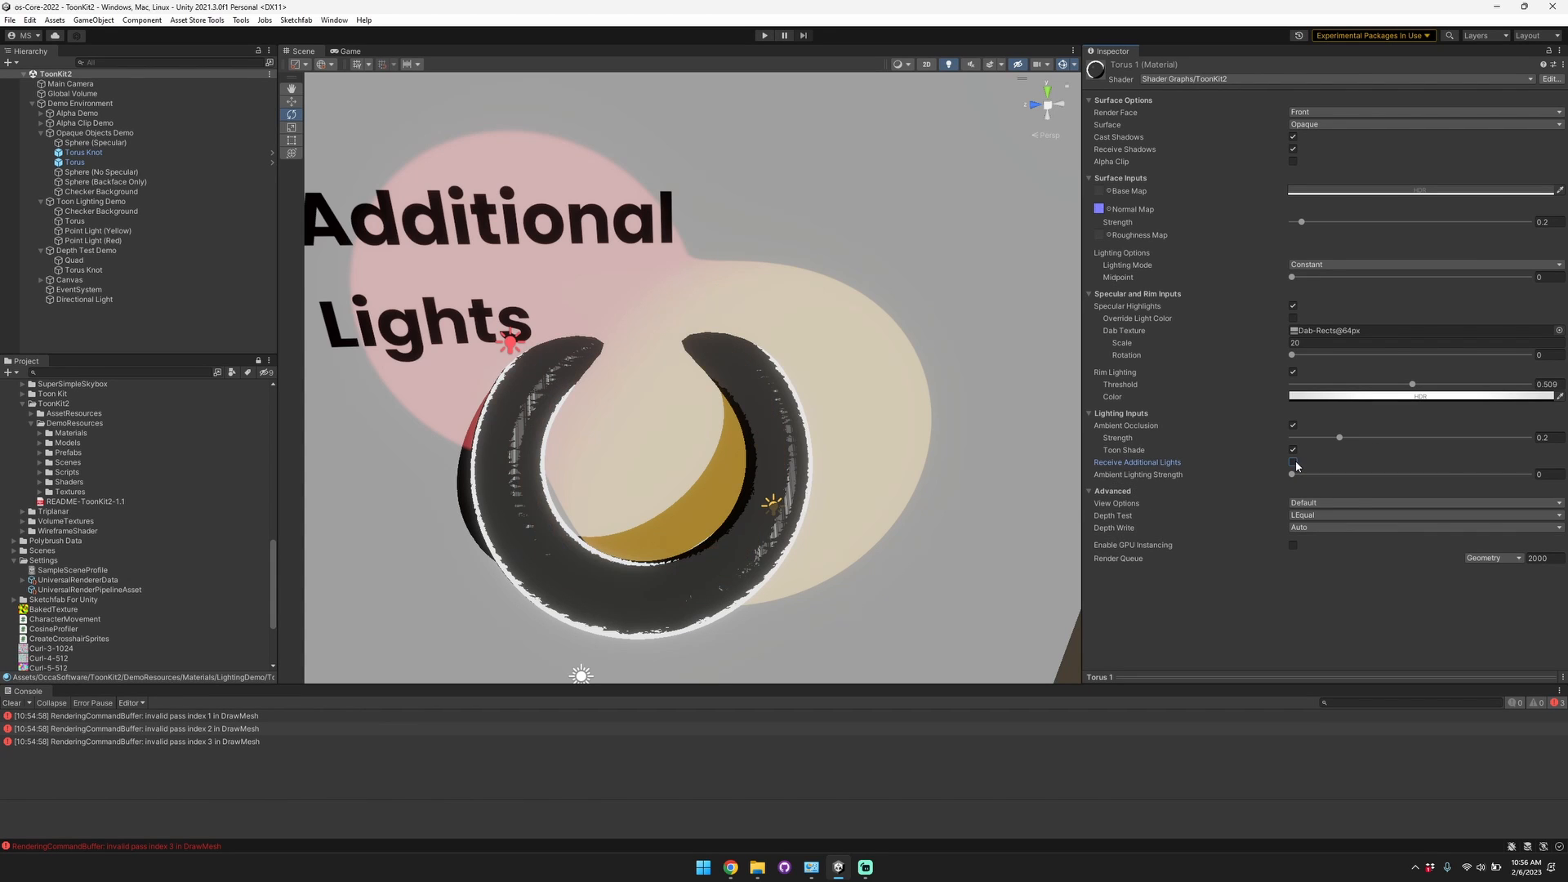
pyautogui.click(1292, 463)
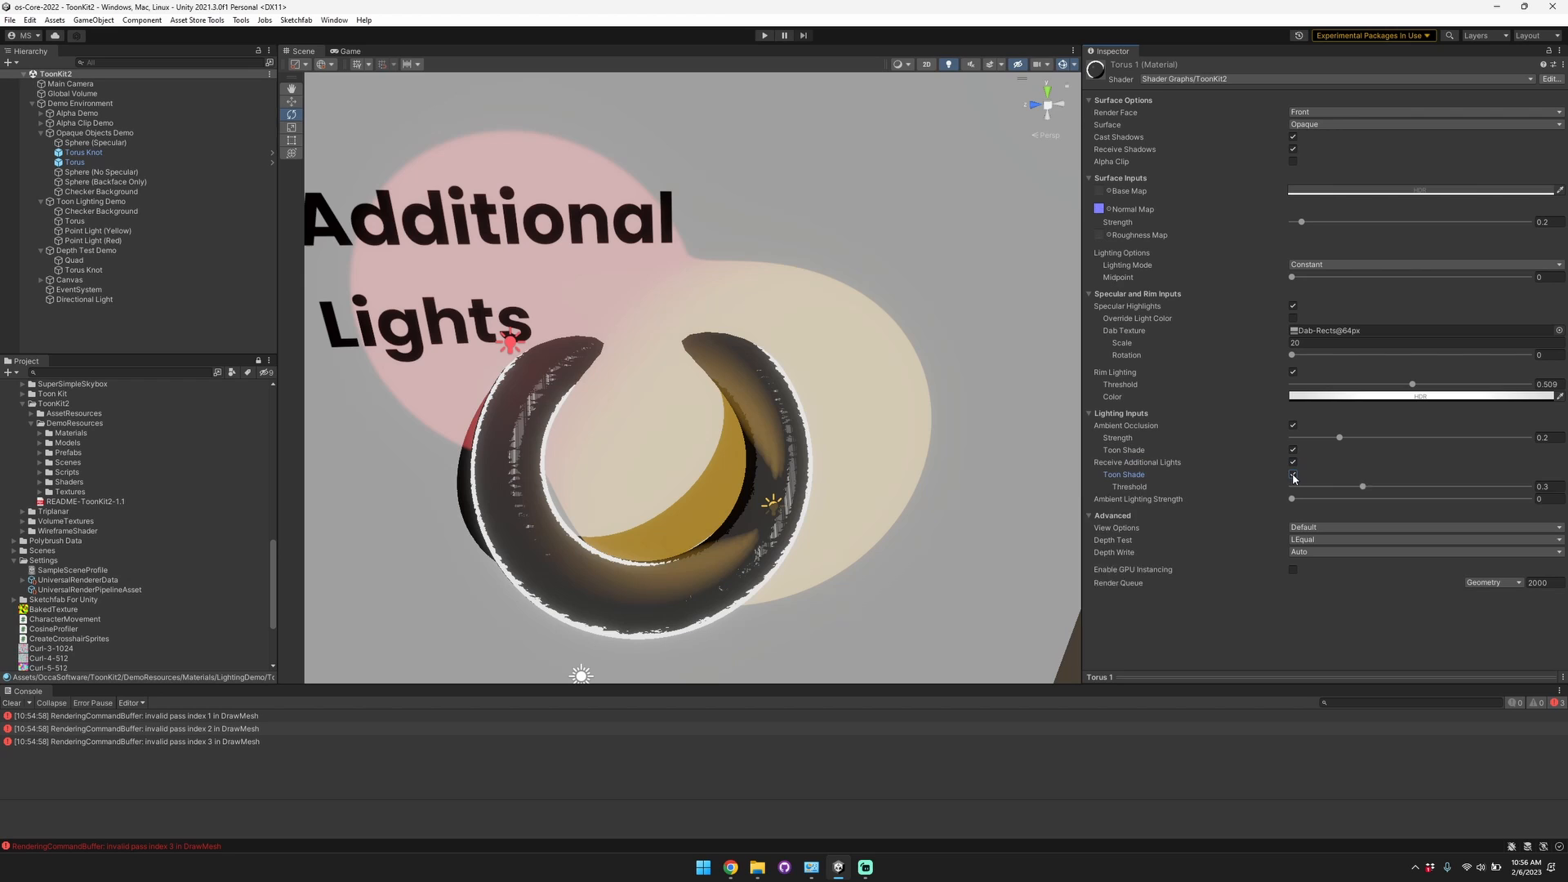
pyautogui.click(1292, 474)
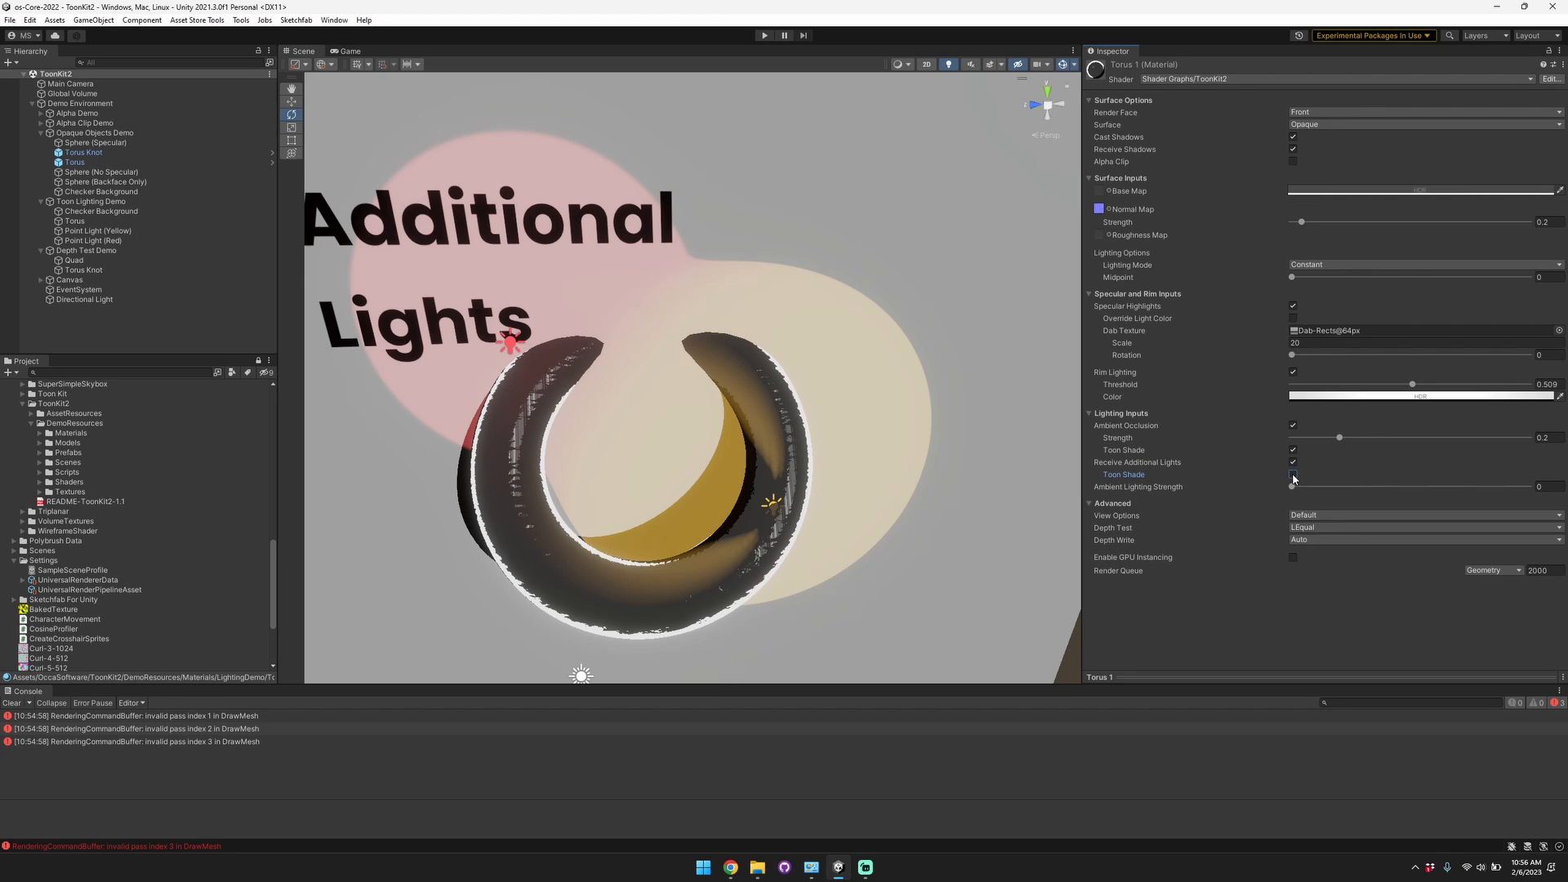
pyautogui.click(1292, 474)
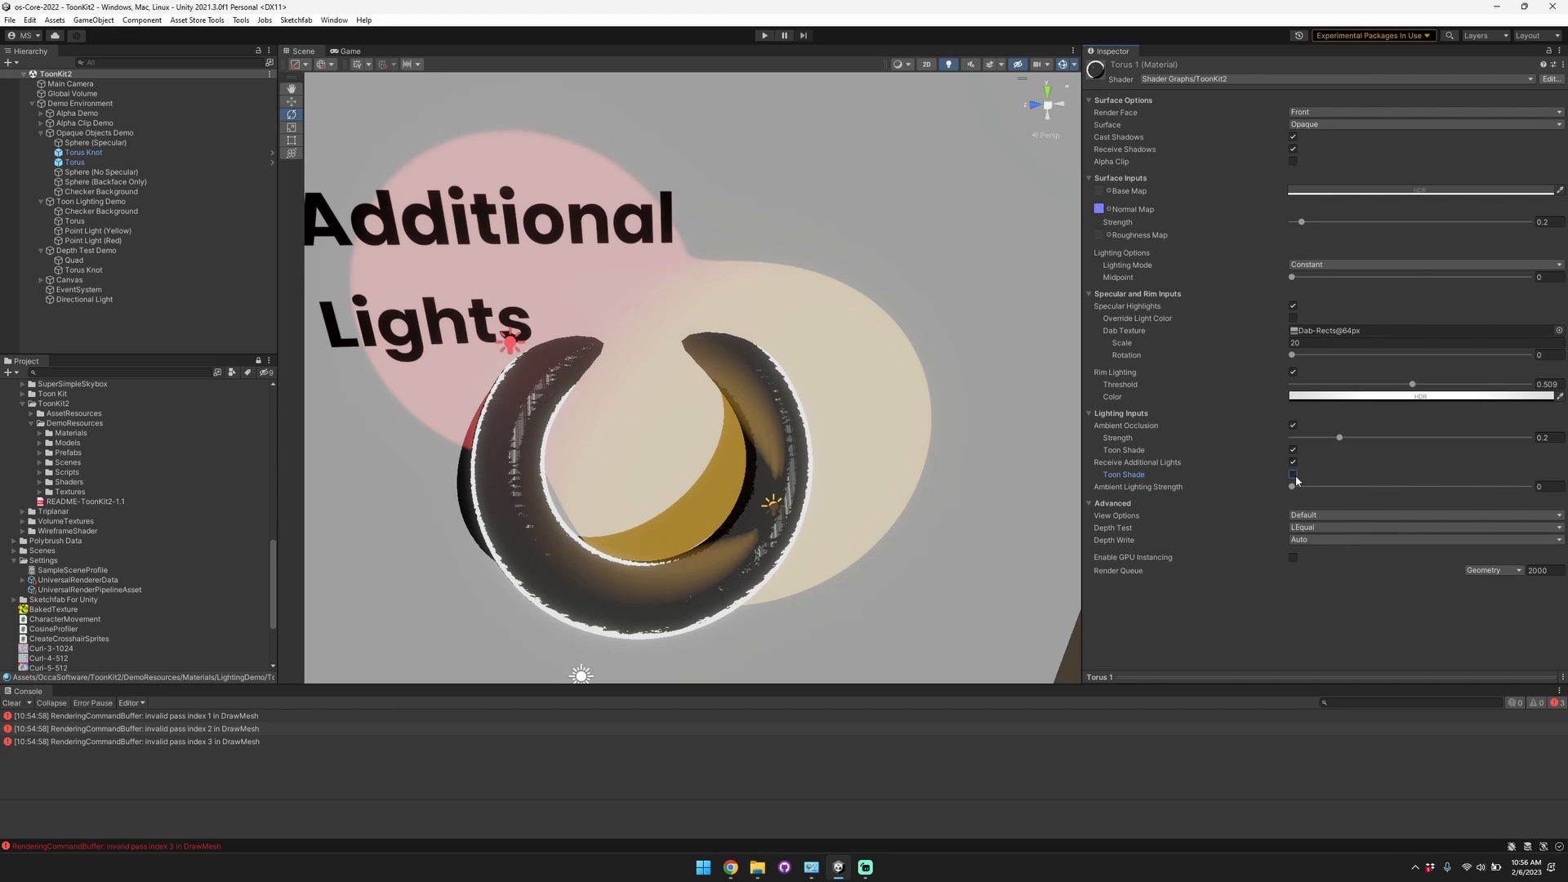
pyautogui.click(1293, 473)
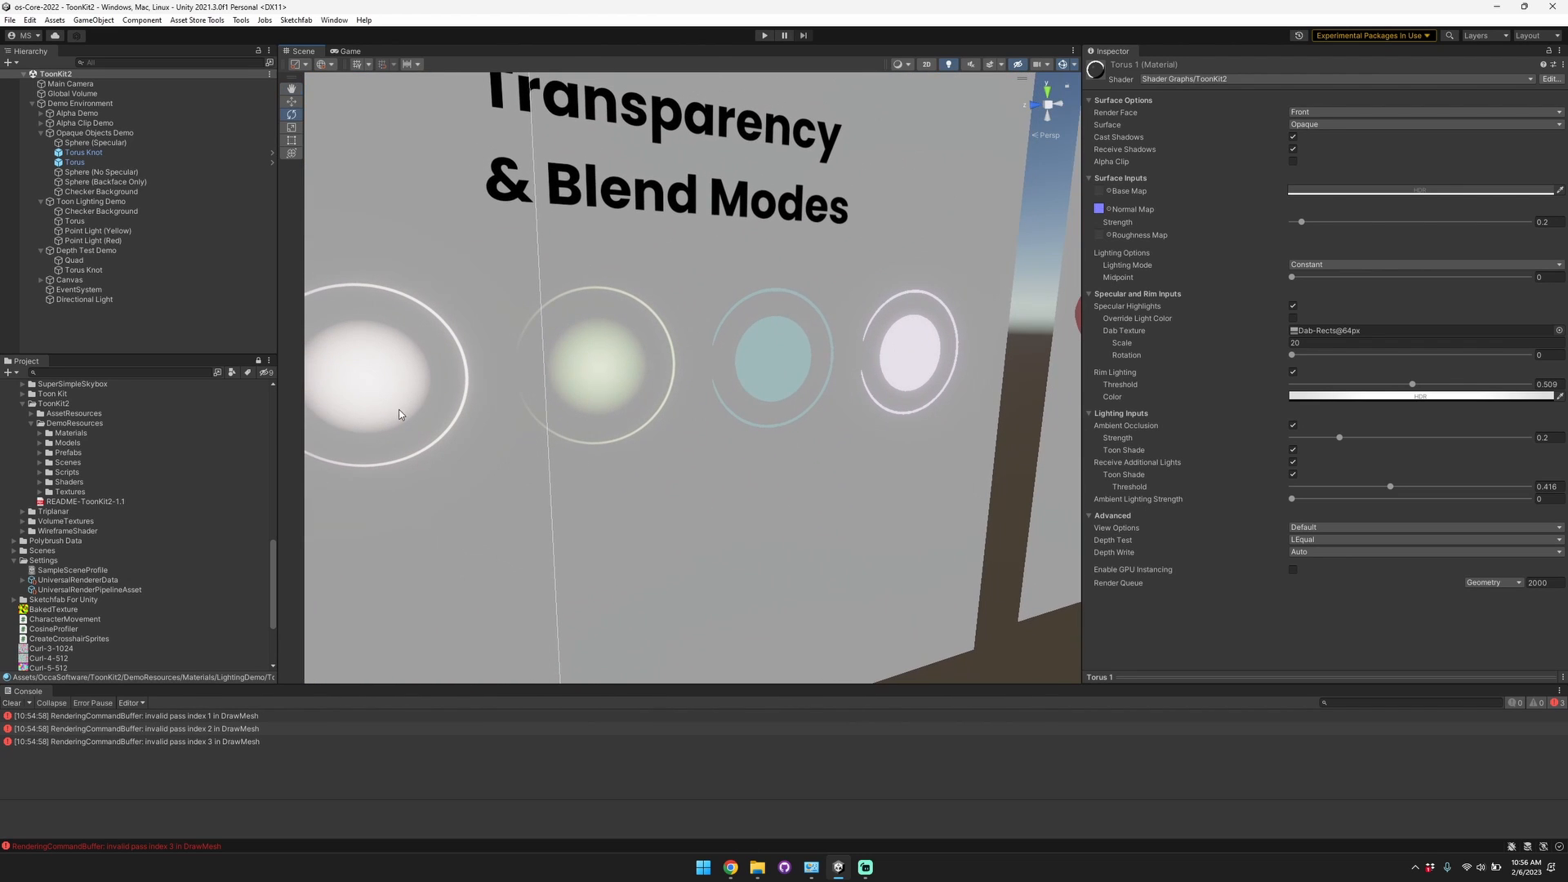
# Inspect the Additive circle's material, then the Multiply circle and Checker Background, returning to Additive.
pyautogui.click(77, 132)
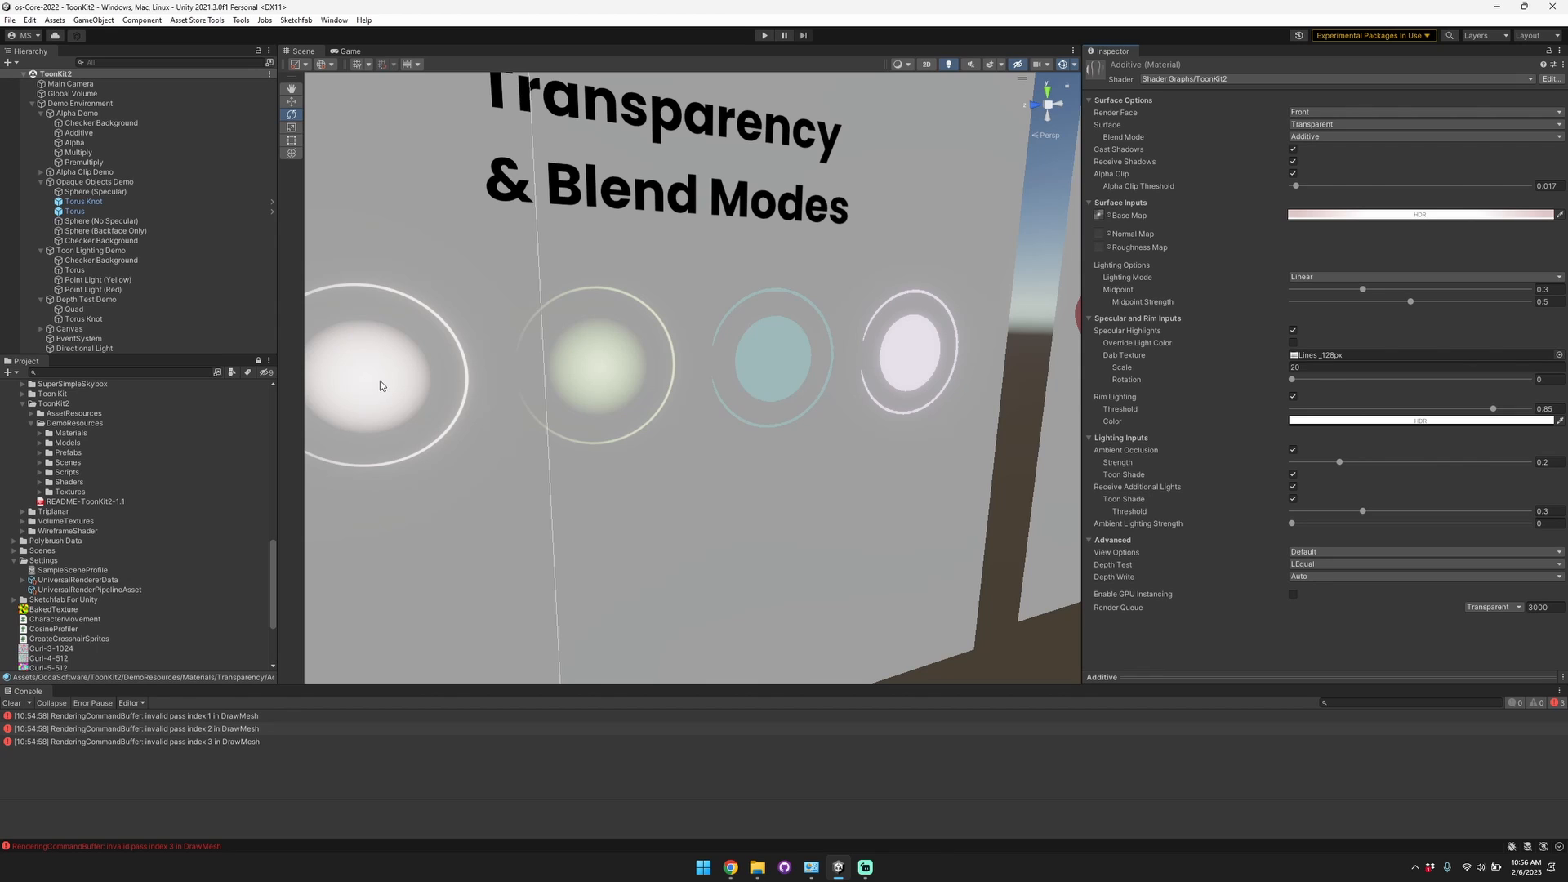
pyautogui.moveTo(421, 382)
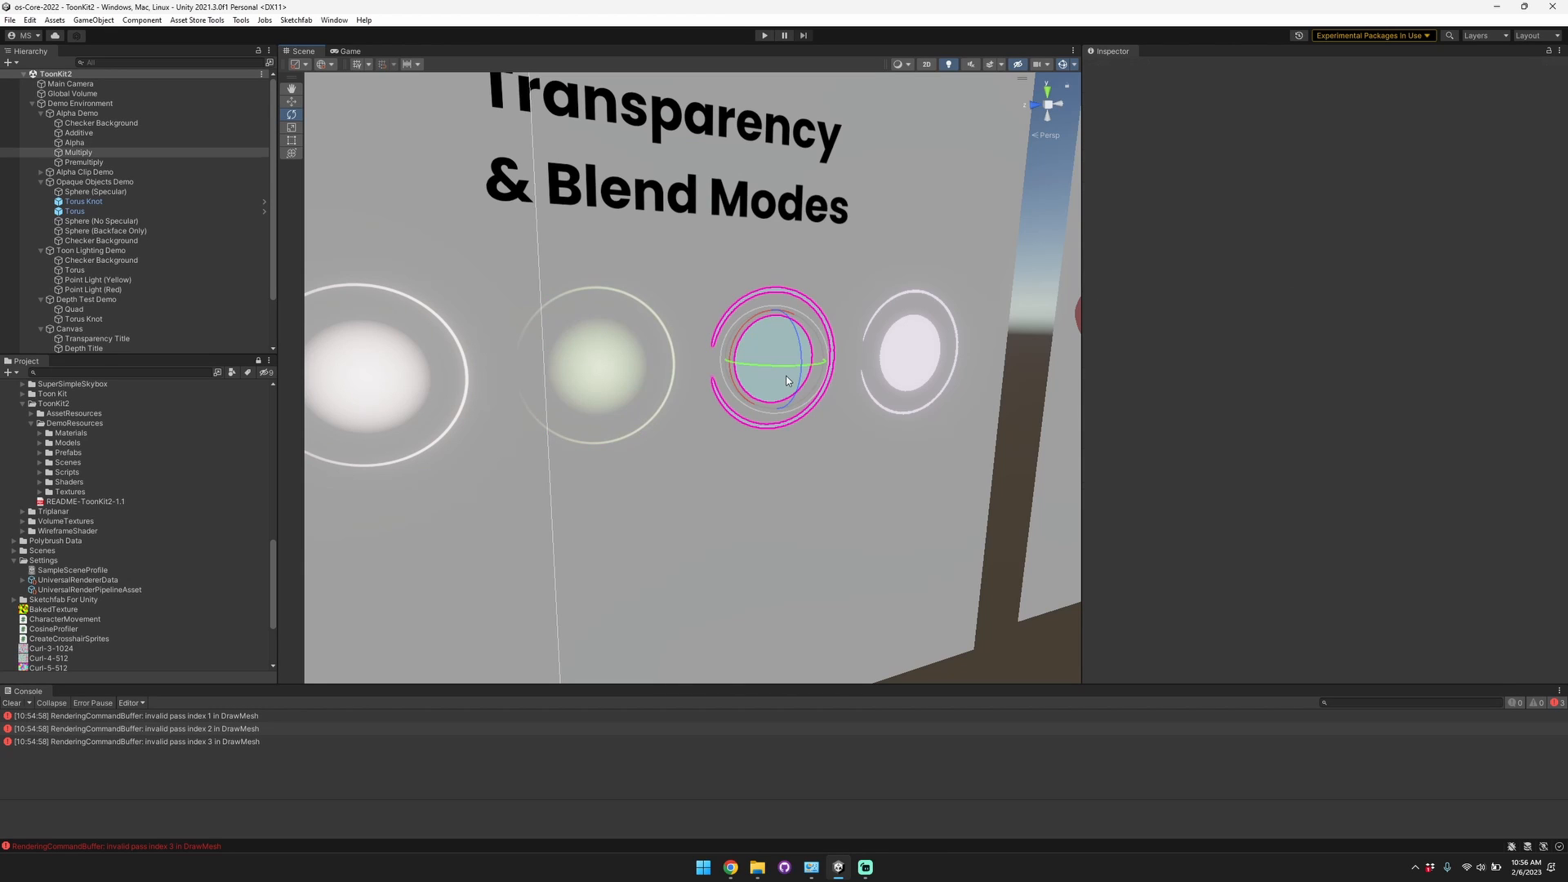
pyautogui.click(905, 350)
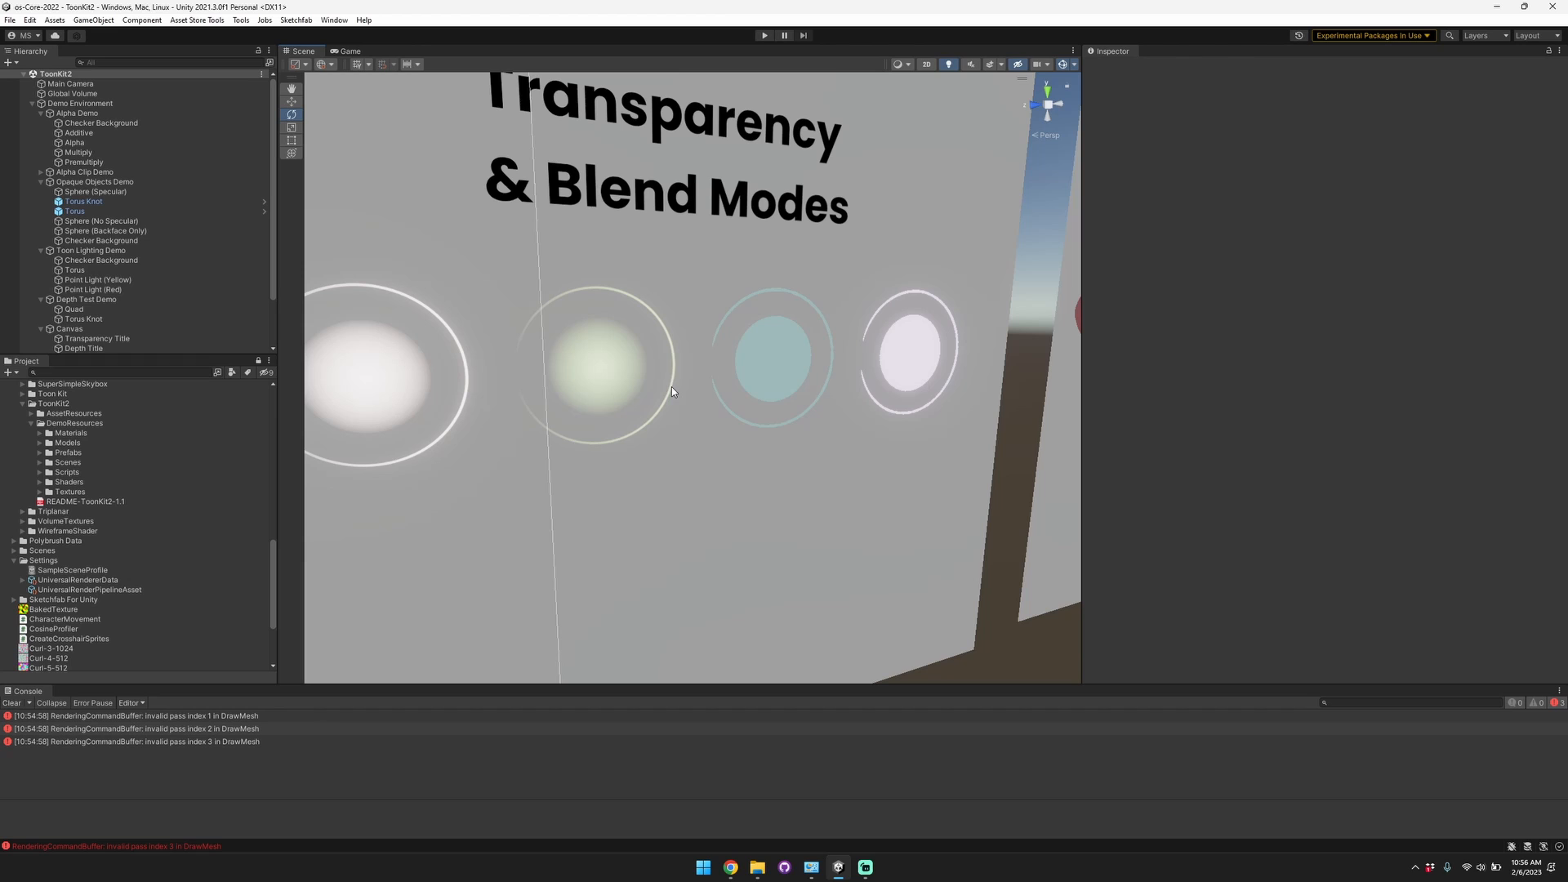
pyautogui.click(771, 360)
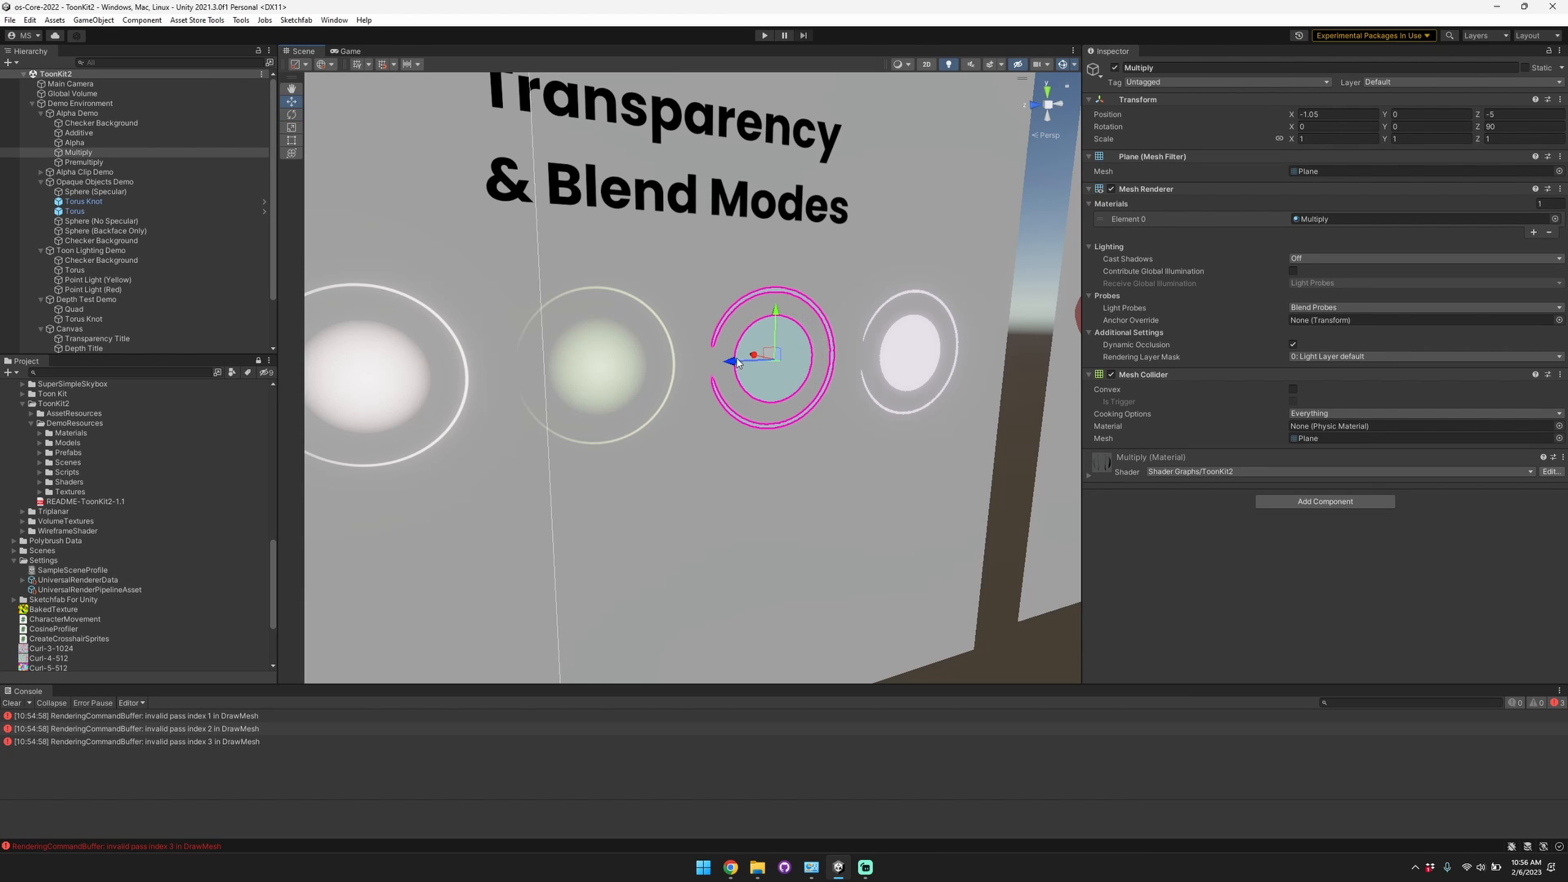
pyautogui.click(100, 122)
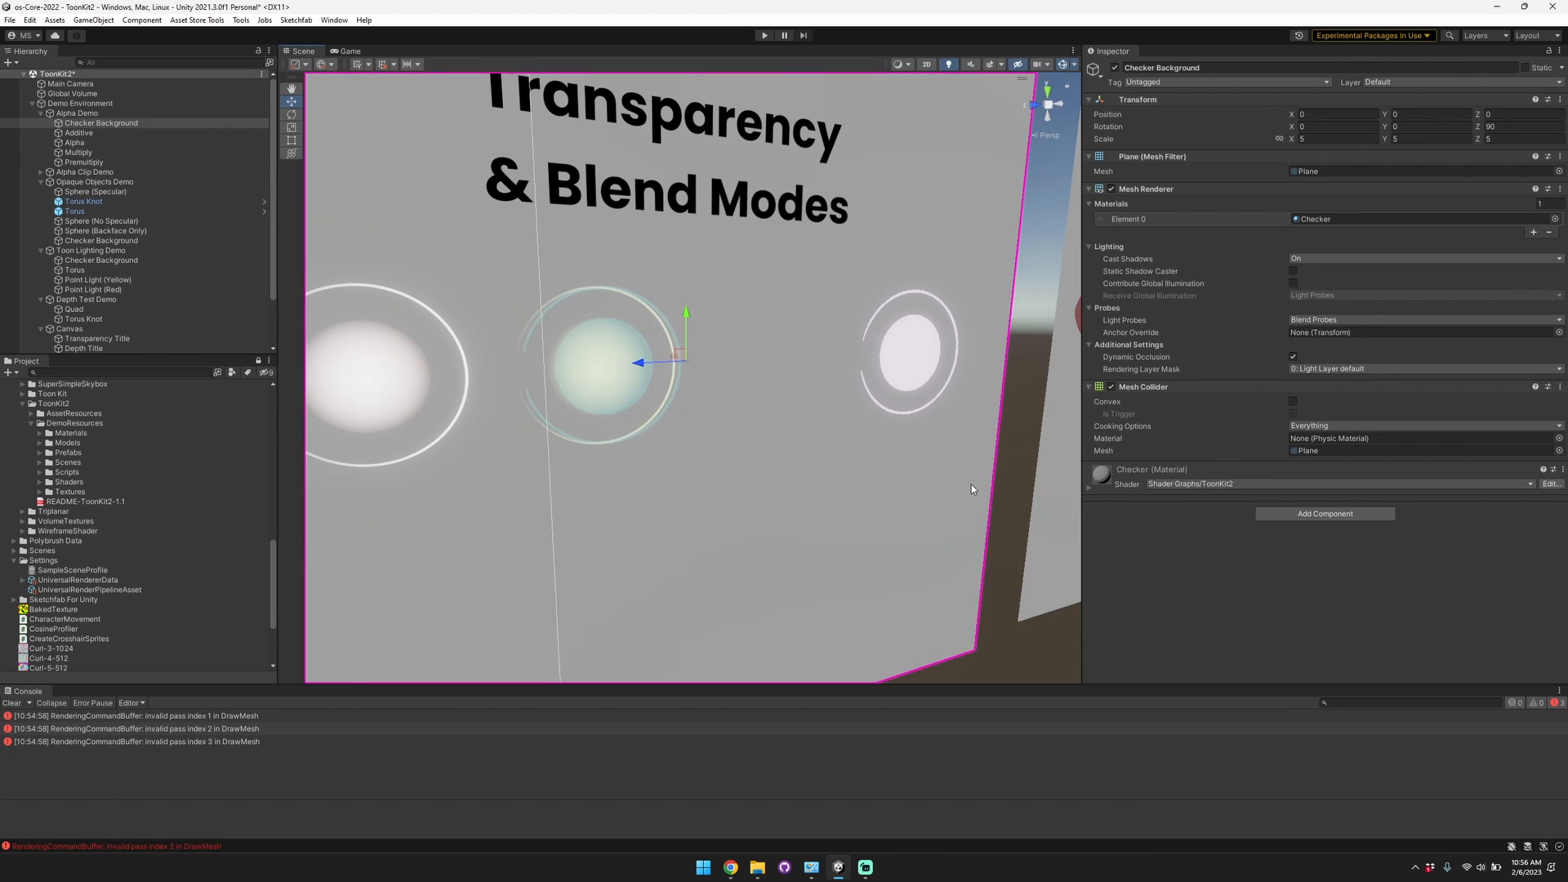
pyautogui.click(78, 132)
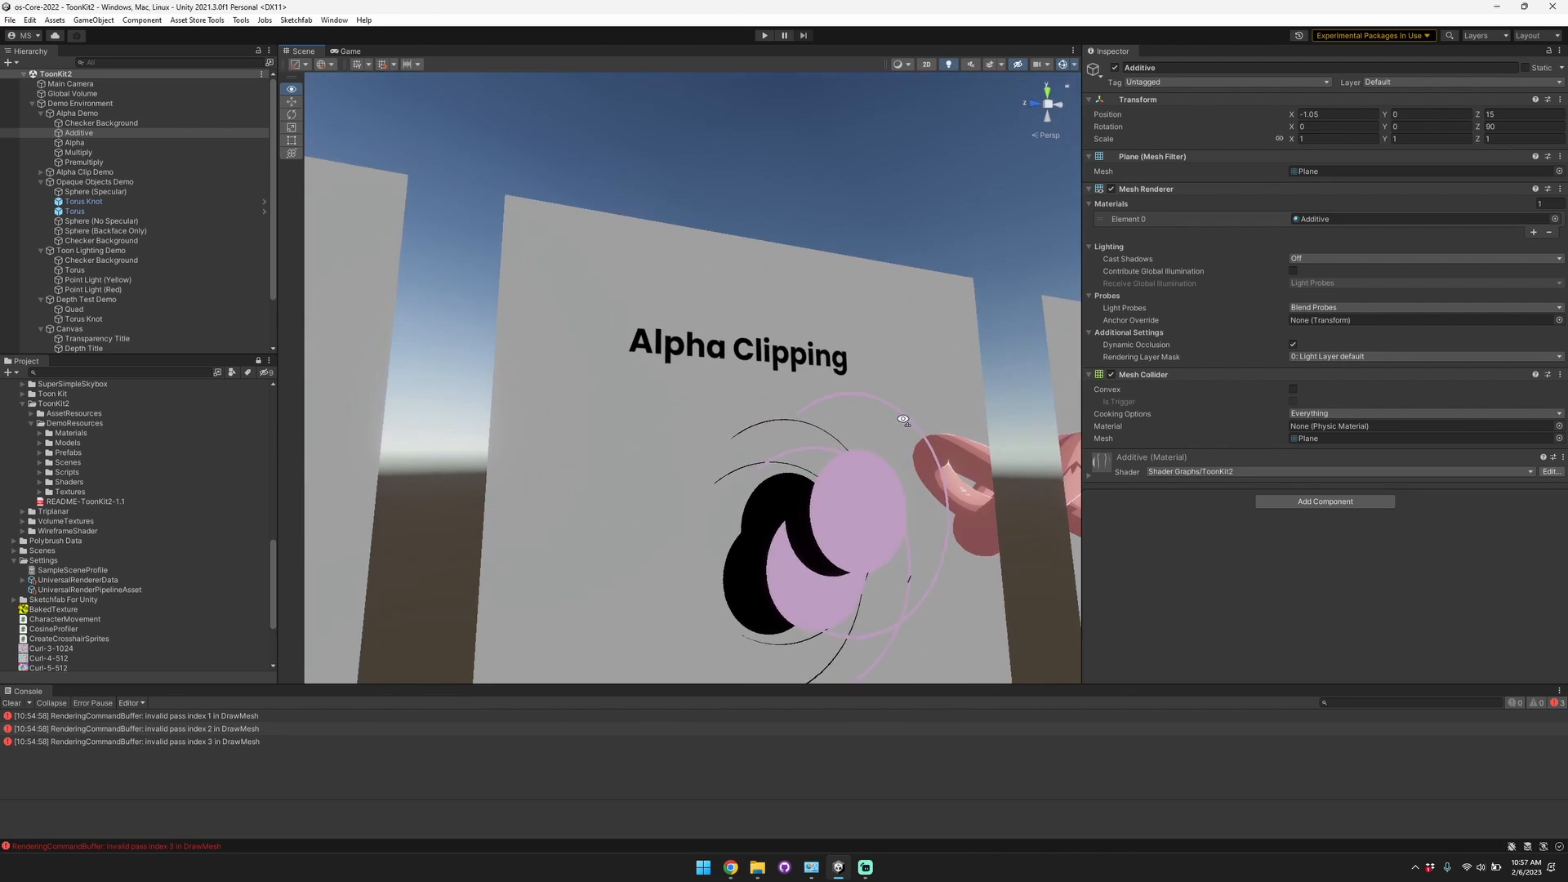
# Select the Depth Testing demo's pink TorusKnot to show its material.
pyautogui.click(92, 191)
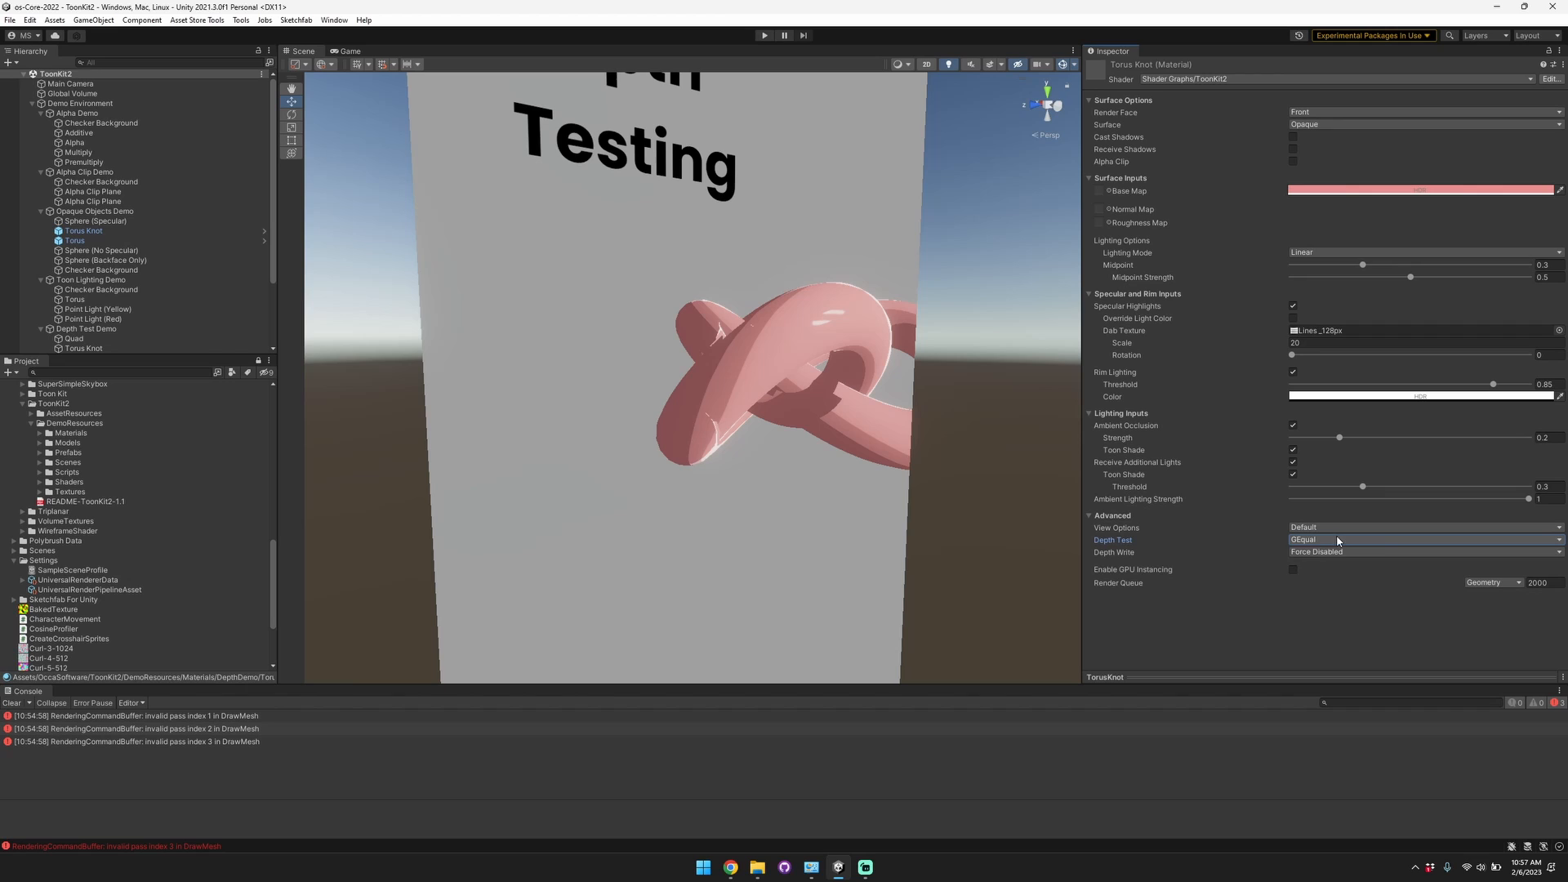
# Try LEqual depth test and Depth Write options, ending with Depth Write Auto and GEqual.
pyautogui.click(1425, 540)
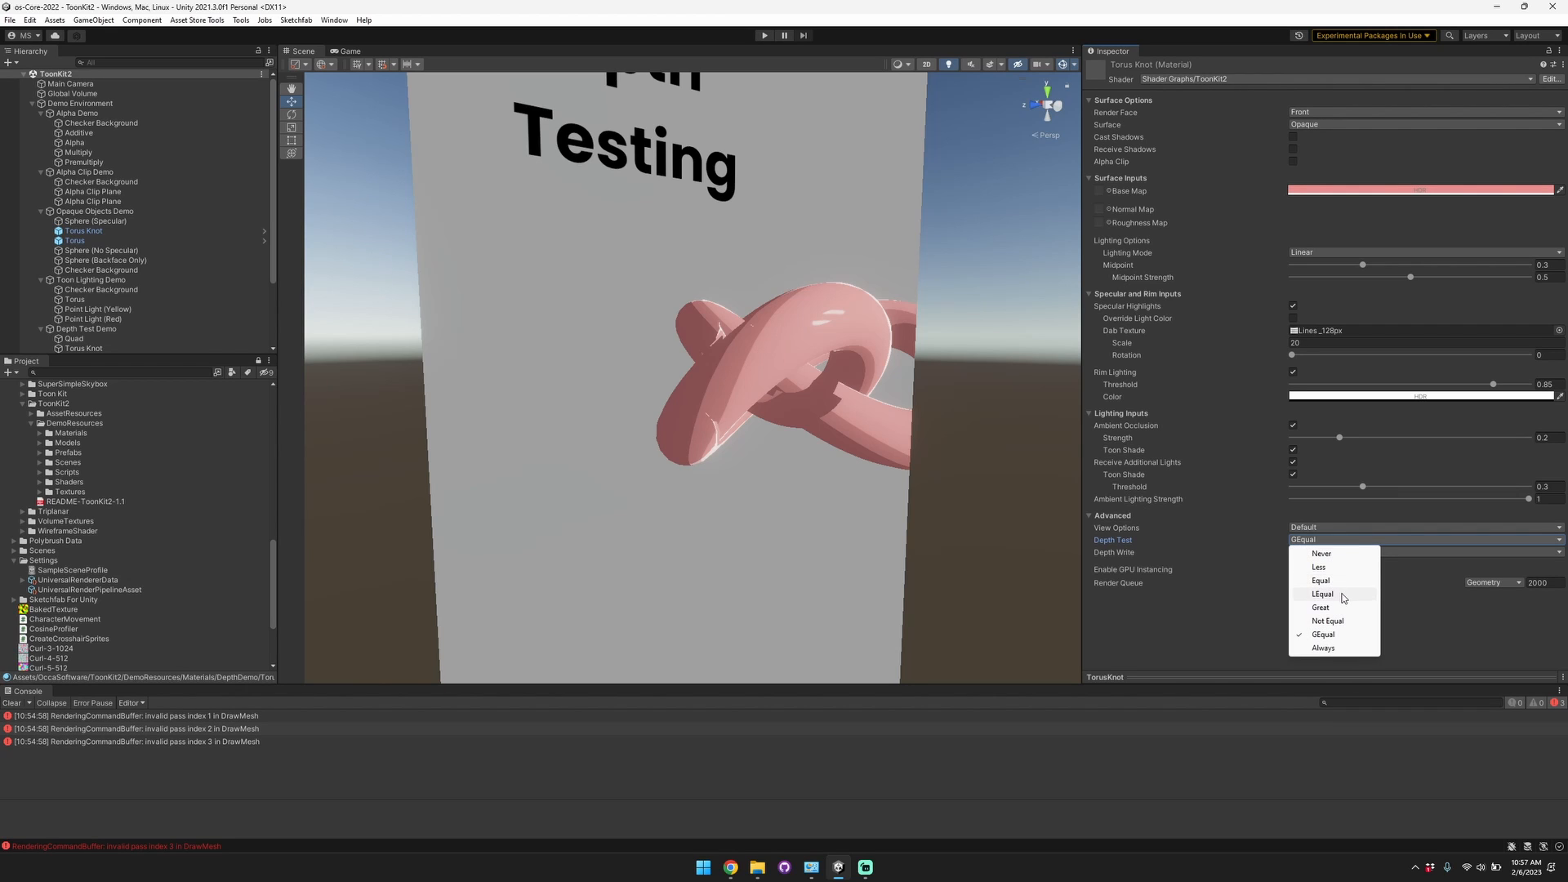
pyautogui.click(1323, 594)
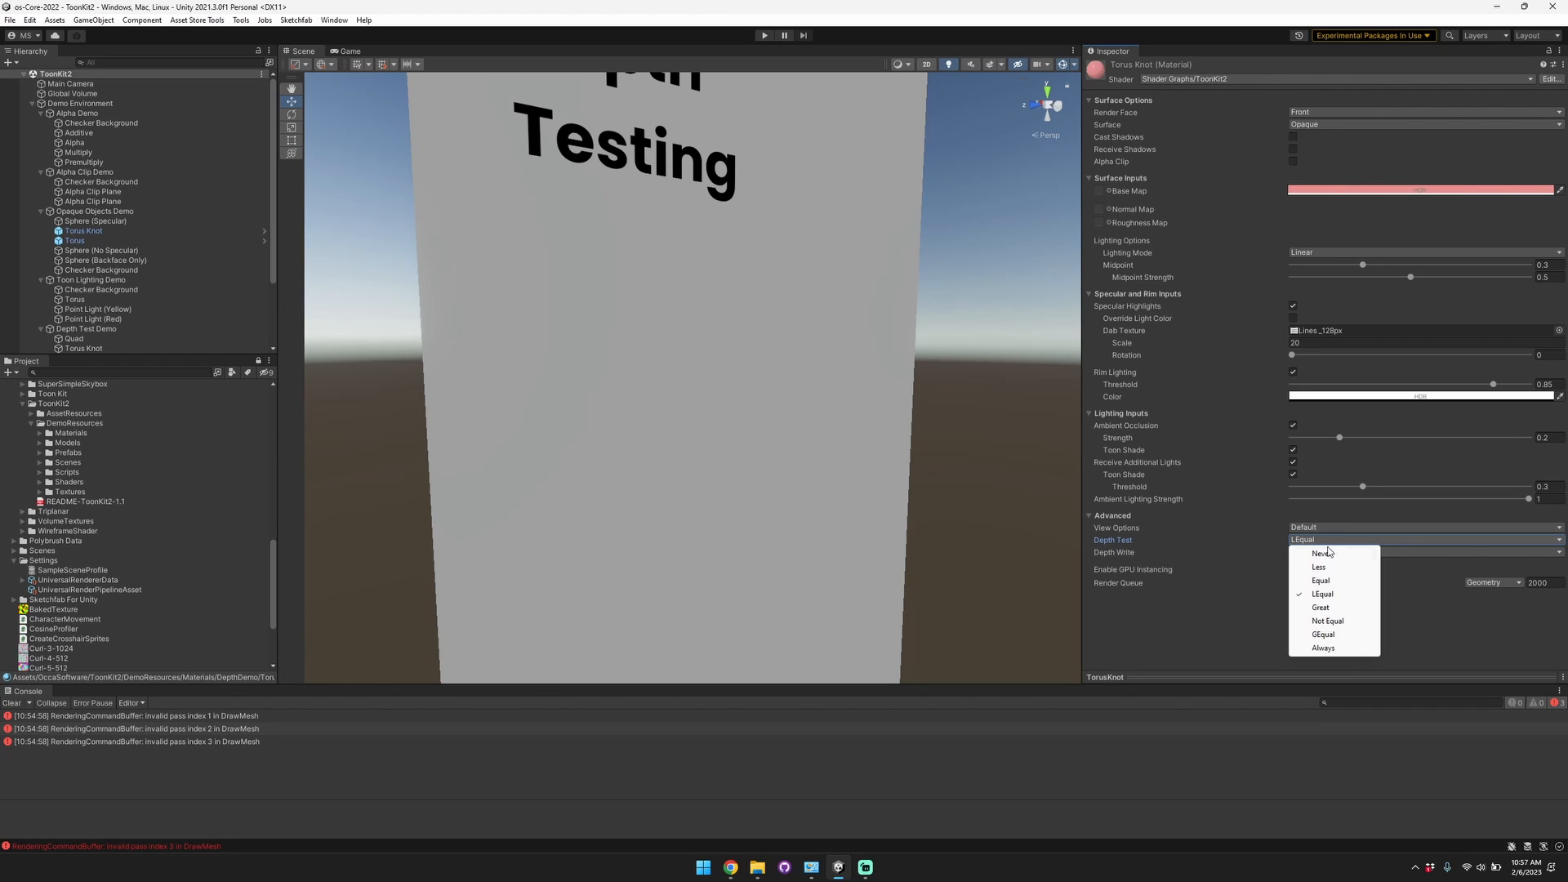
pyautogui.click(1323, 633)
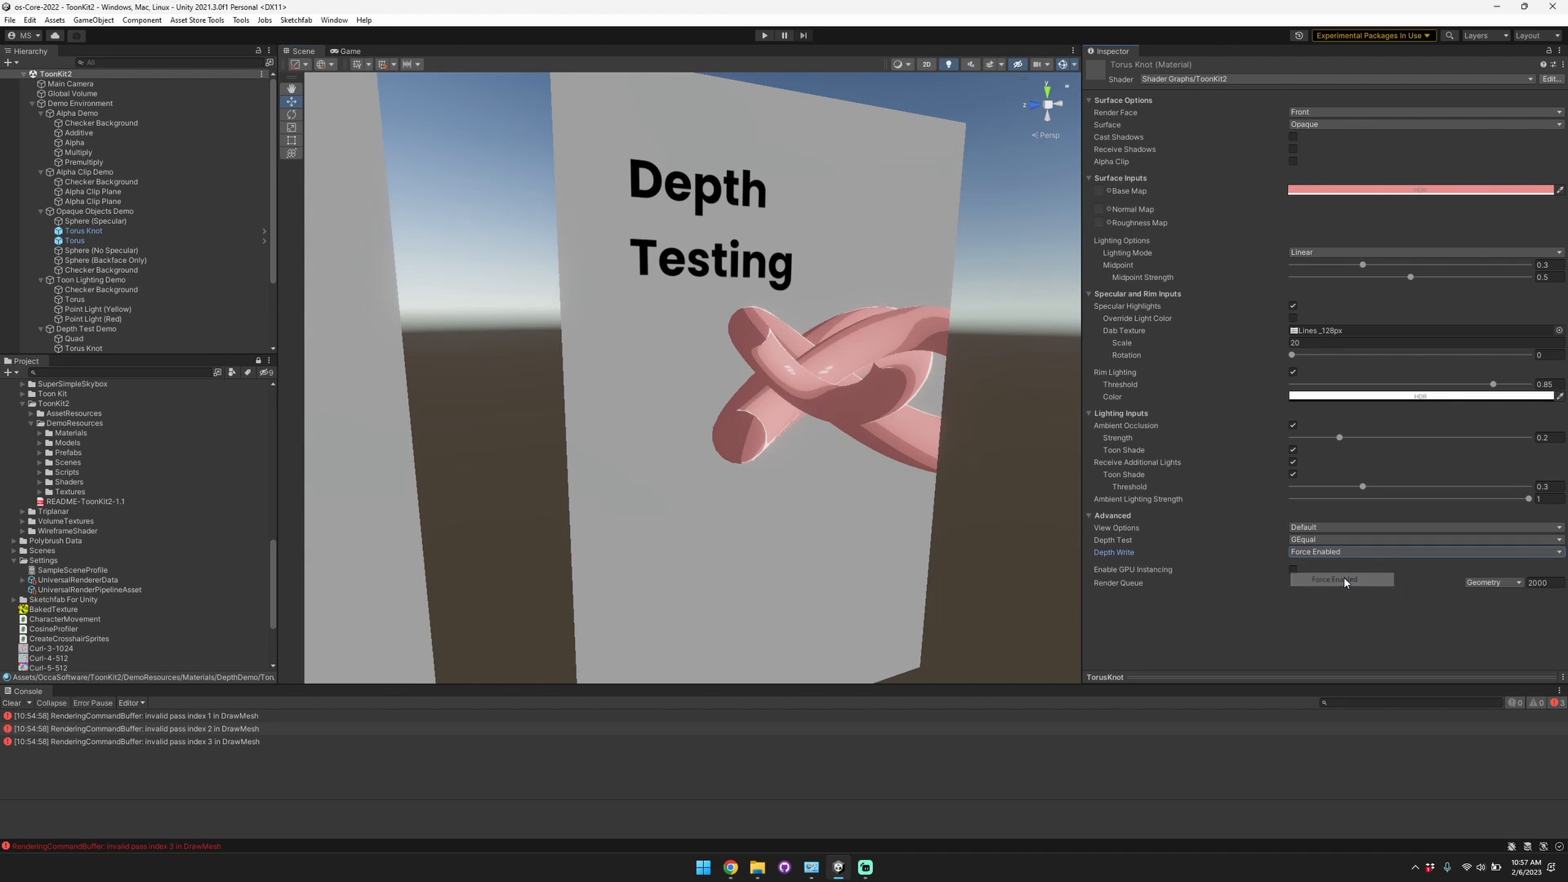
pyautogui.click(1330, 566)
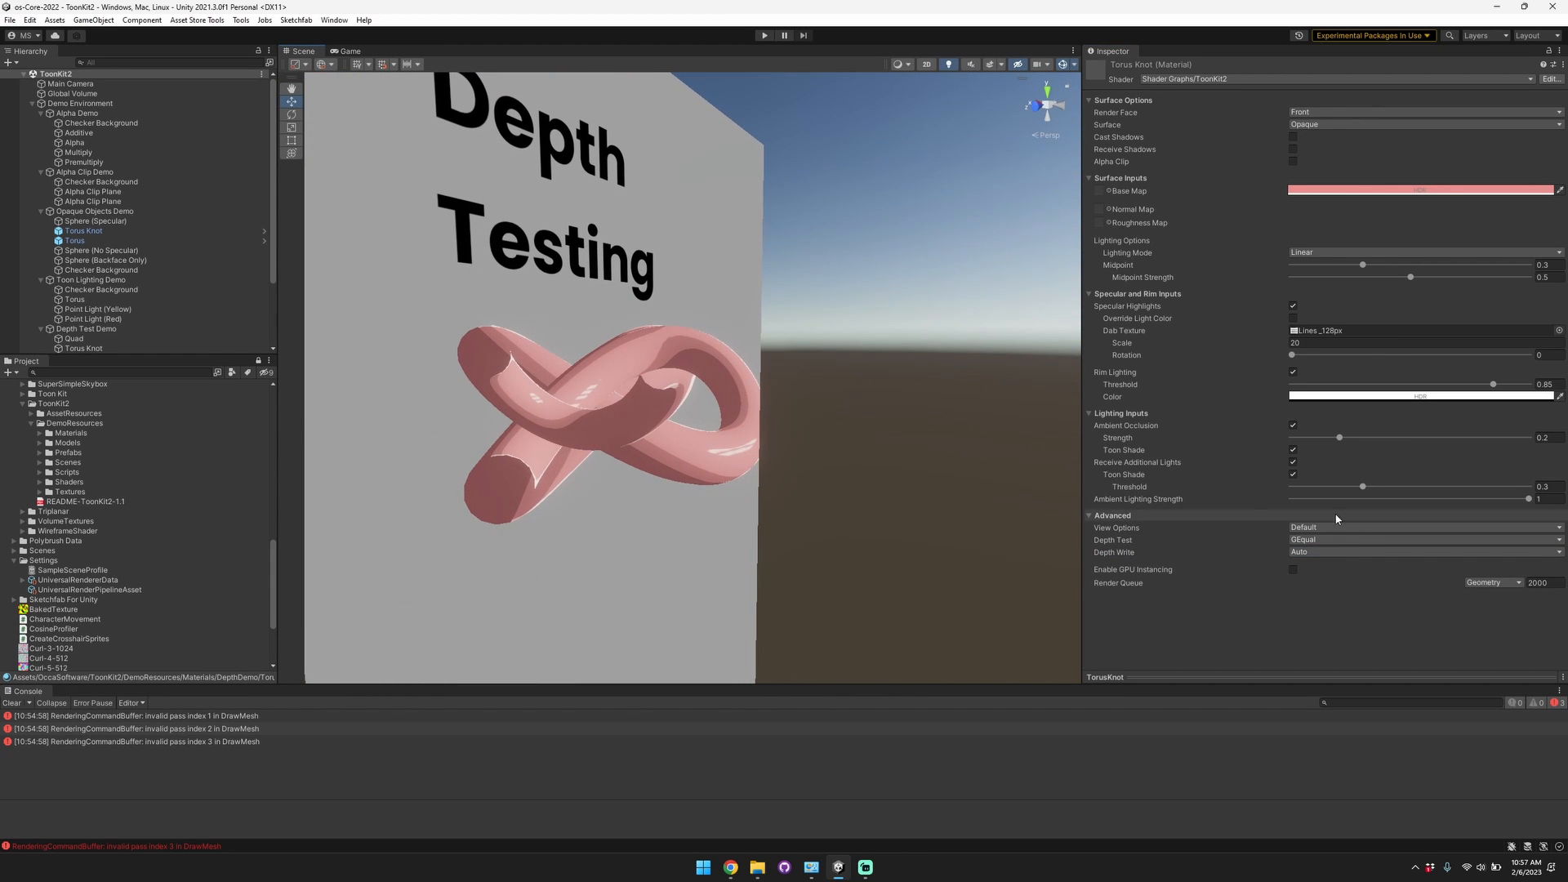
pyautogui.click(1421, 540)
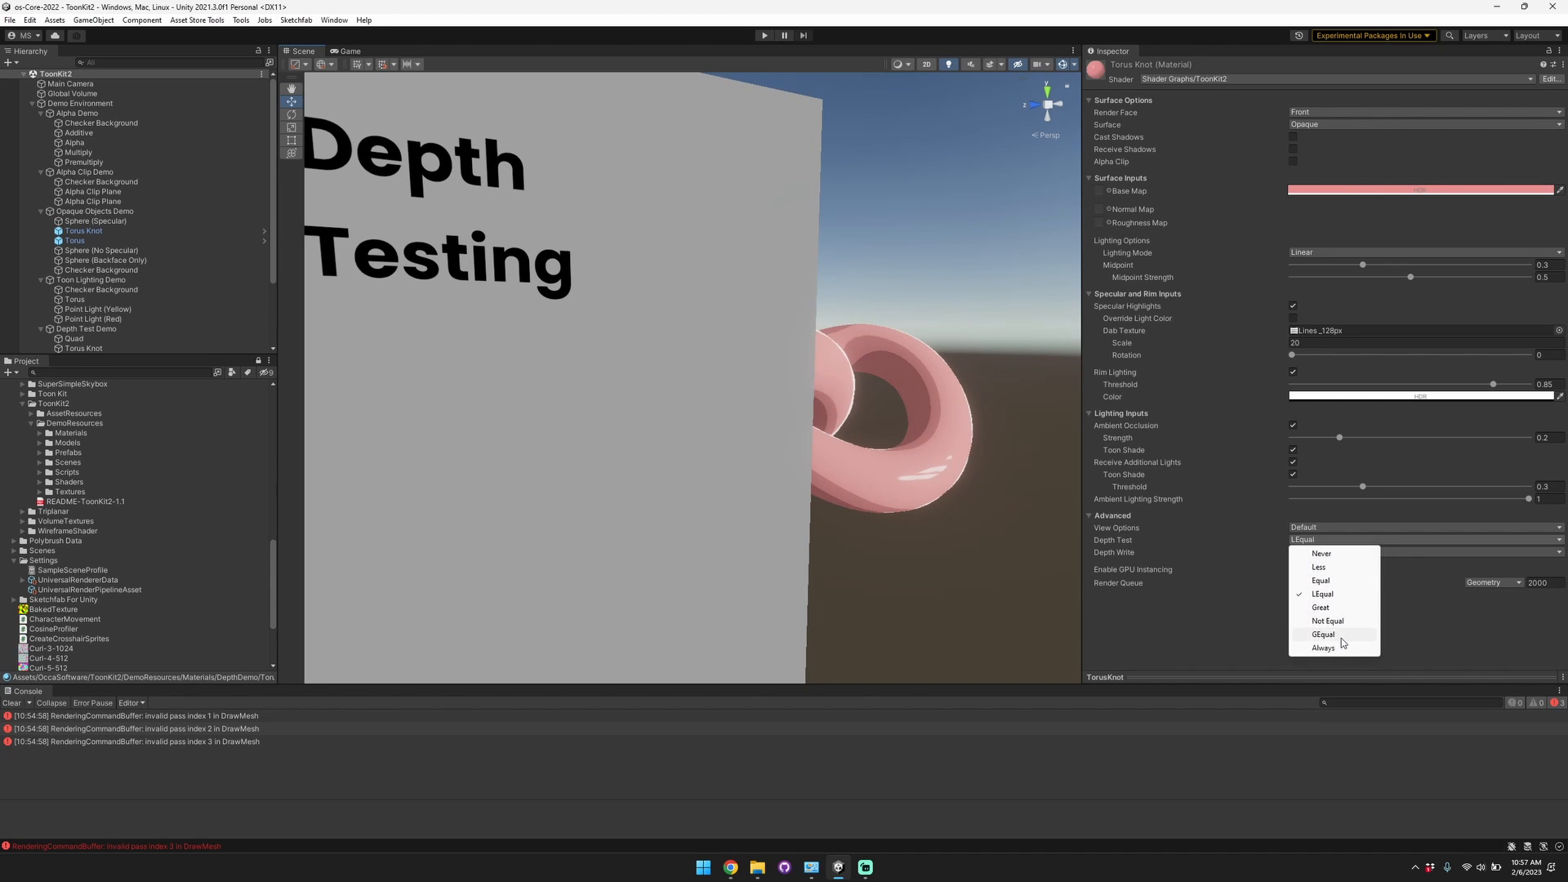
pyautogui.click(1323, 634)
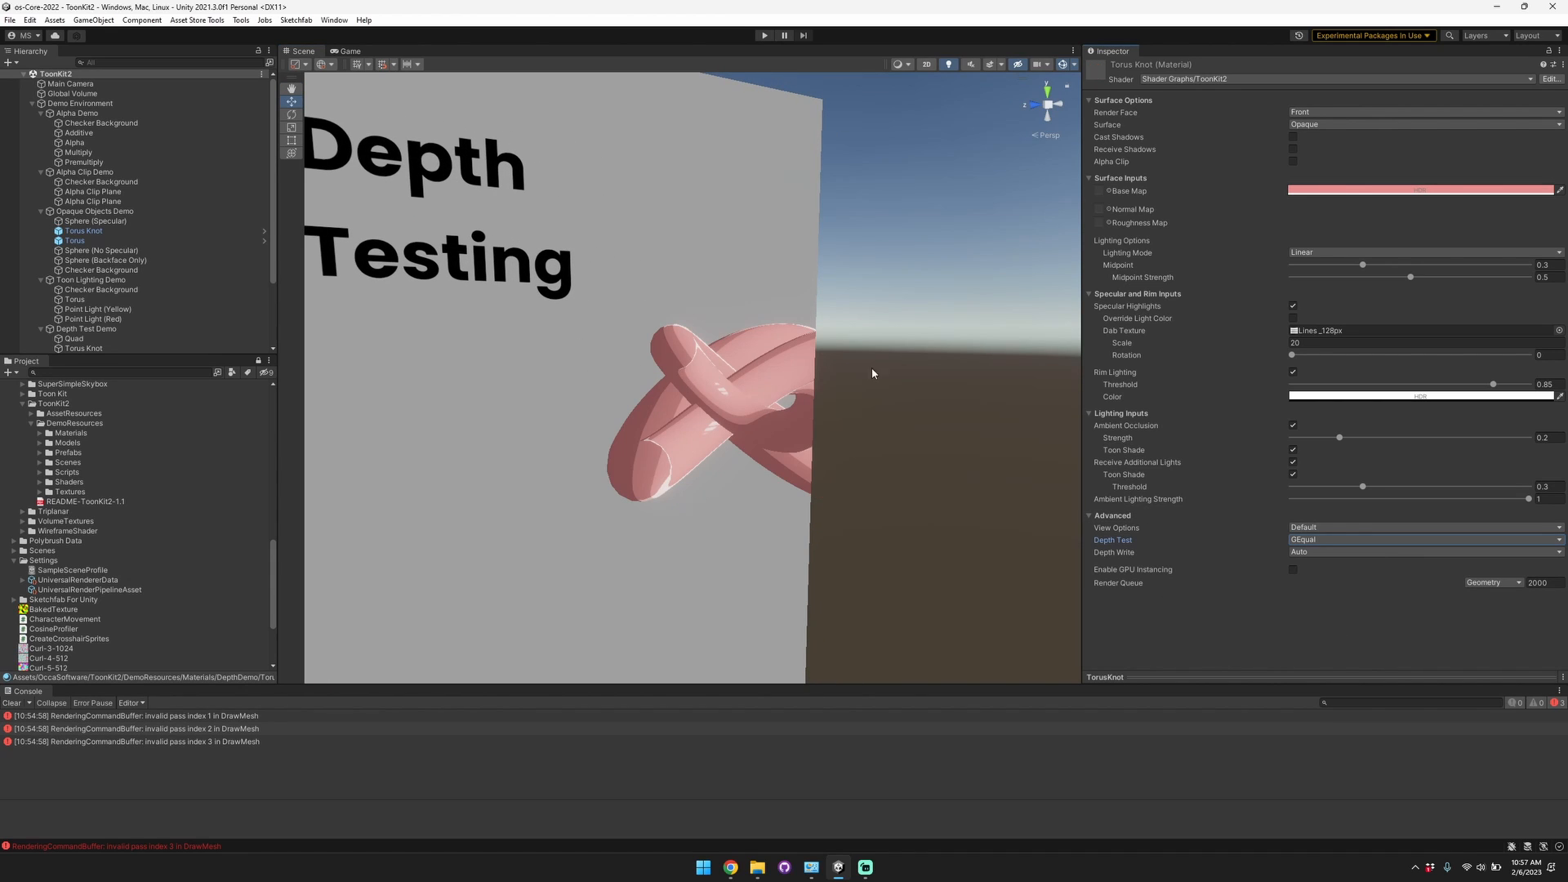
pyautogui.moveTo(714, 308)
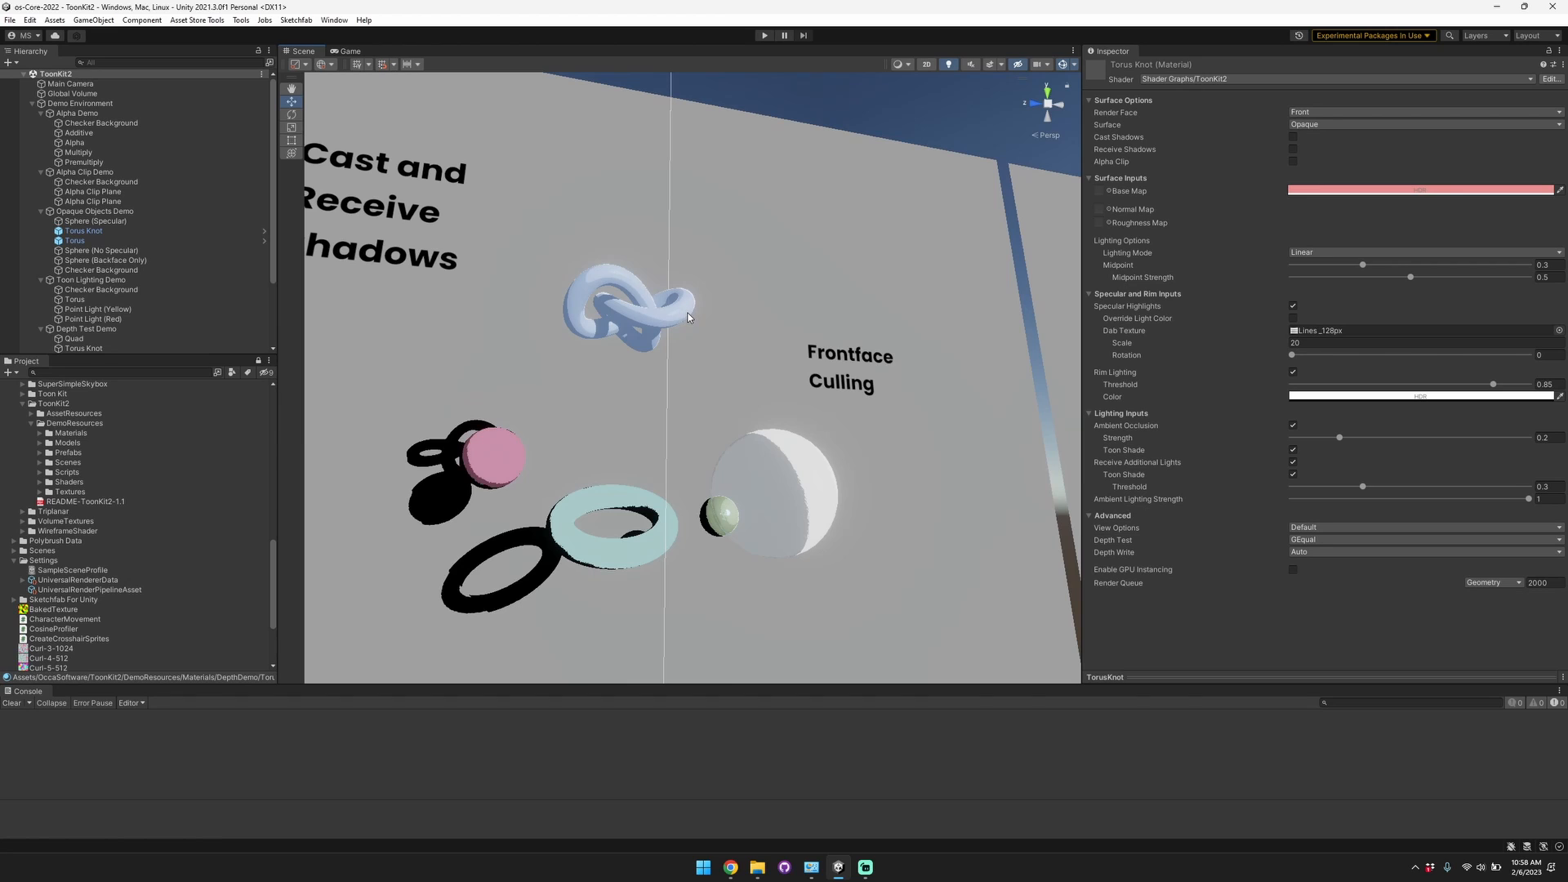
pyautogui.moveTo(930, 408)
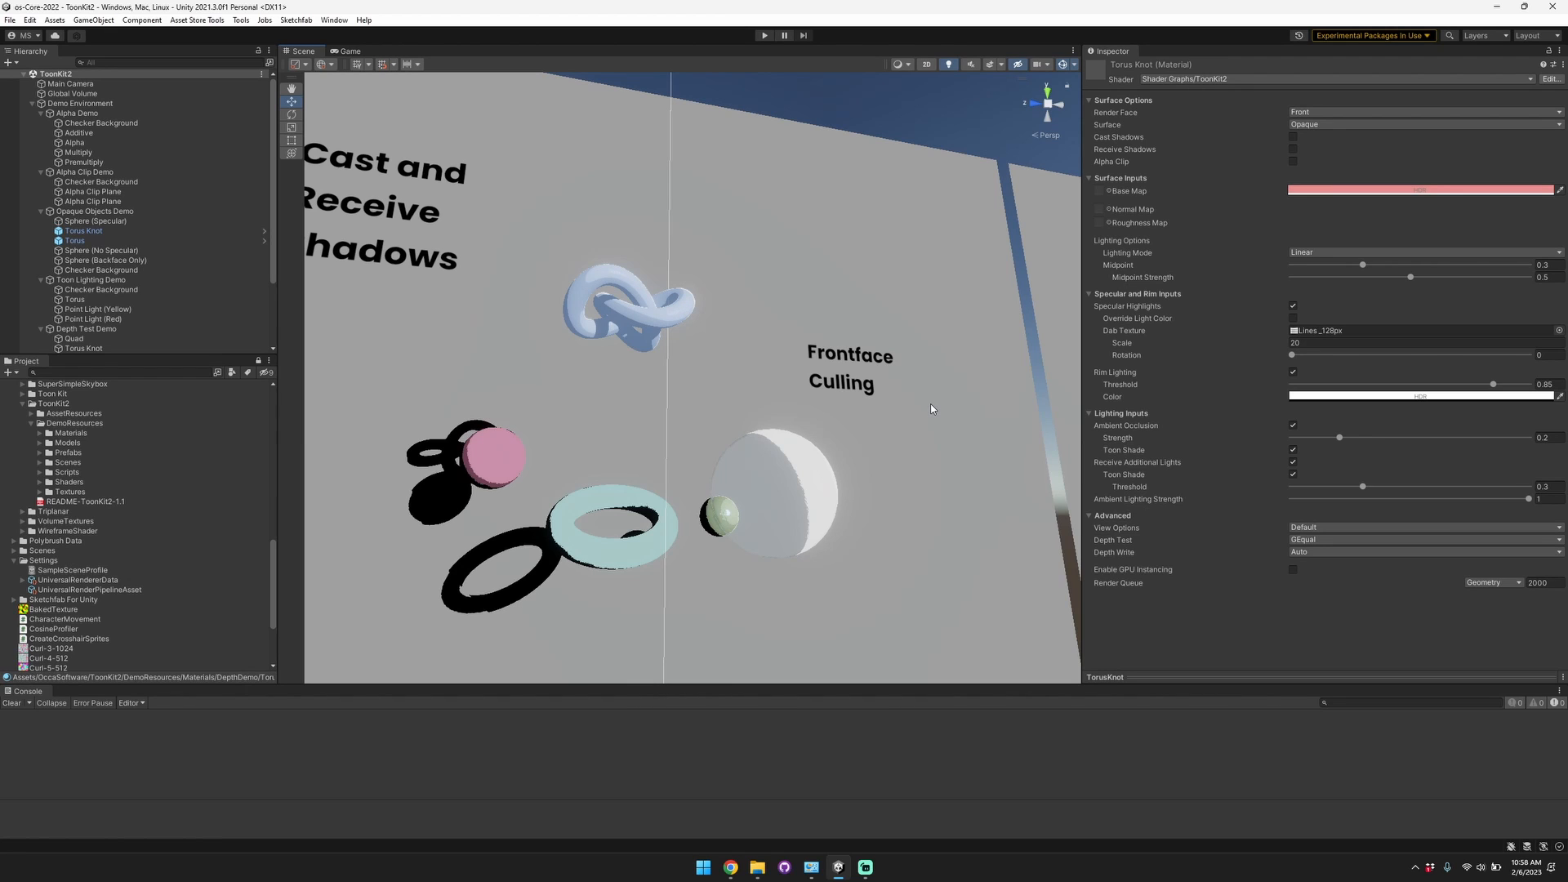